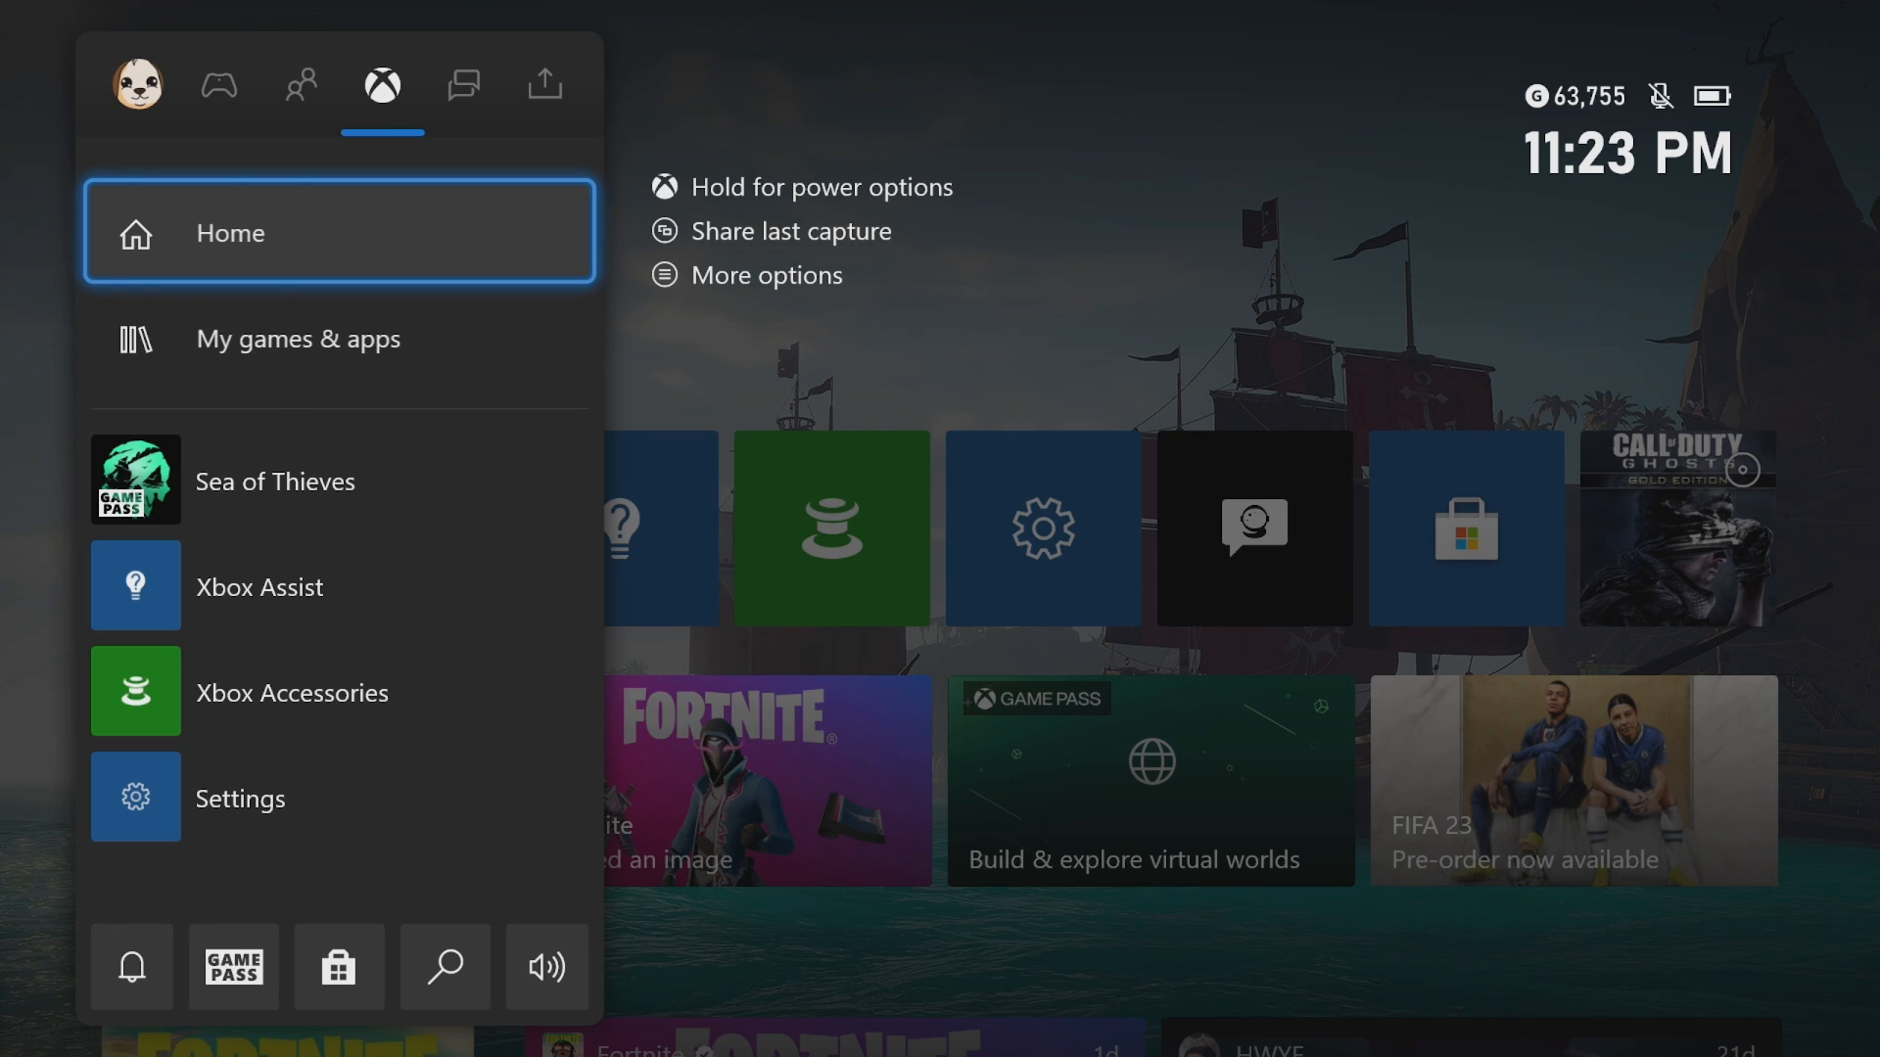
Show the 'Try Discord Voice on Xbox today!' QR code from Parties & chats for phone scanning.
left_click(463, 86)
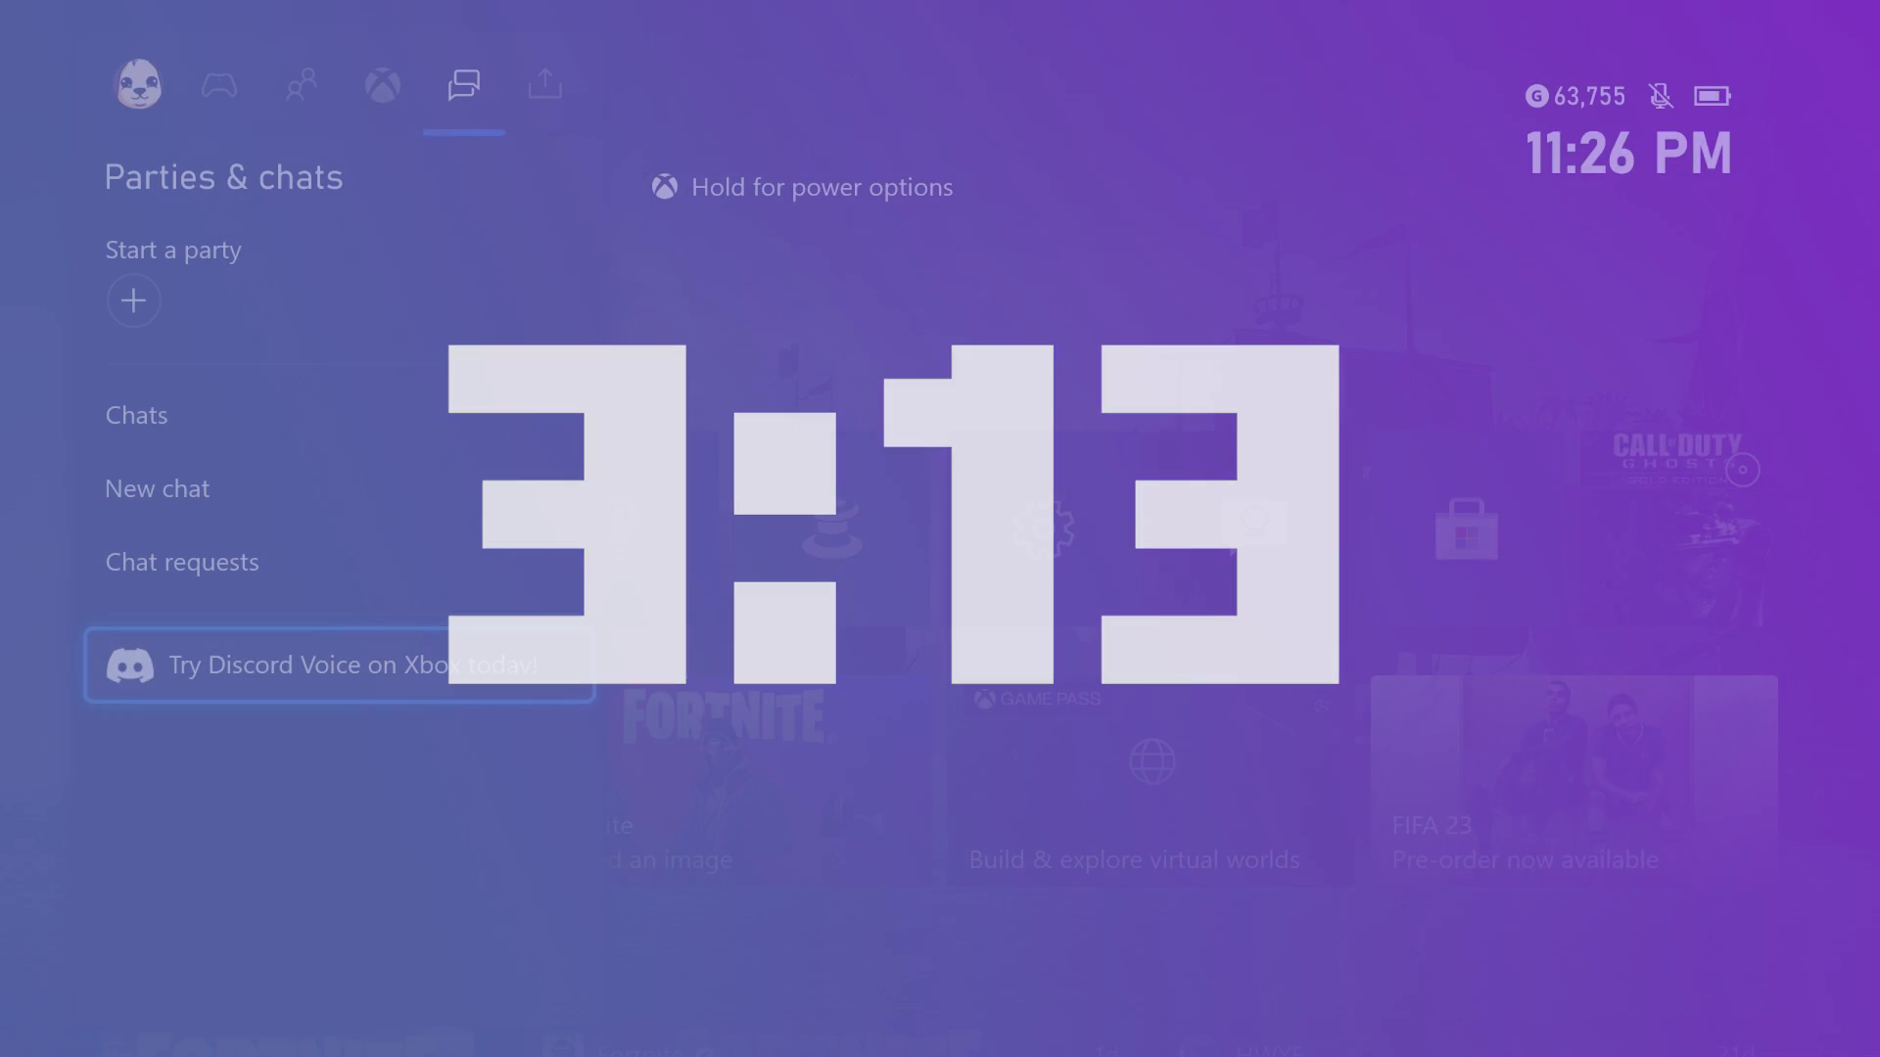
left_click(340, 664)
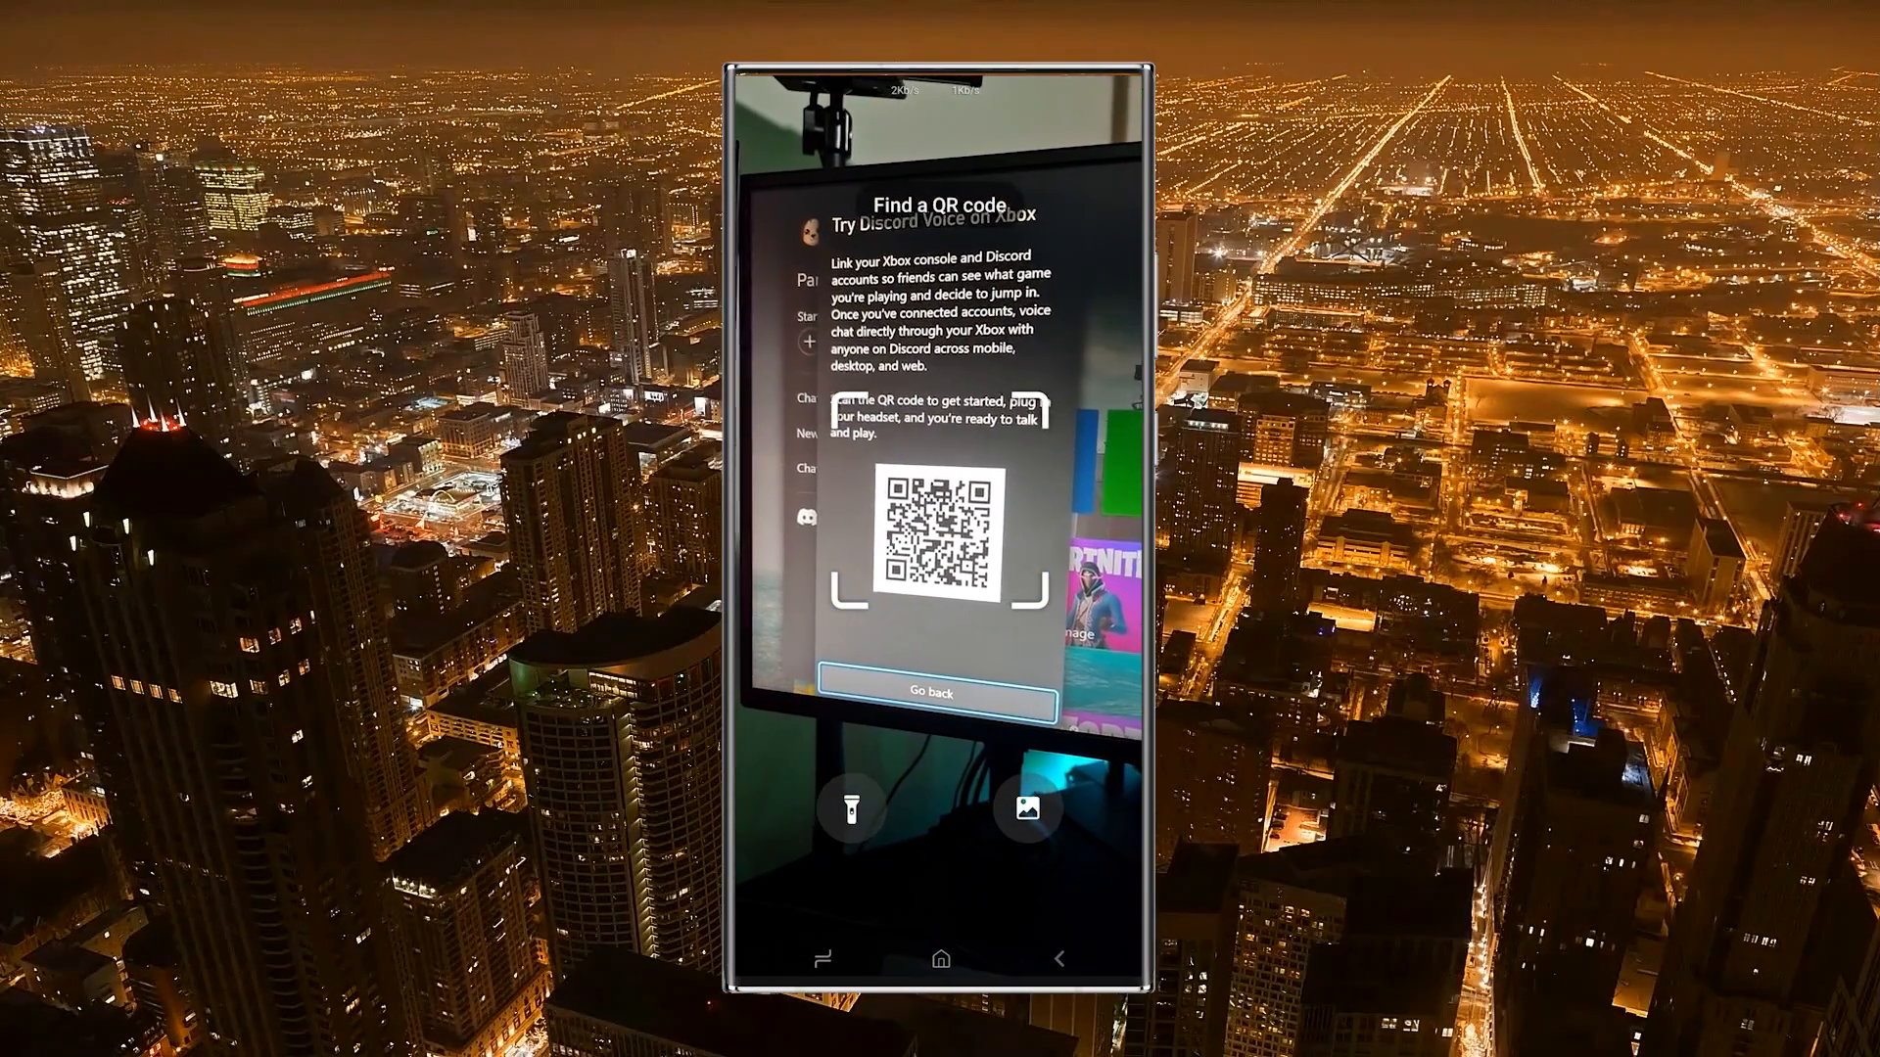
Become a Discord beta tester on Google Play and open the installed Discord (Beta) app.
left_click(938, 545)
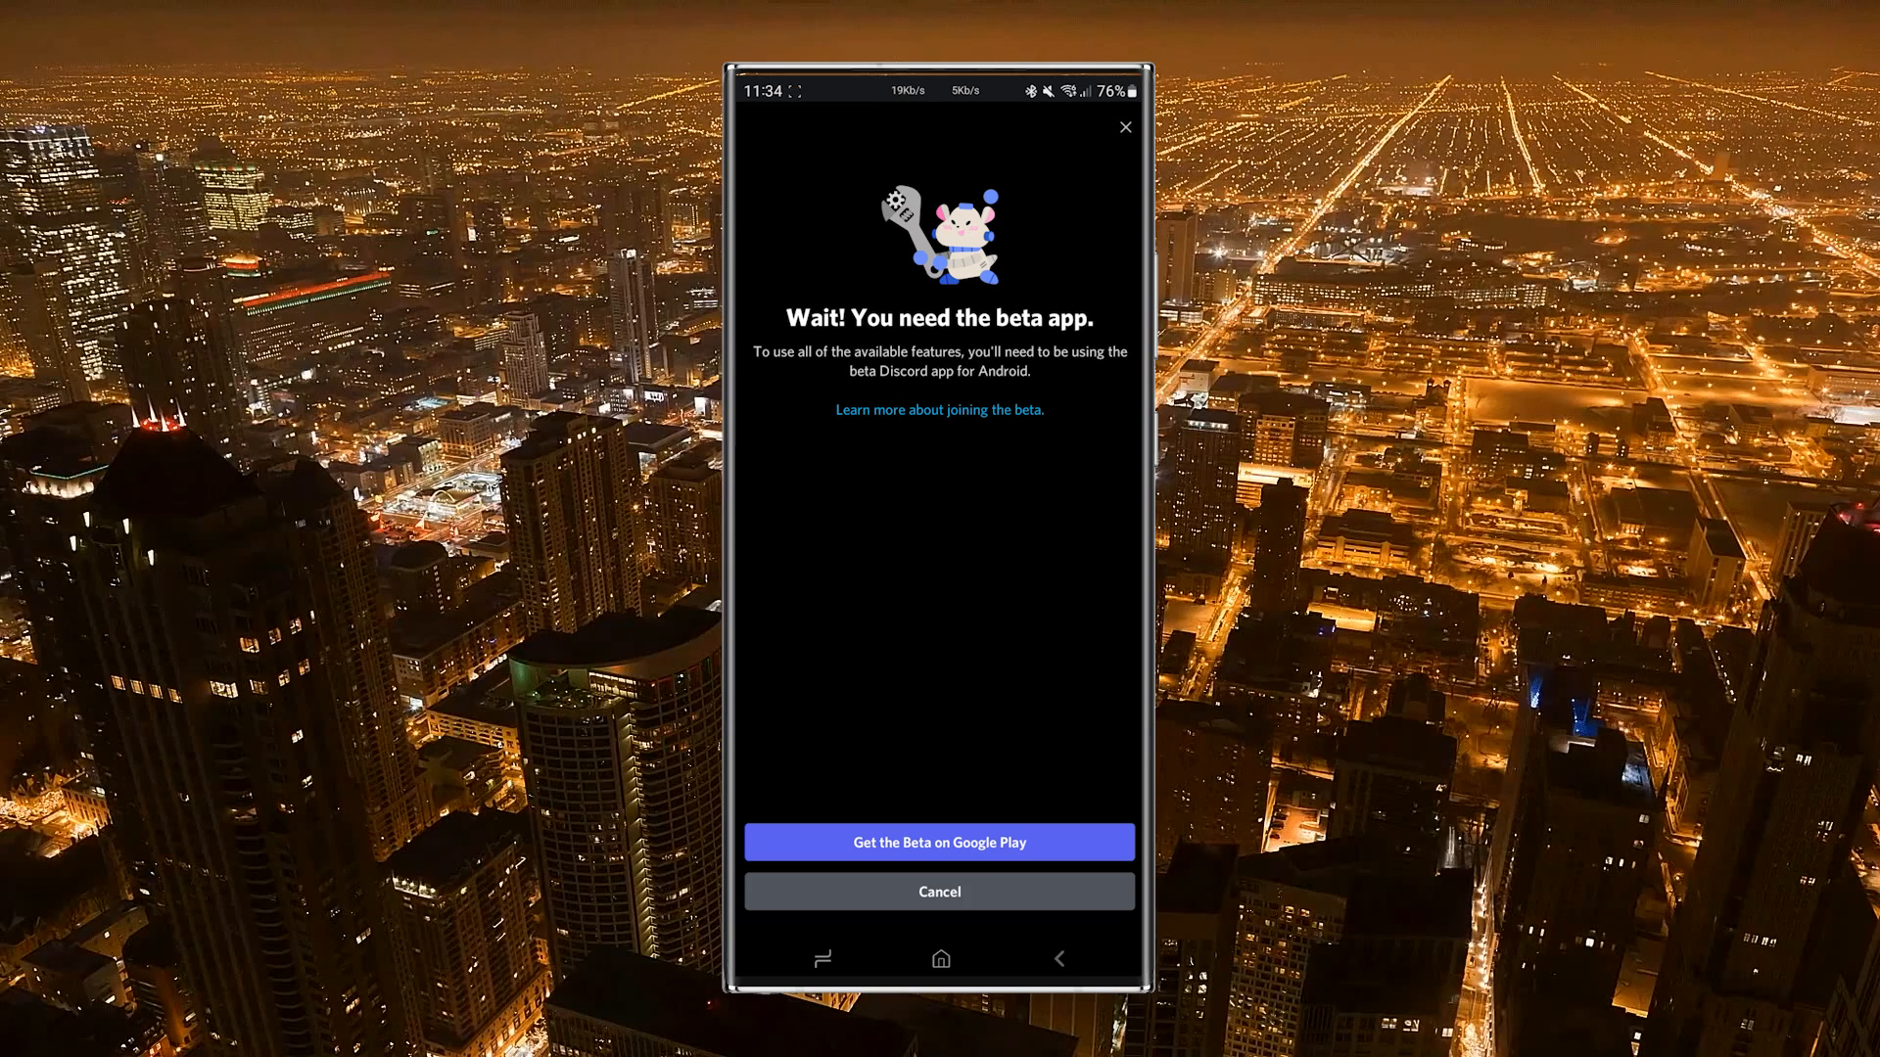
left_click(939, 842)
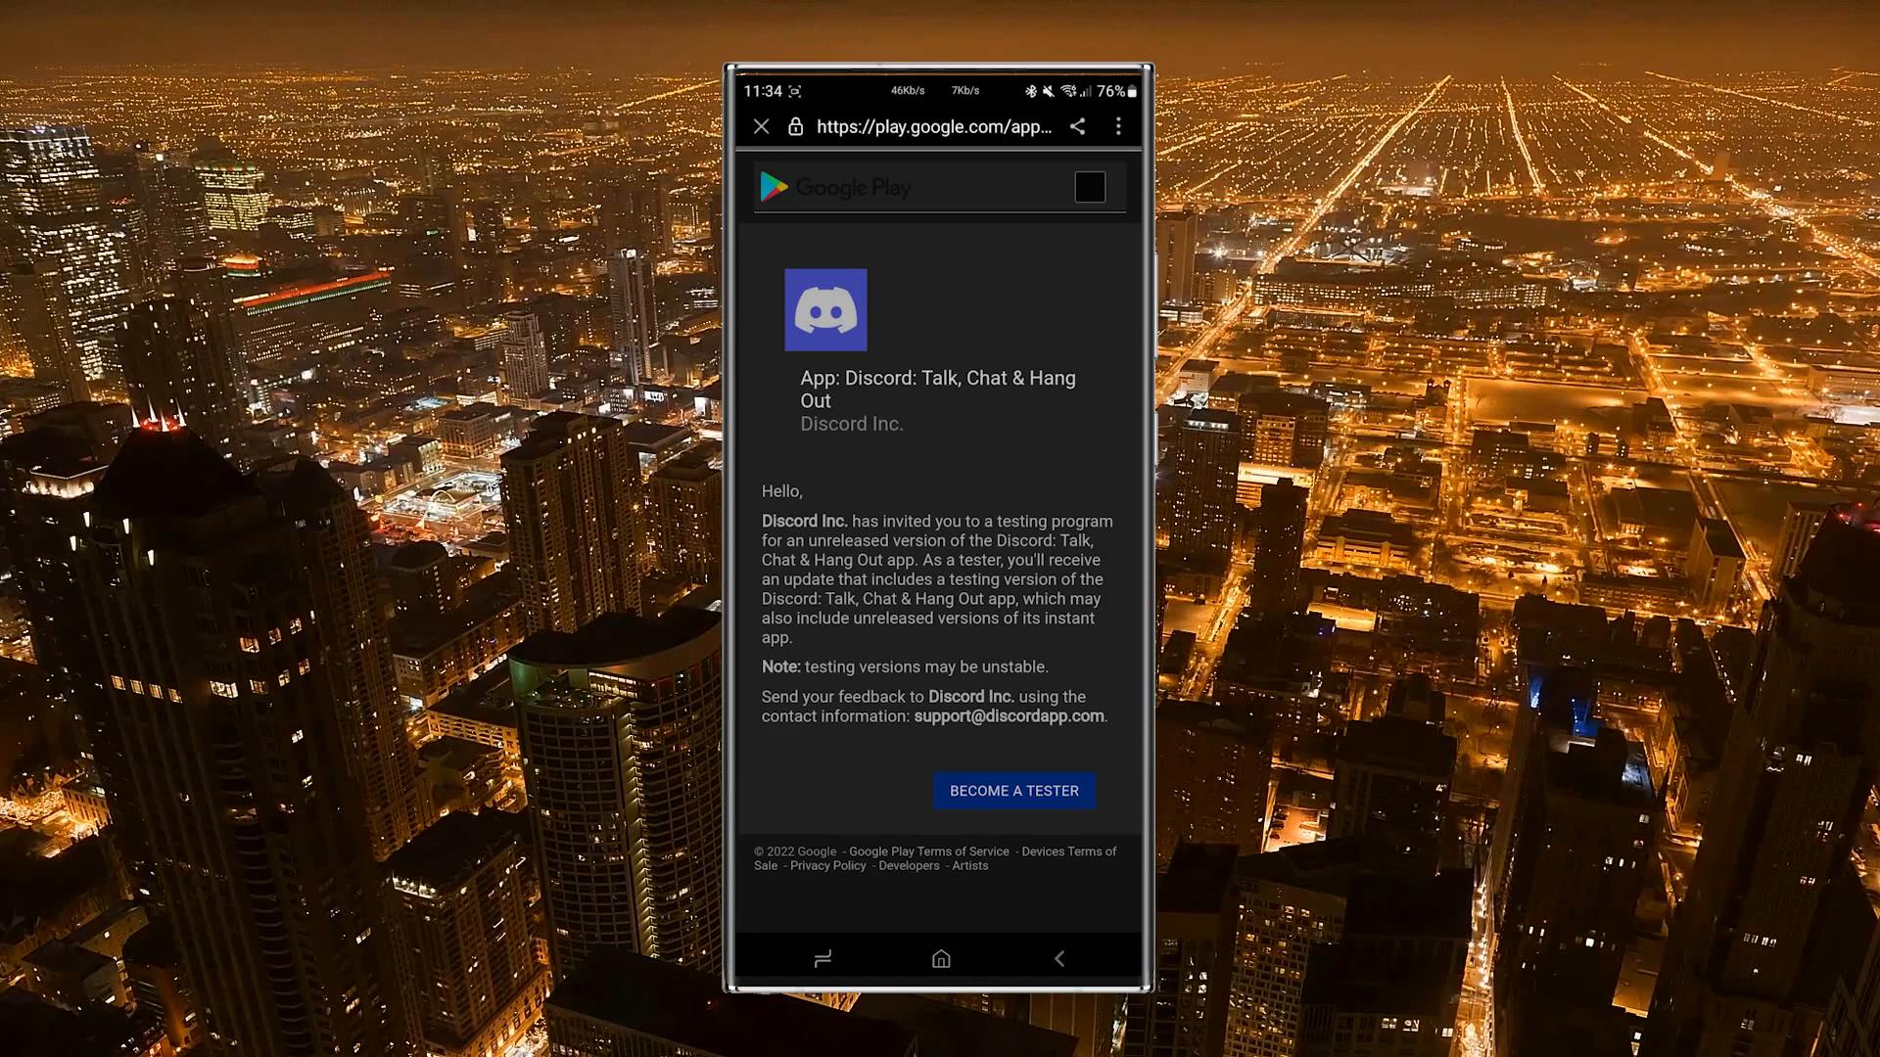
left_click(1013, 791)
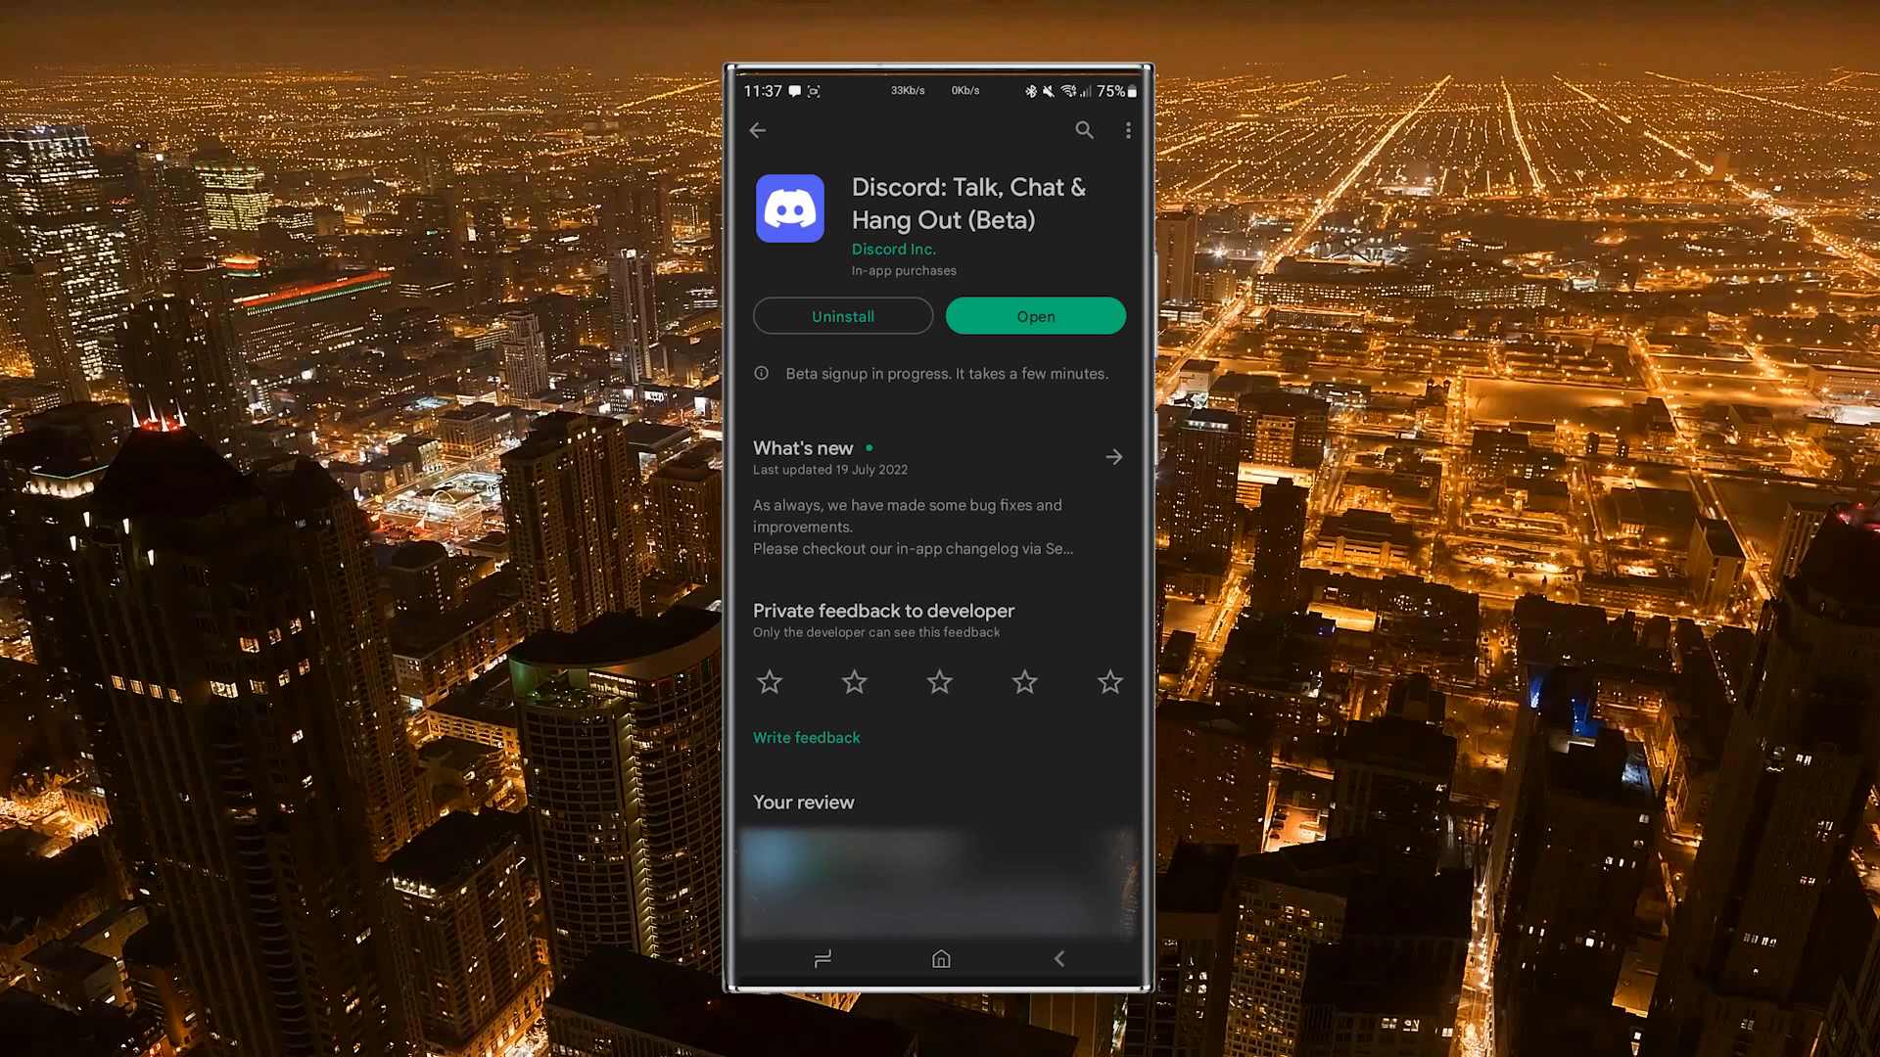
left_click(1034, 315)
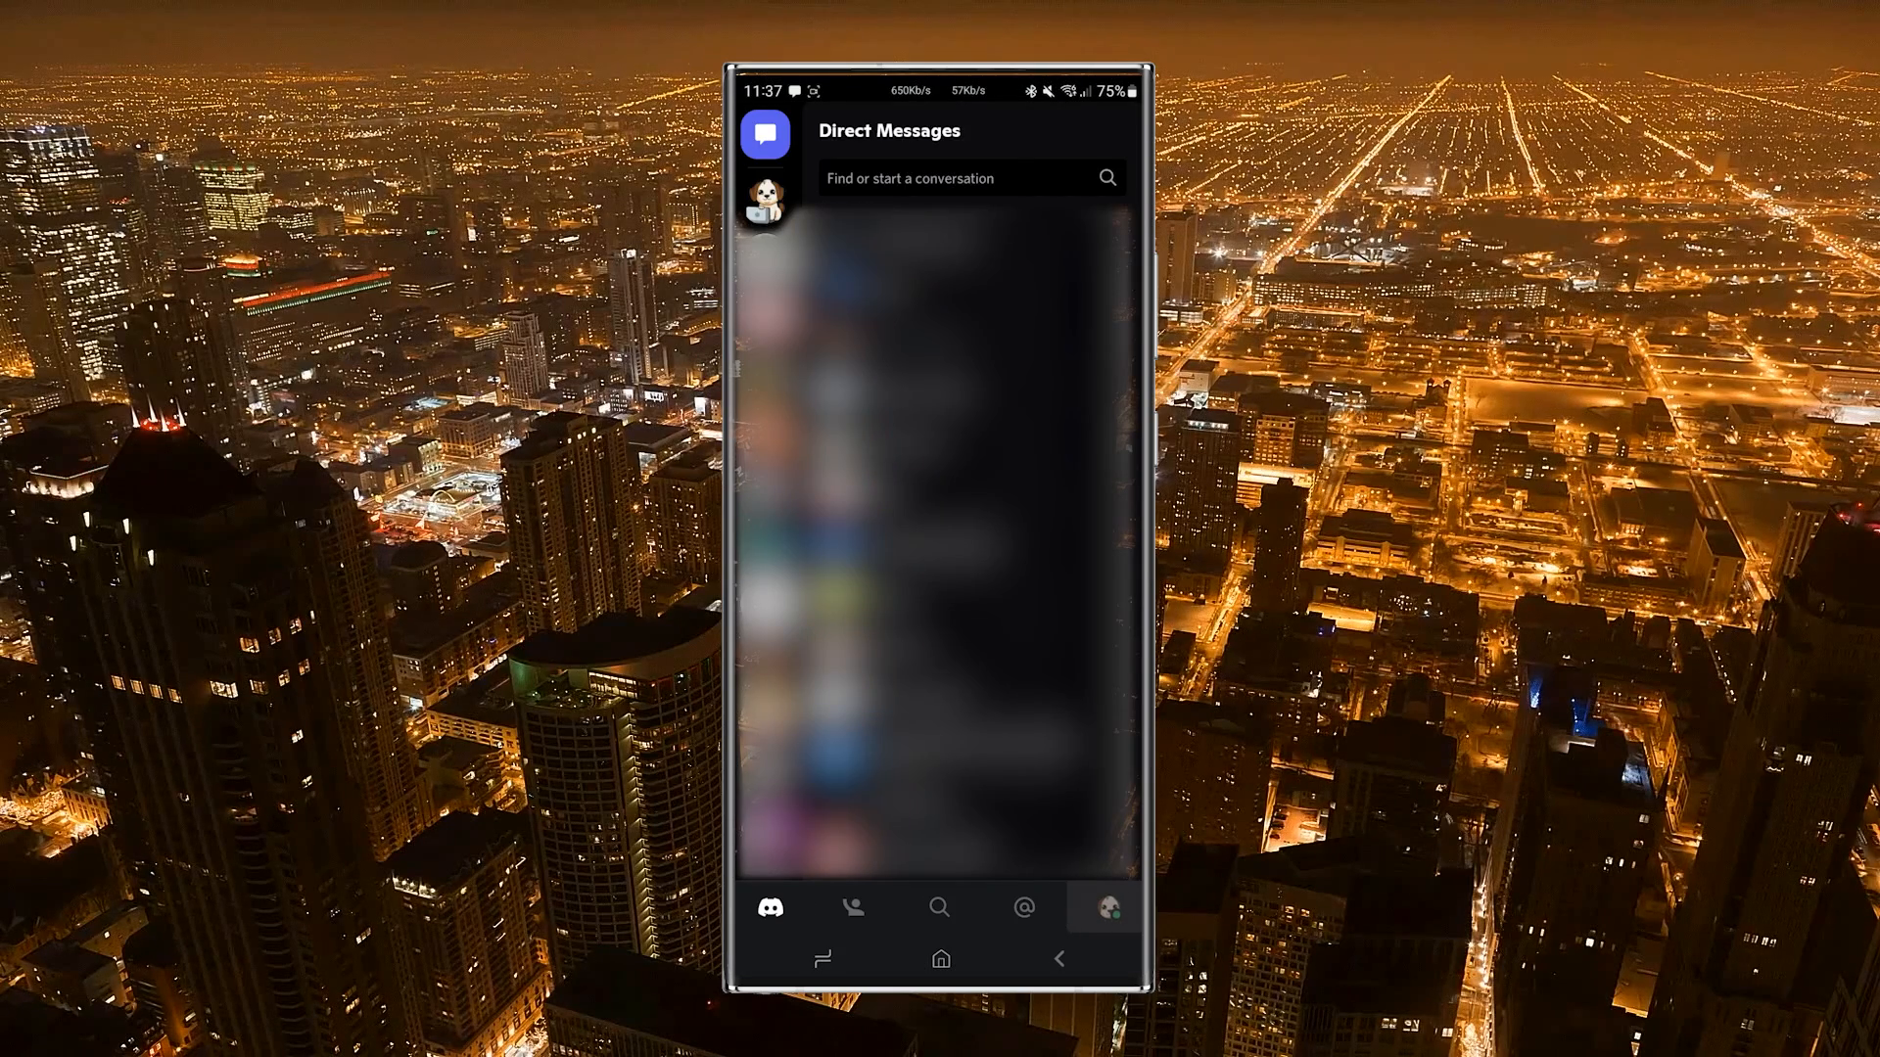
Add an Xbox connection in Discord profile settings, sign in to Microsoft, and authorize access.
left_click(1104, 908)
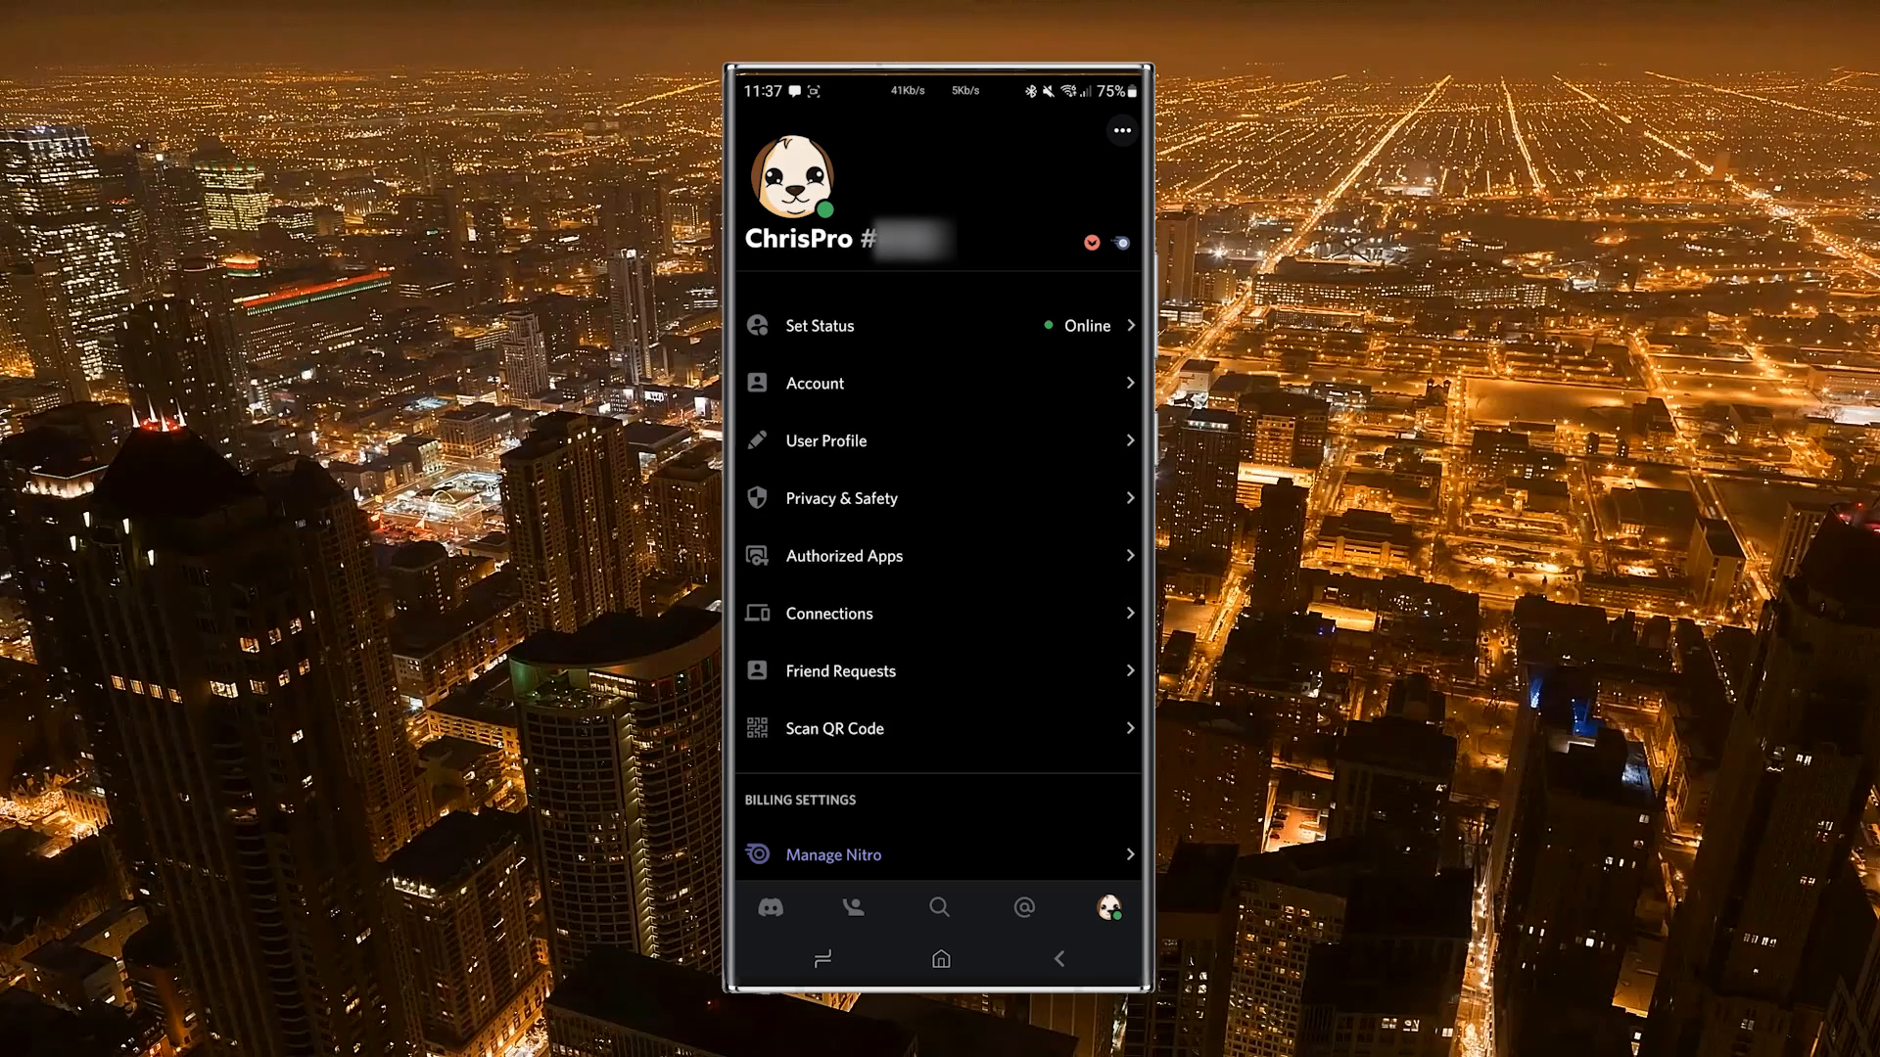
left_click(832, 727)
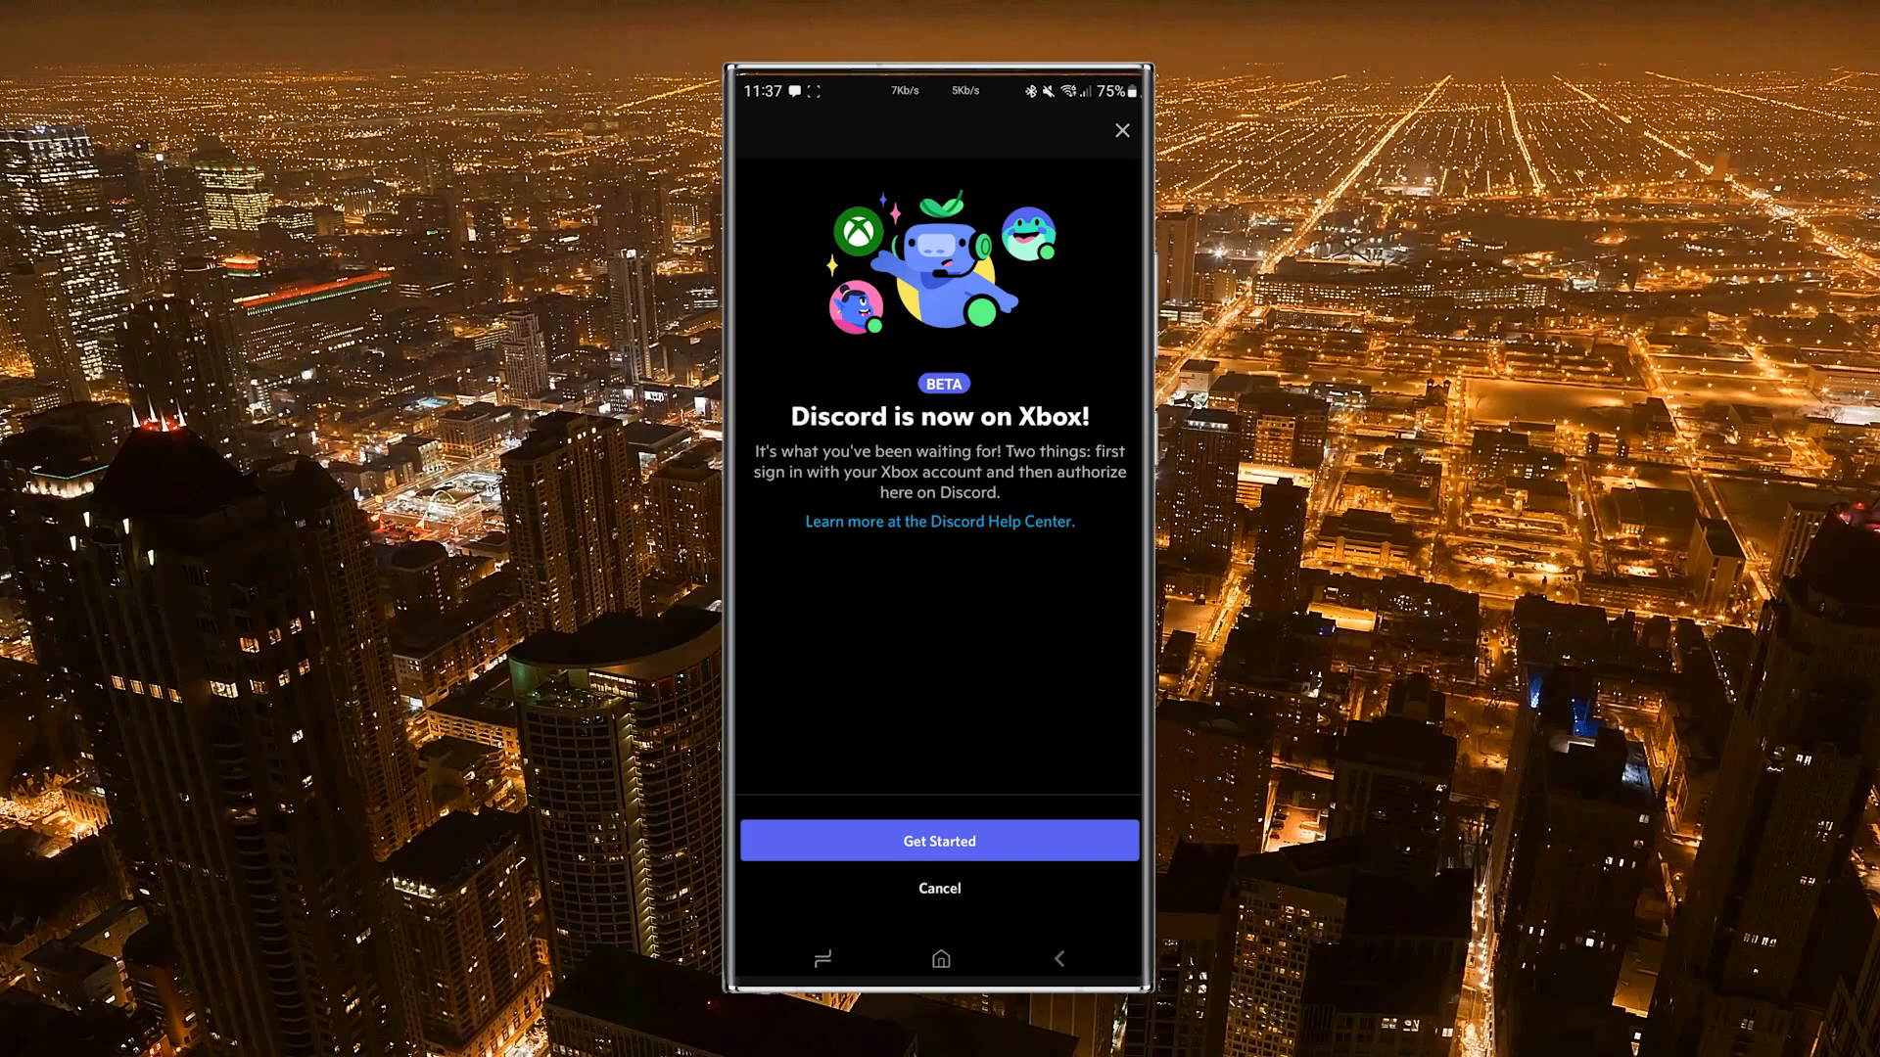
left_click(939, 840)
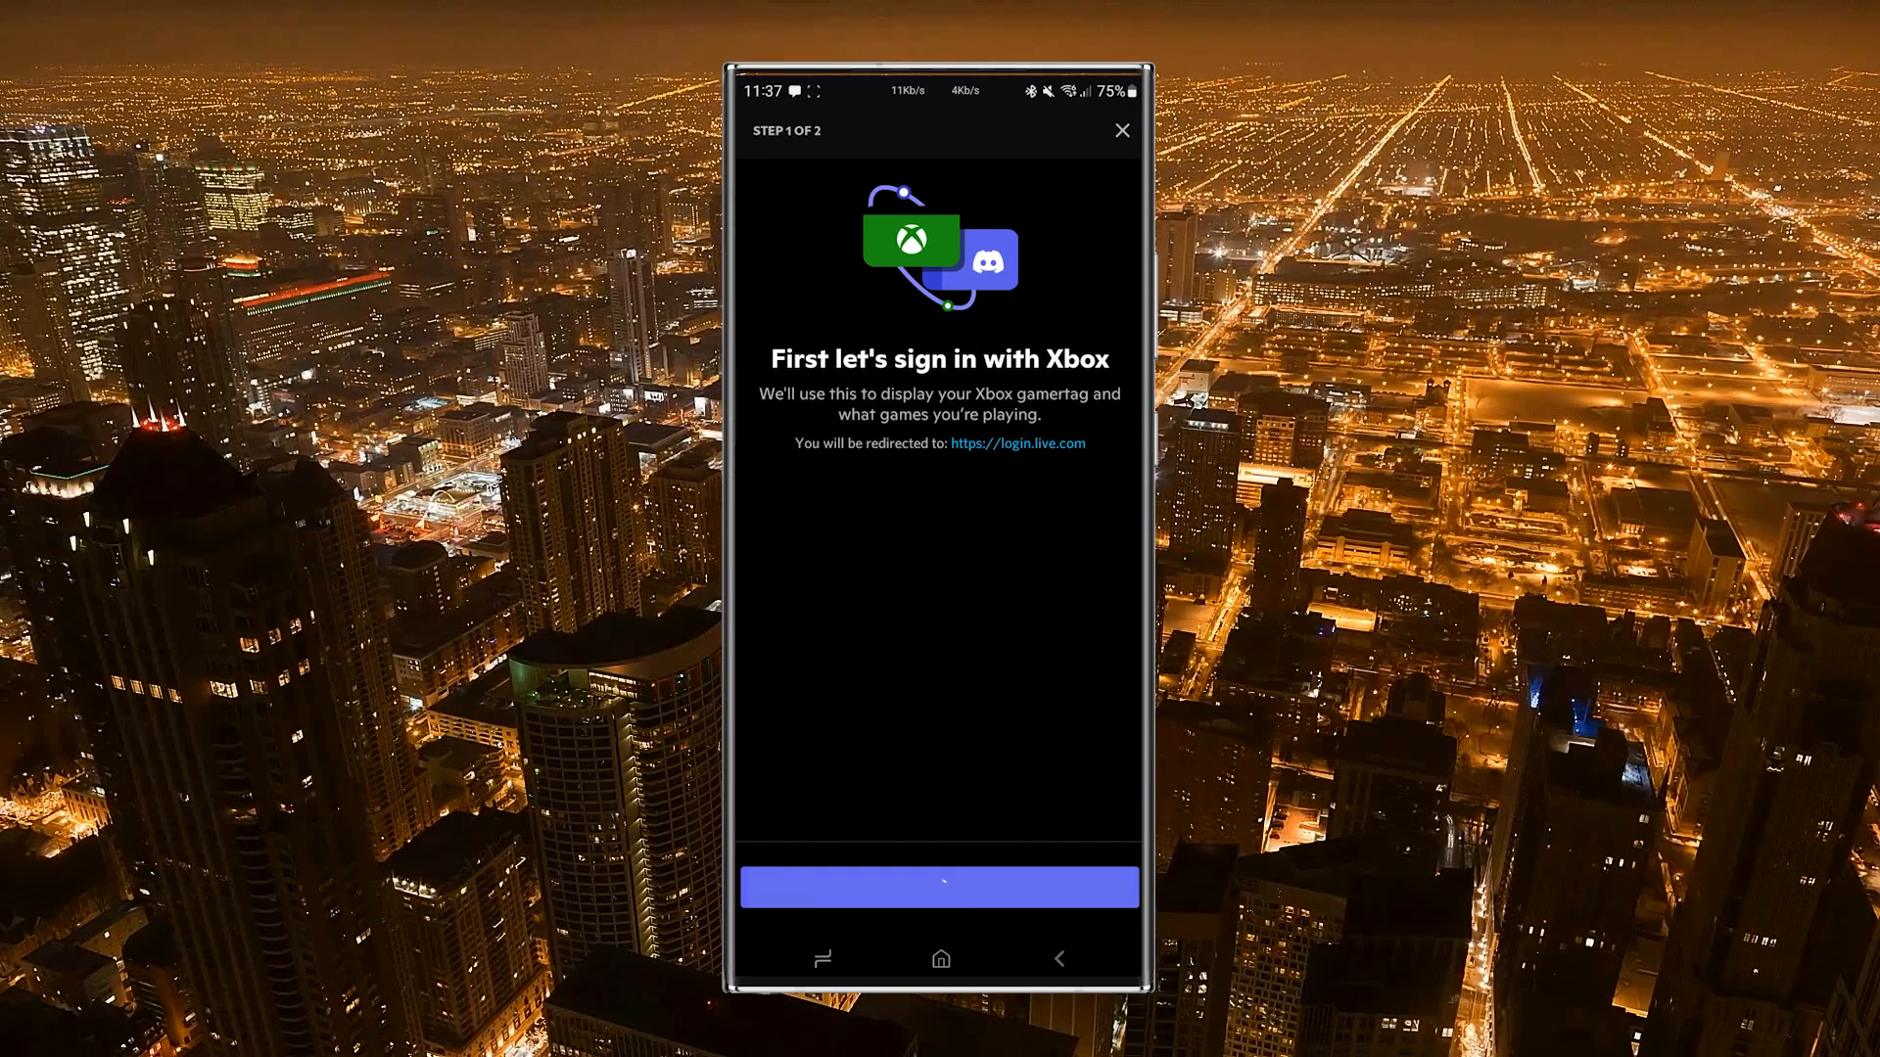
left_click(939, 886)
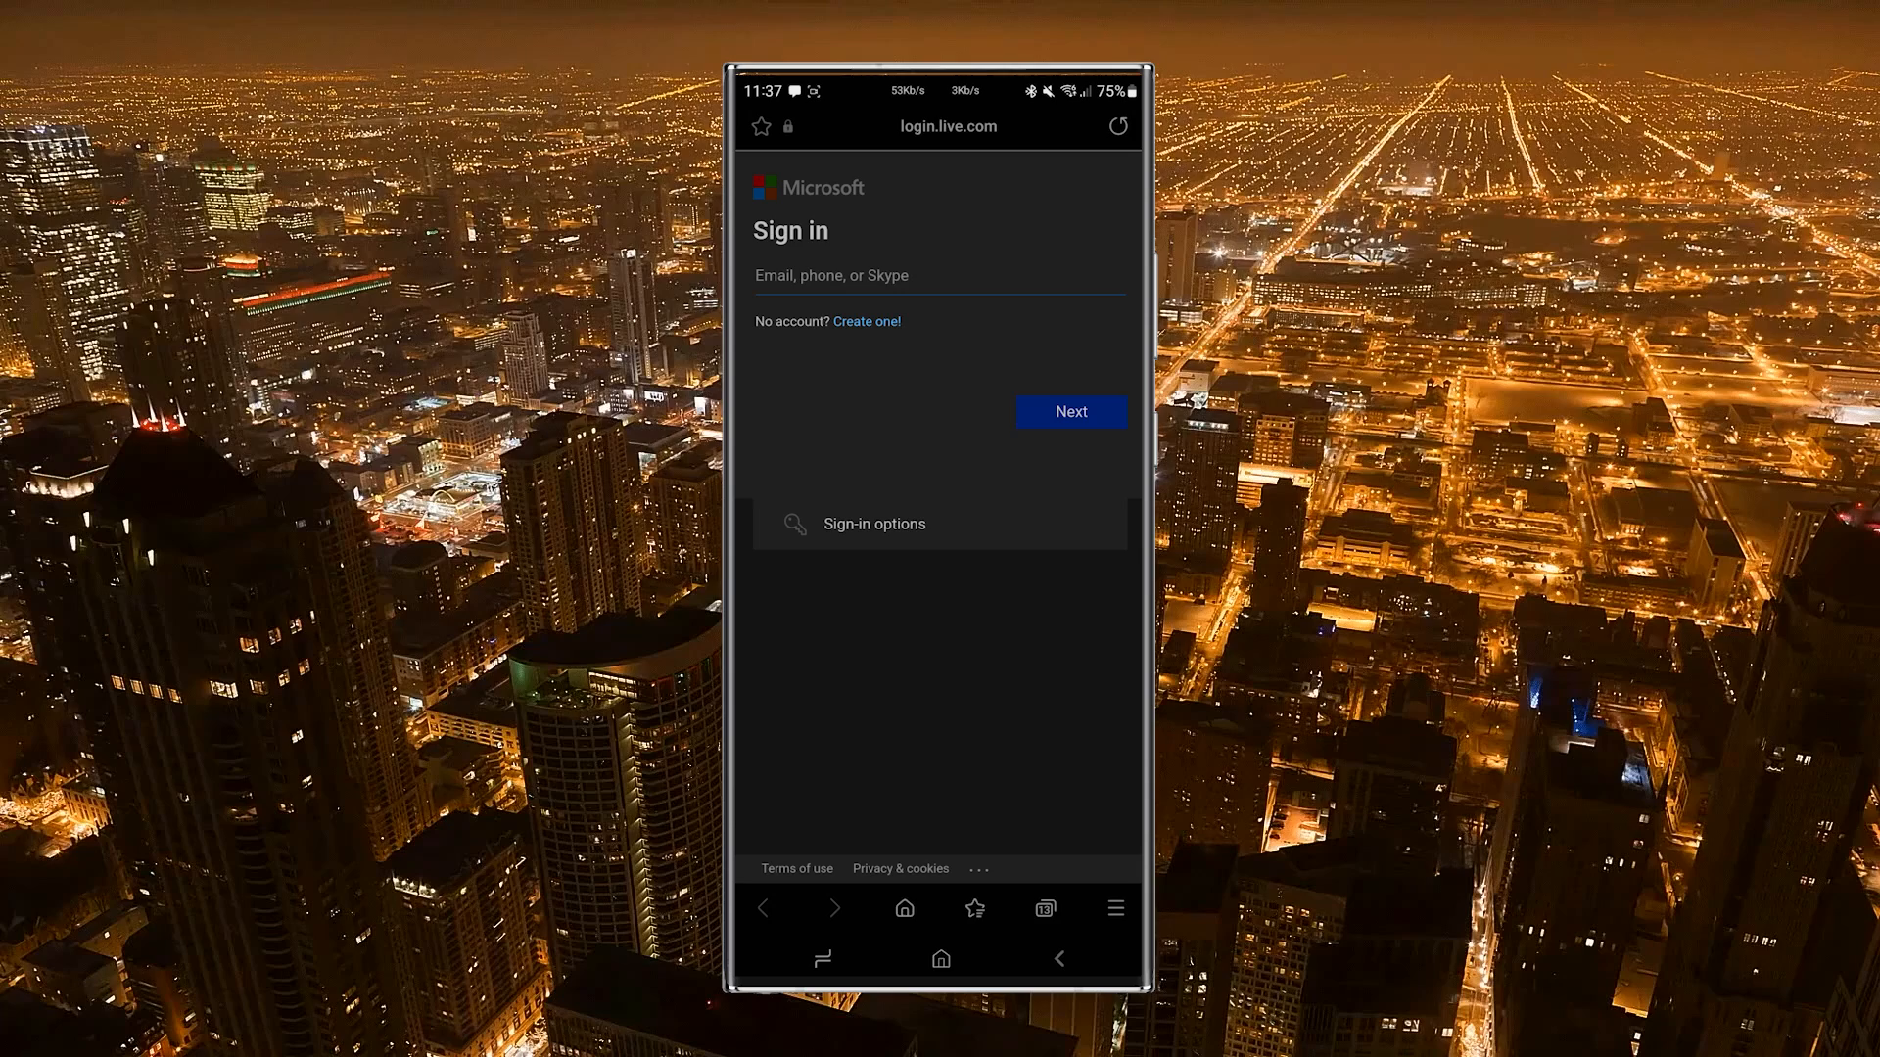
left_click(939, 276)
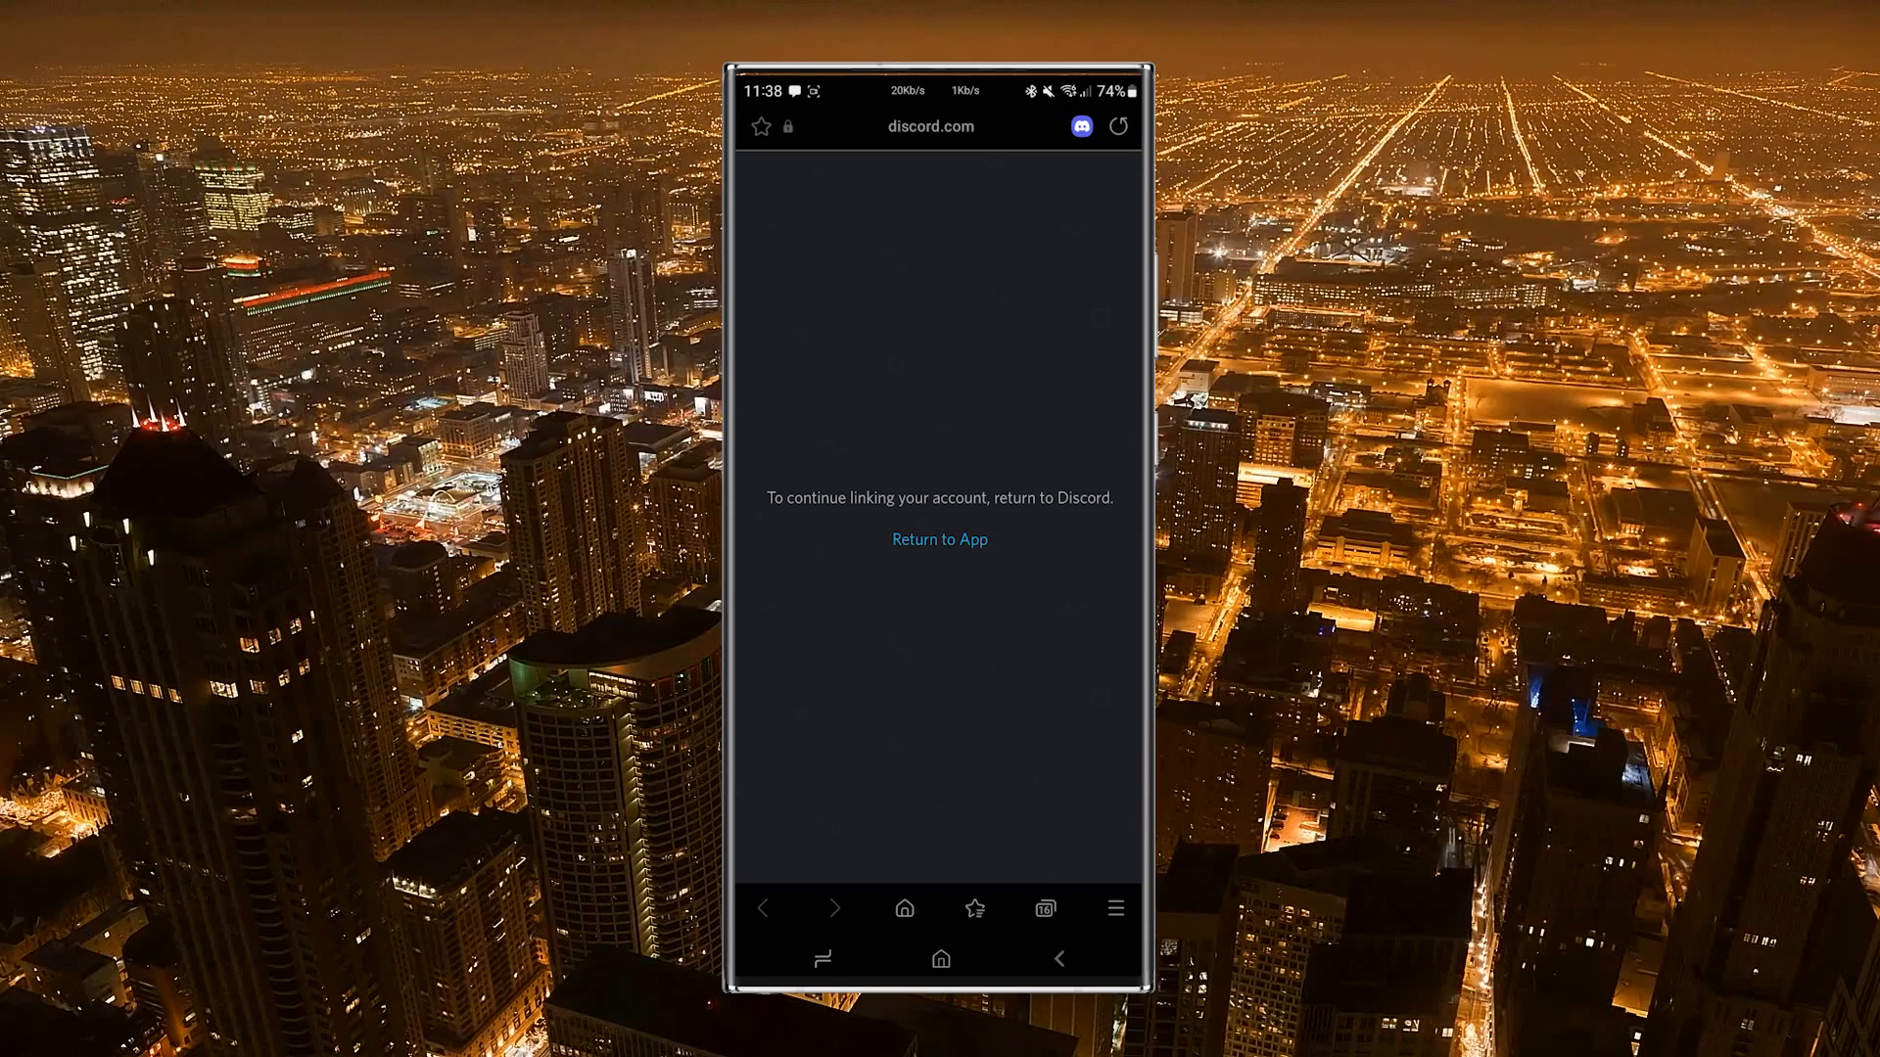
left_click(939, 539)
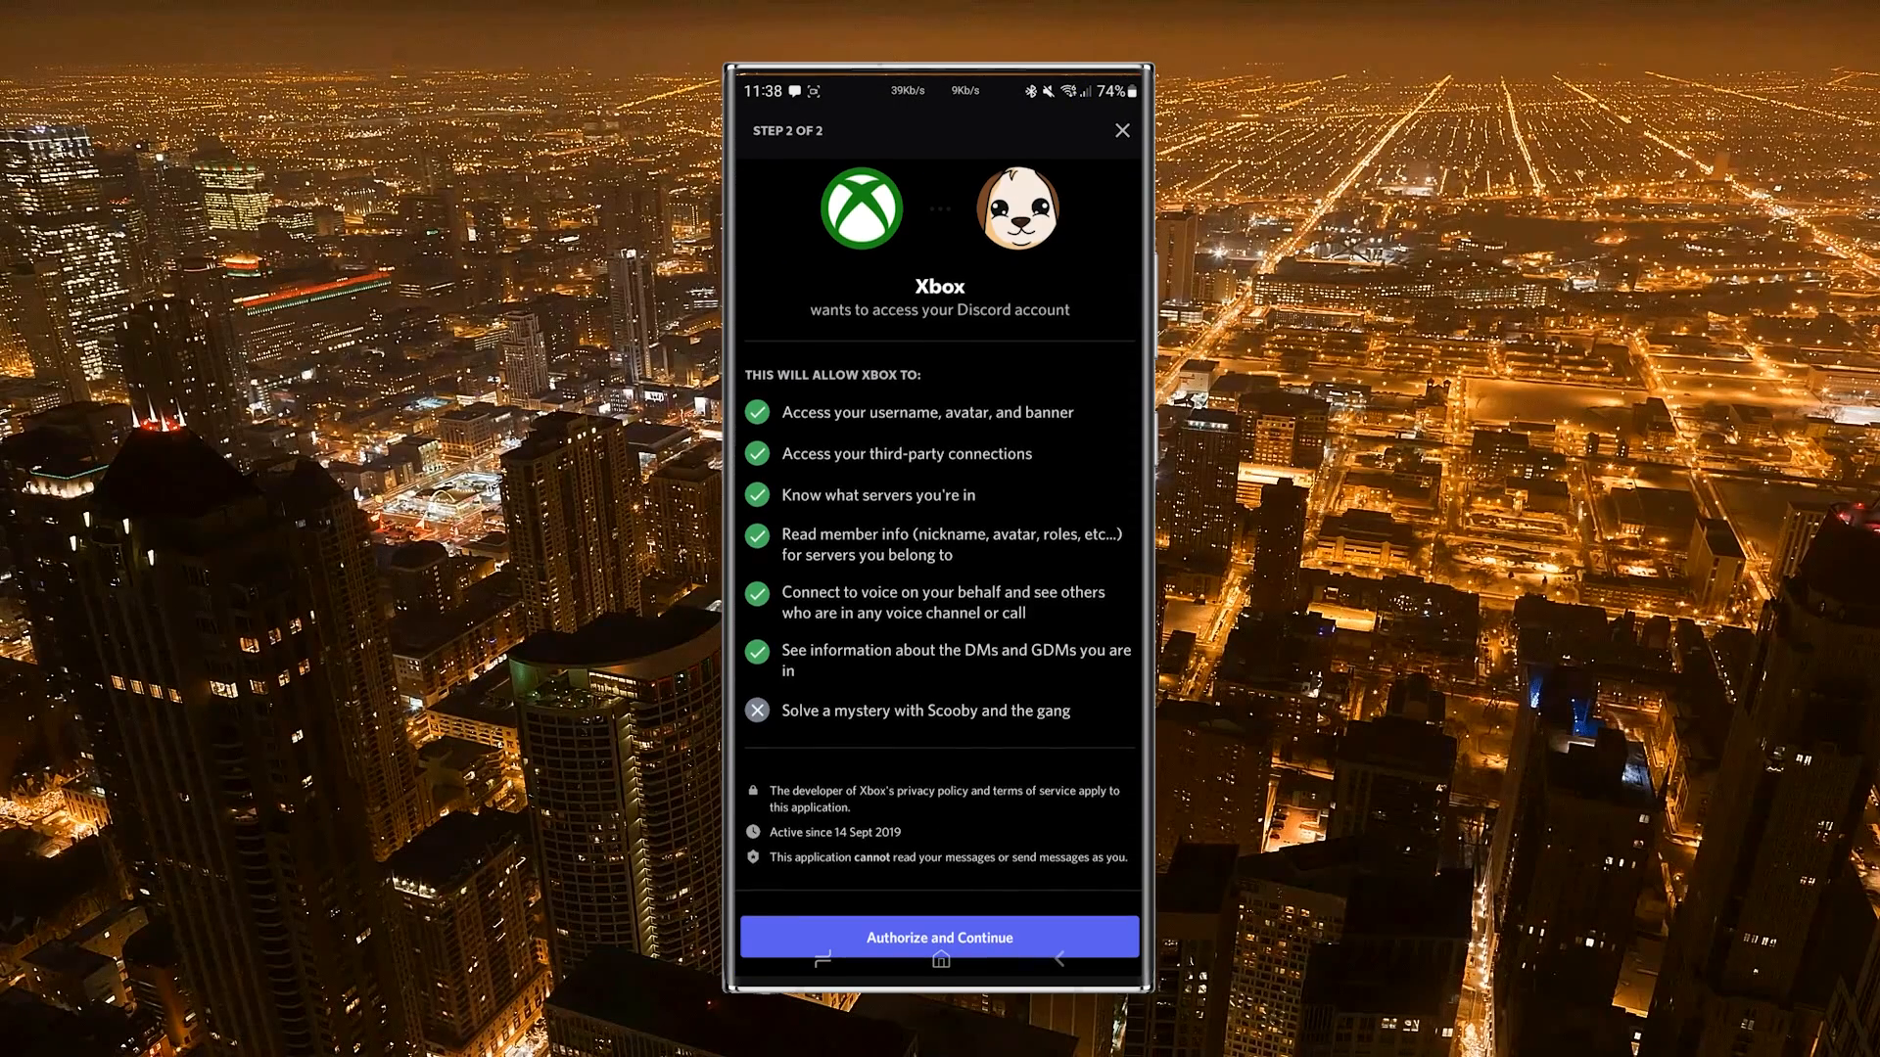
left_click(940, 938)
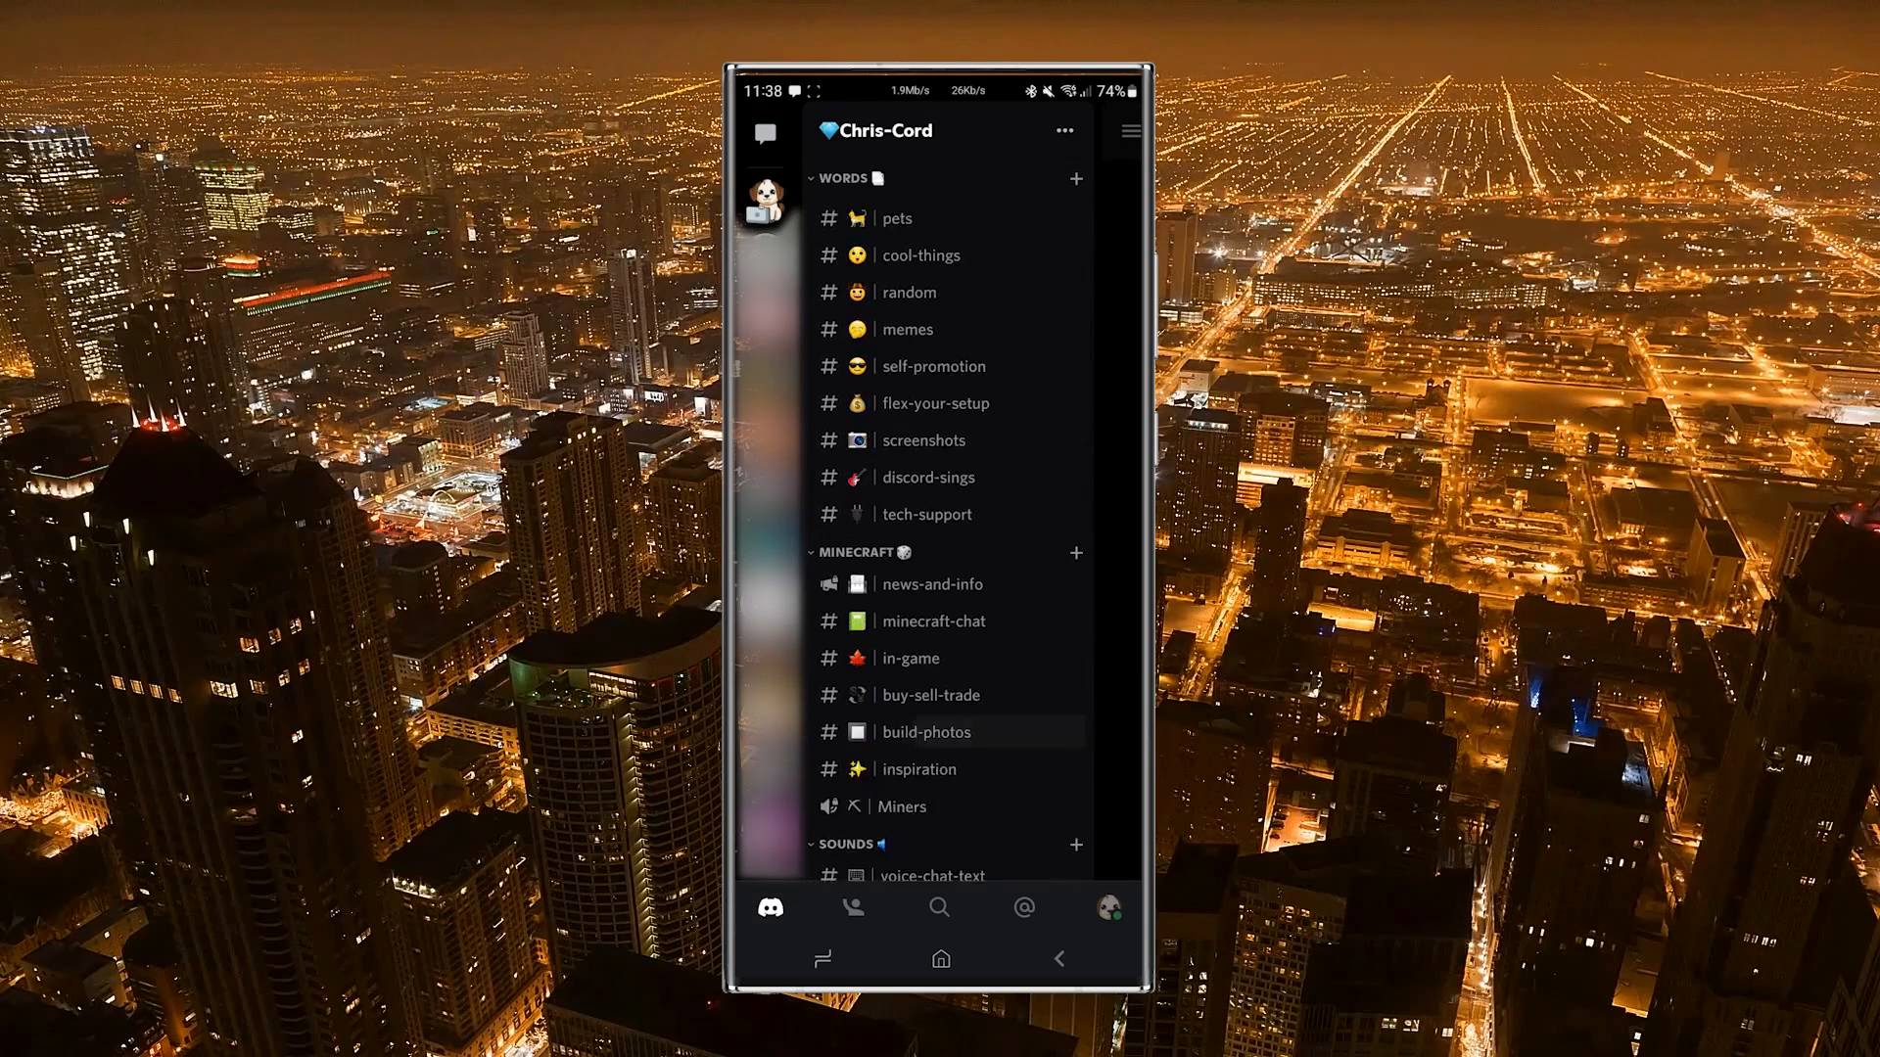
Join the Creators Only voice channel and transfer its audio to the Xbox console.
scroll("down", 3)
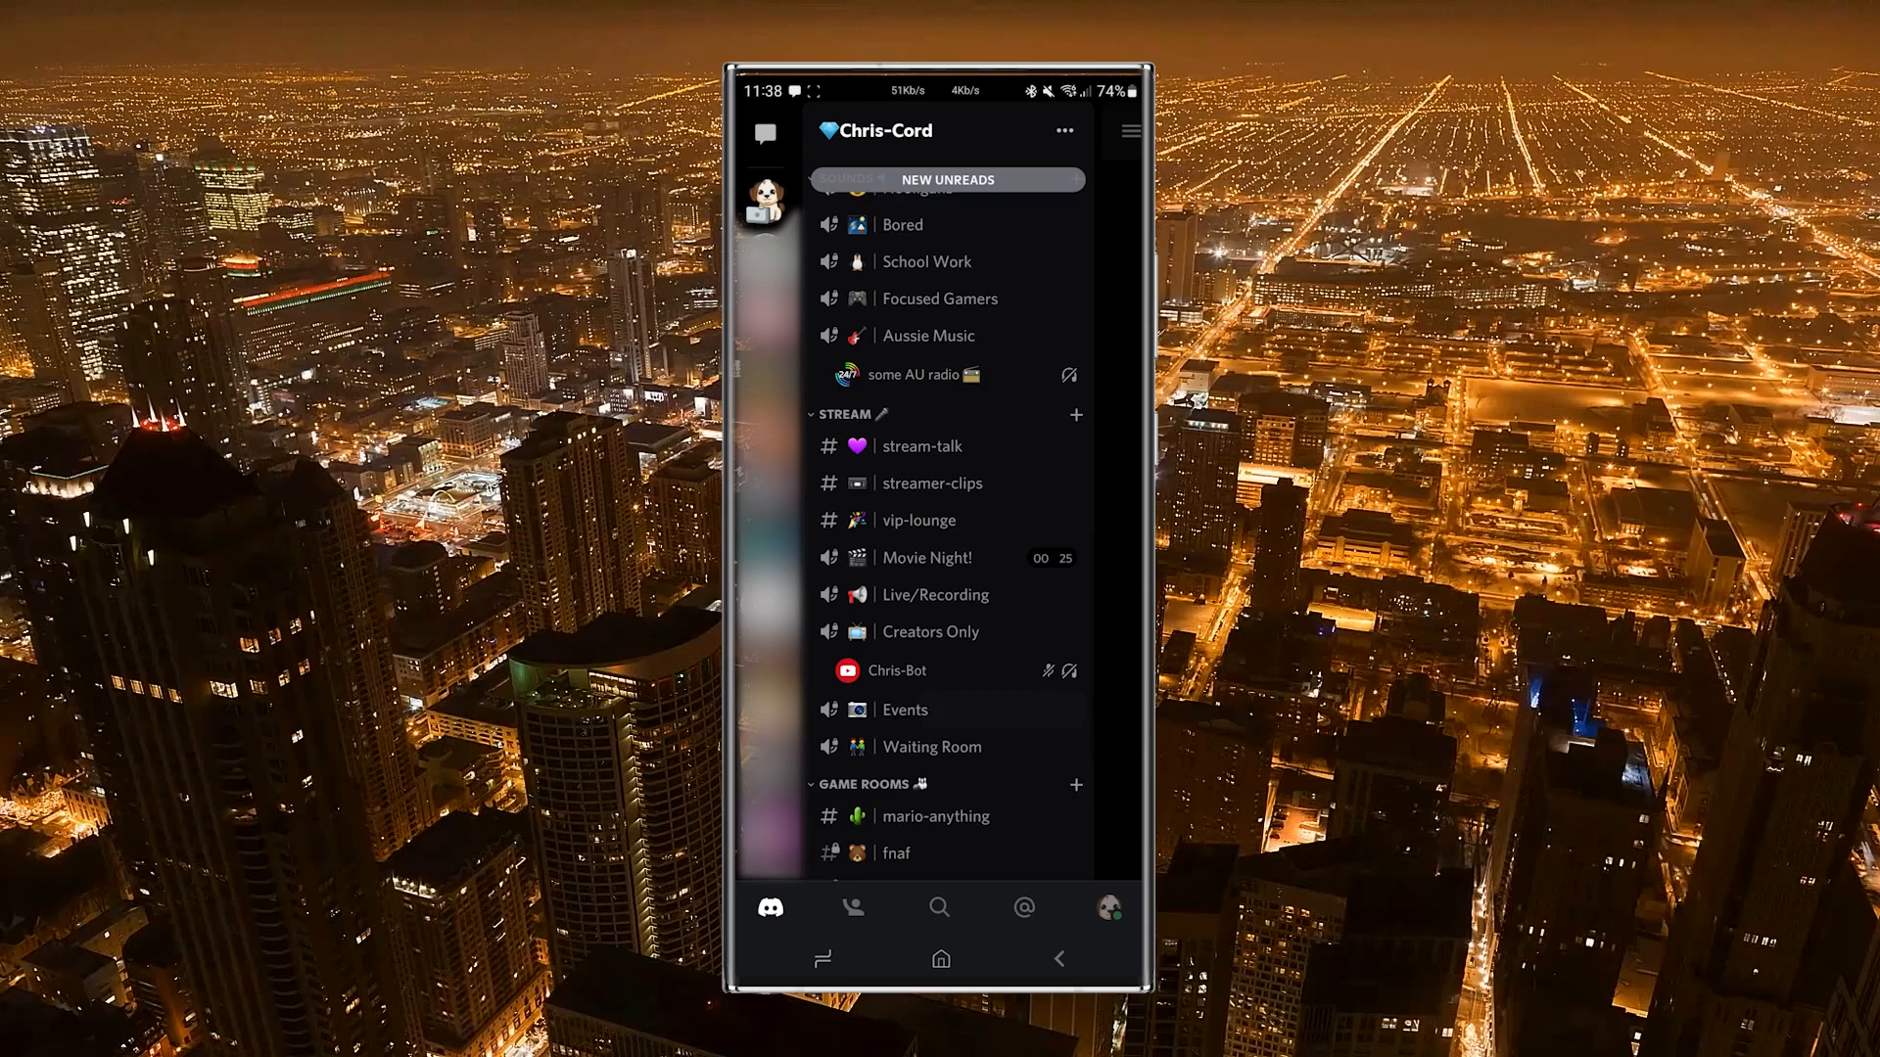
left_click(930, 631)
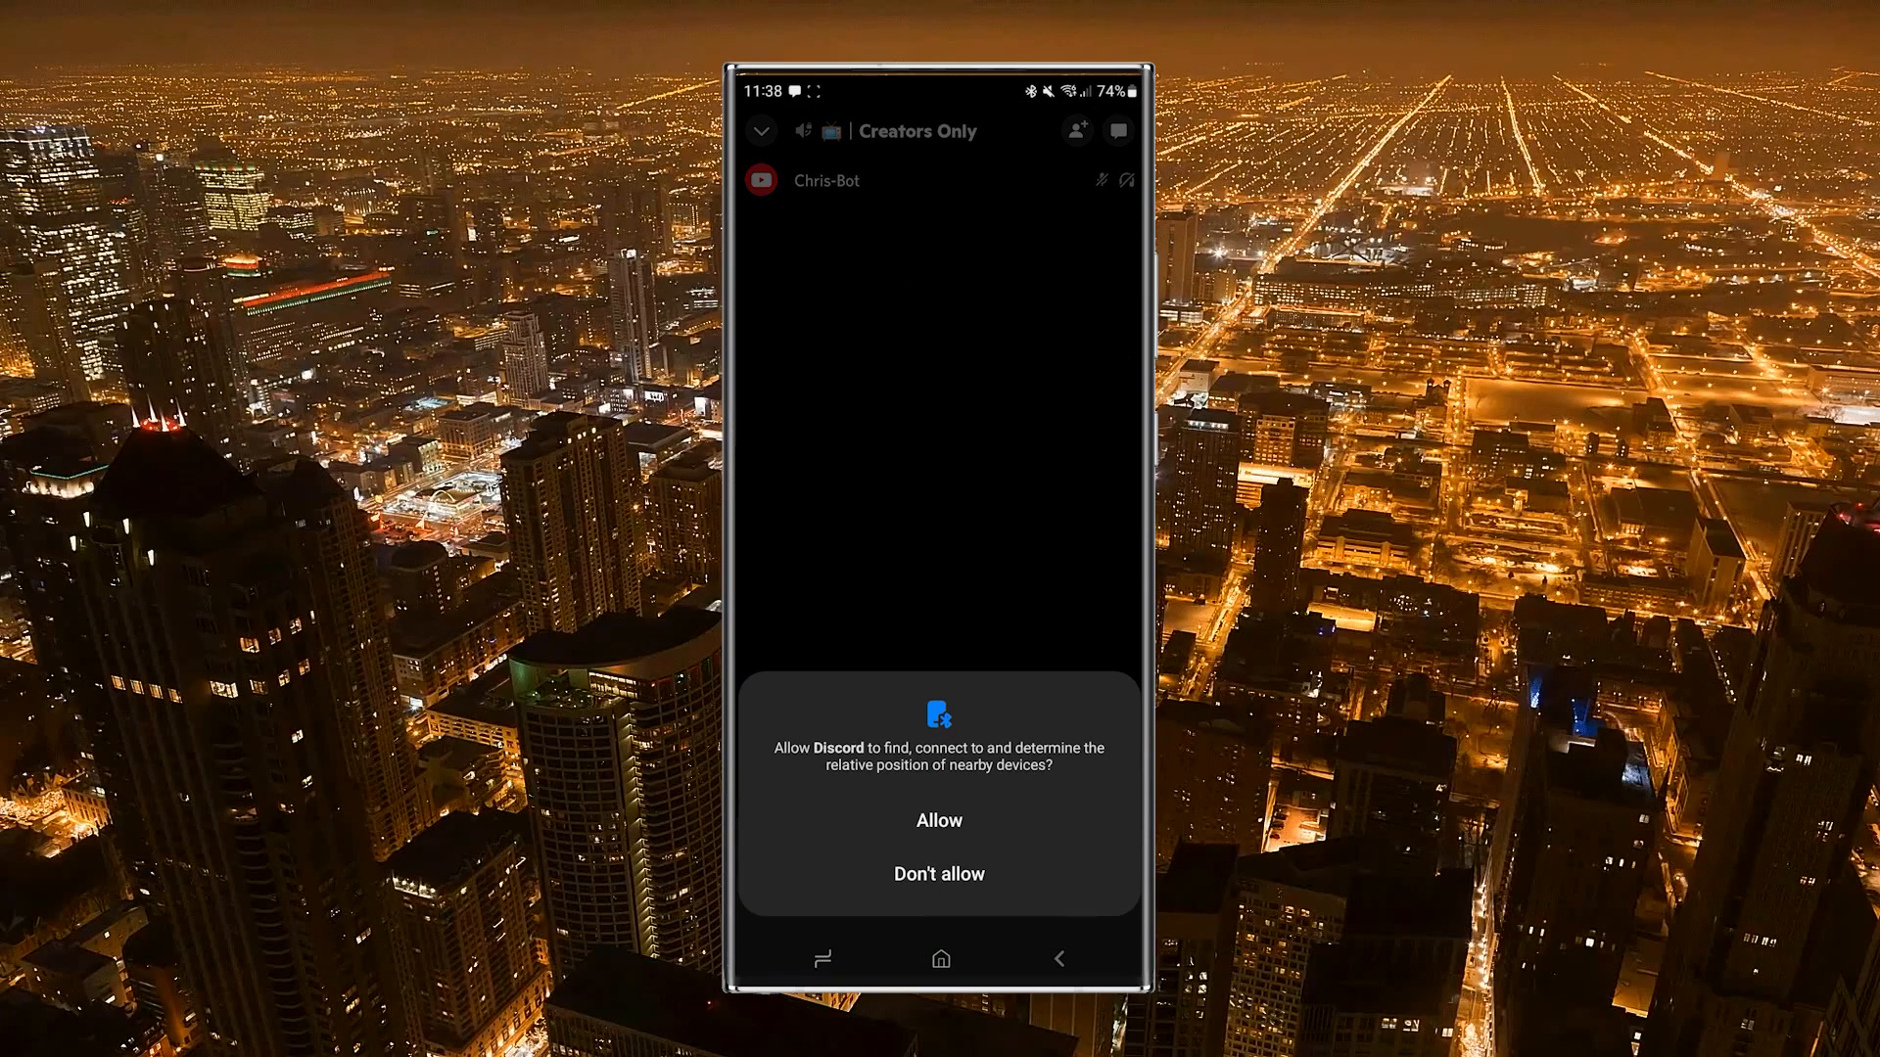
left_click(938, 821)
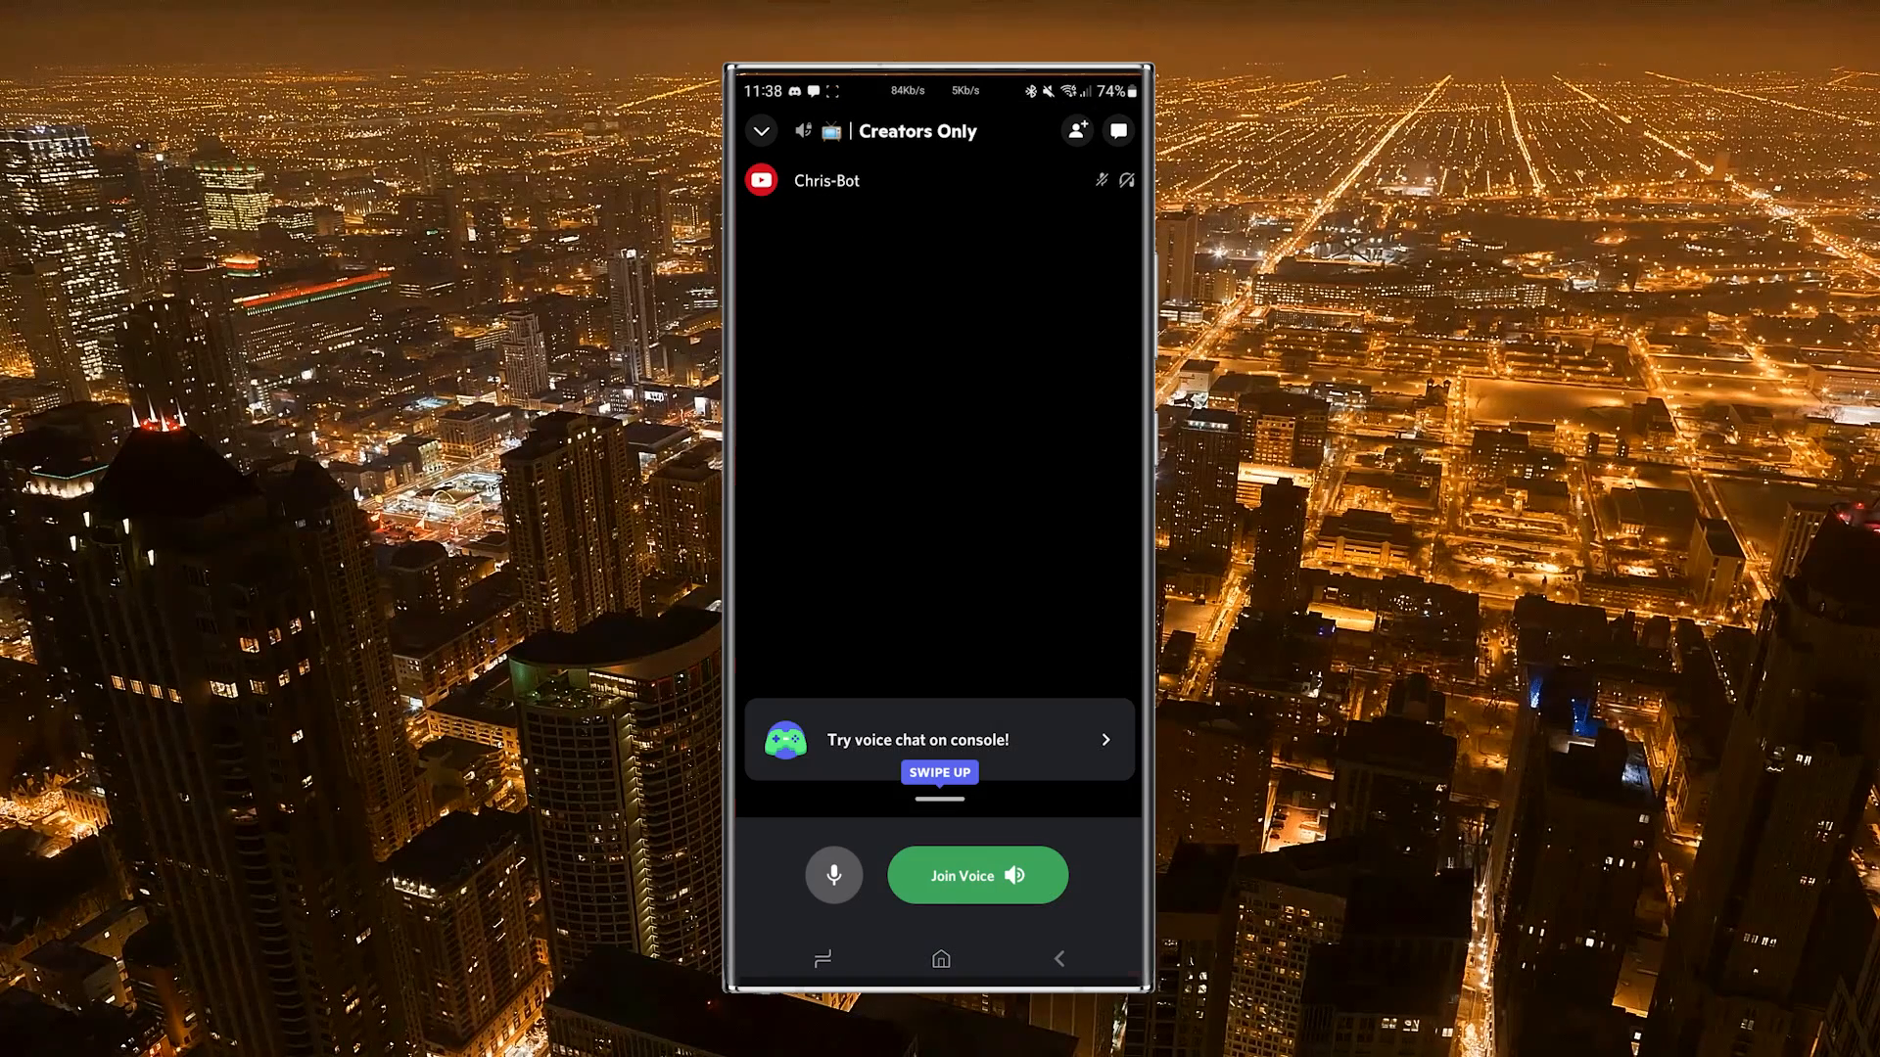
left_click(976, 875)
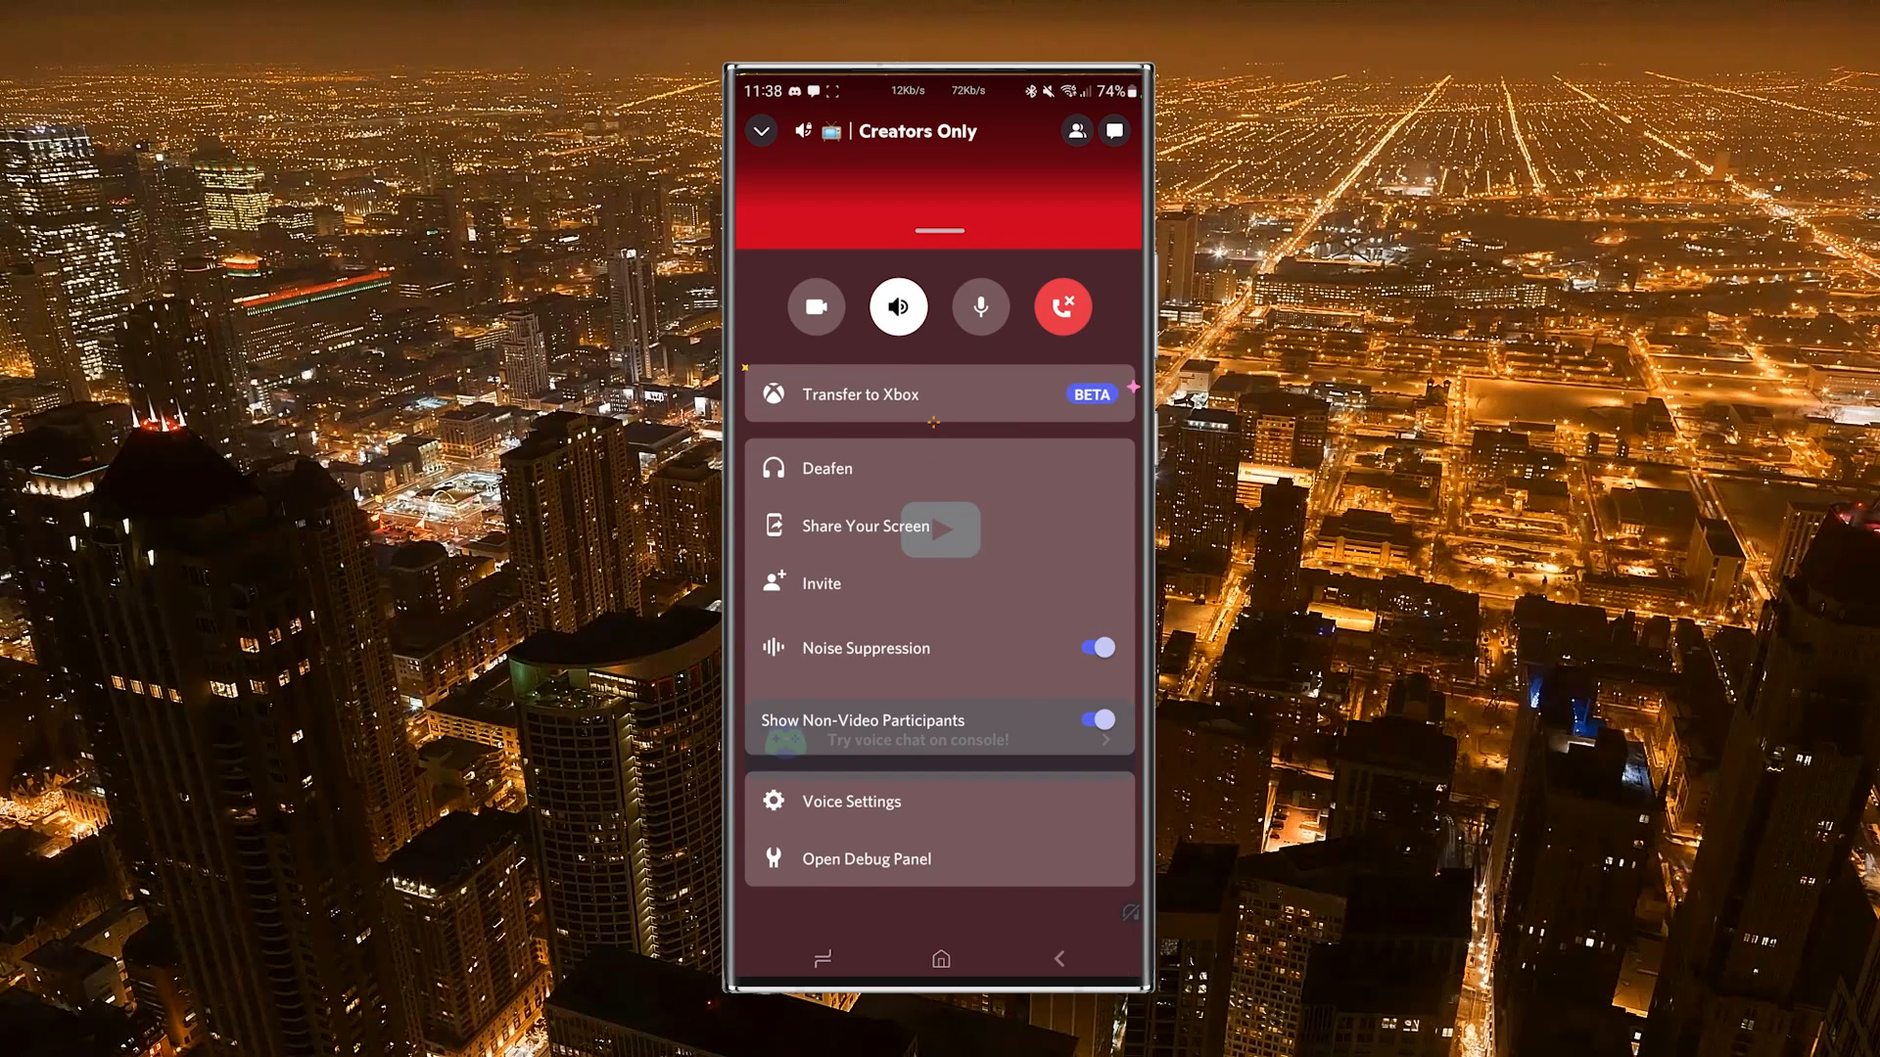
left_click(939, 395)
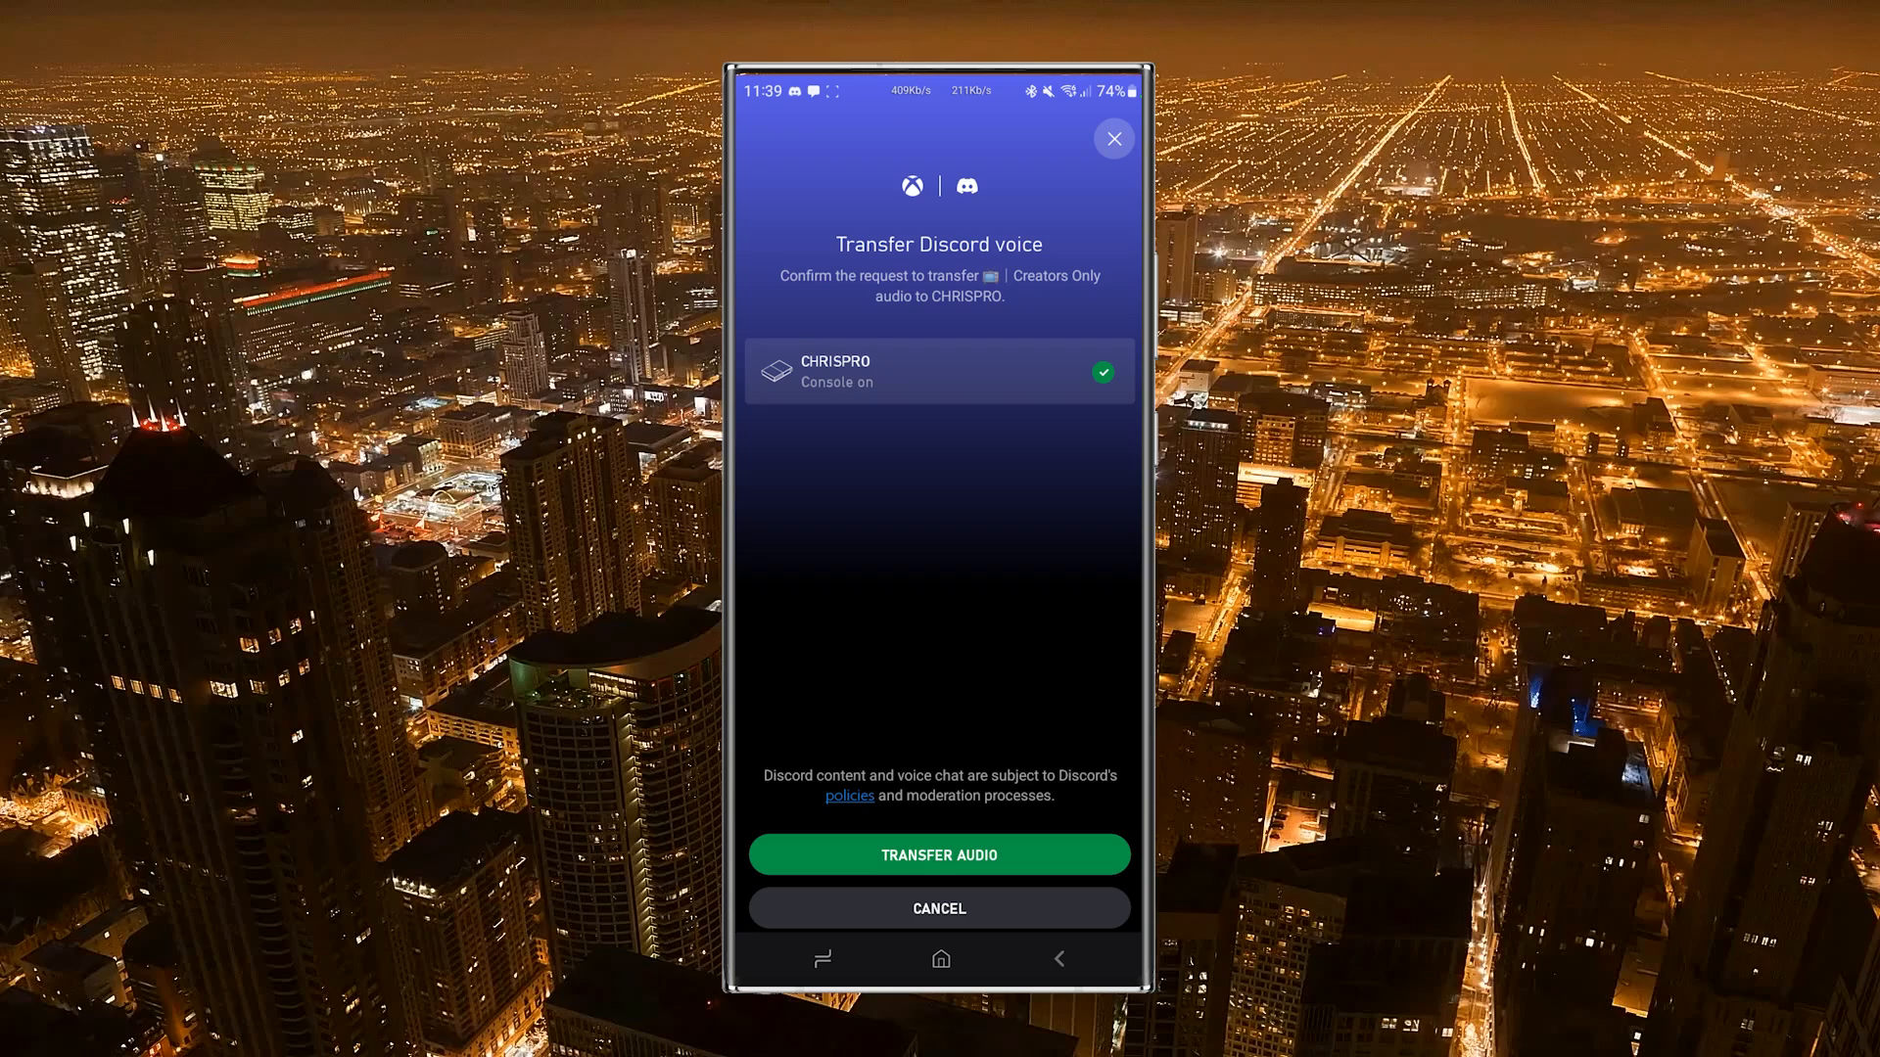
left_click(939, 855)
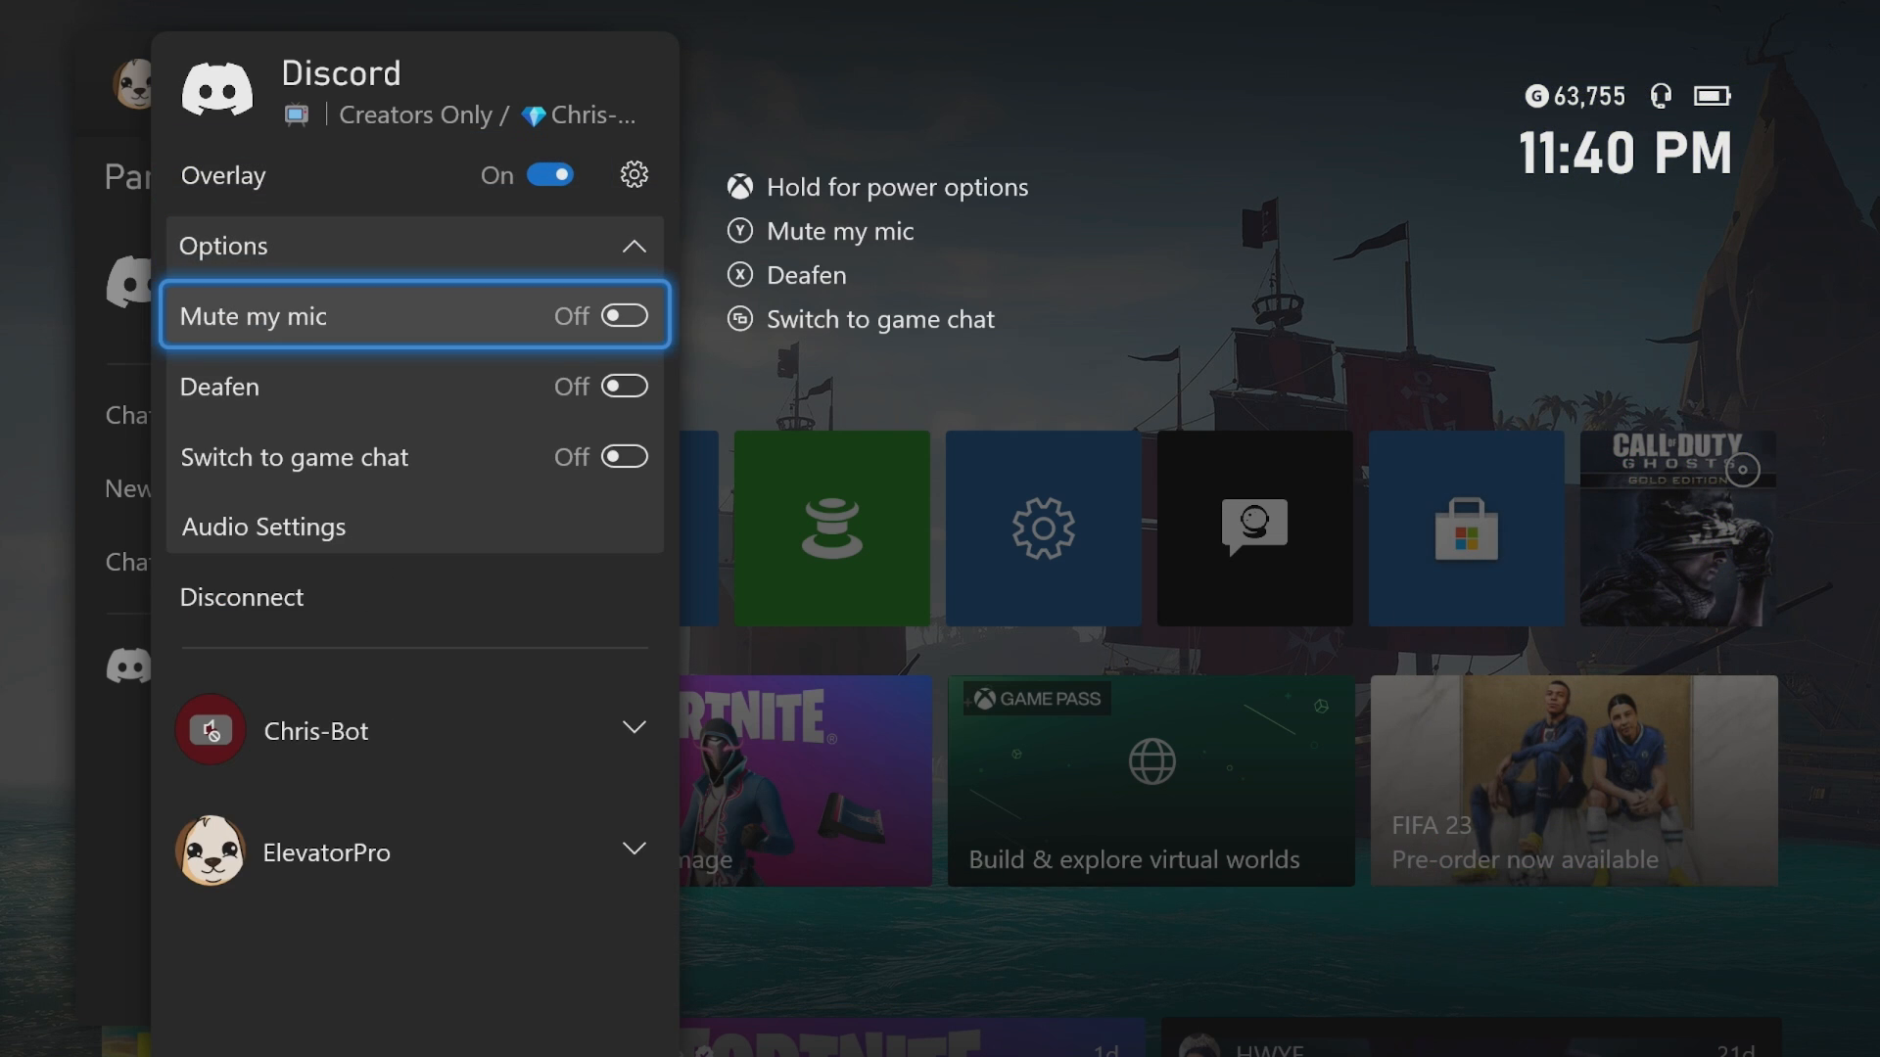
Open the Discord call from Parties & chats and expand the bot participant's mute options.
left_click(620, 315)
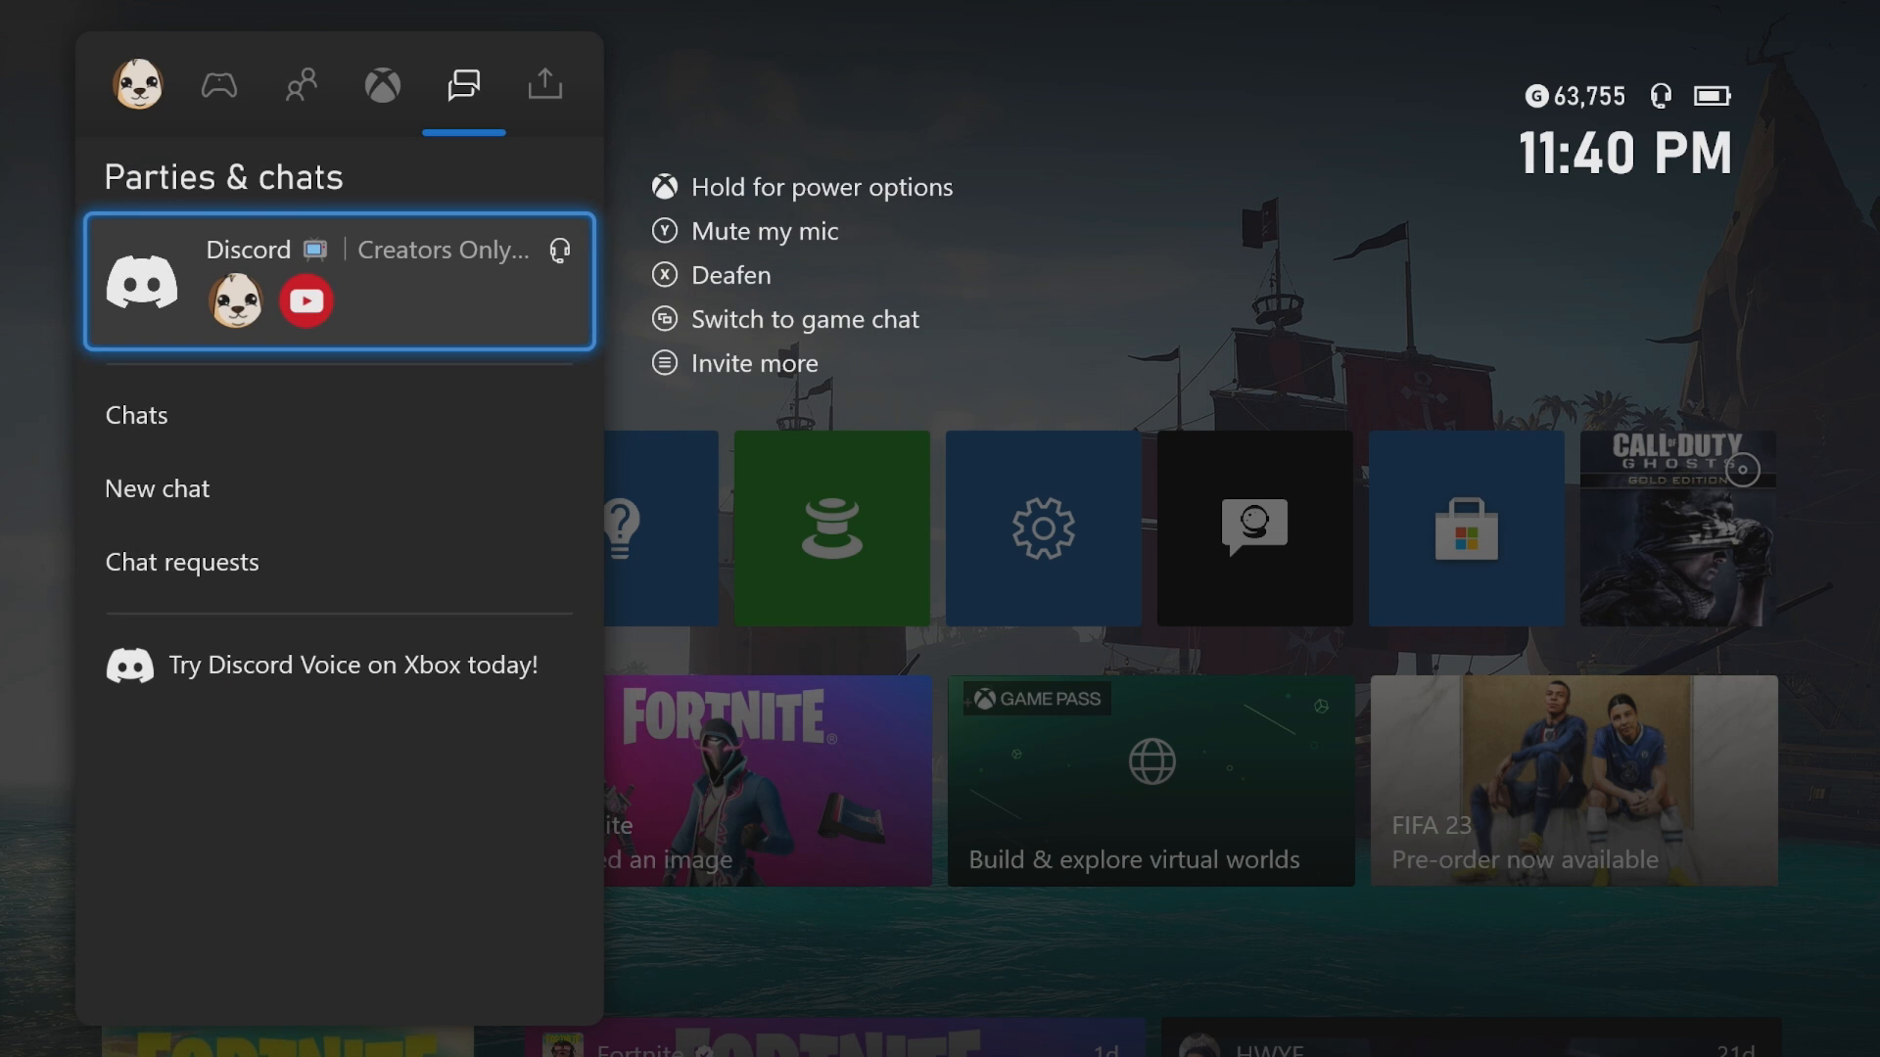
left_click(380, 84)
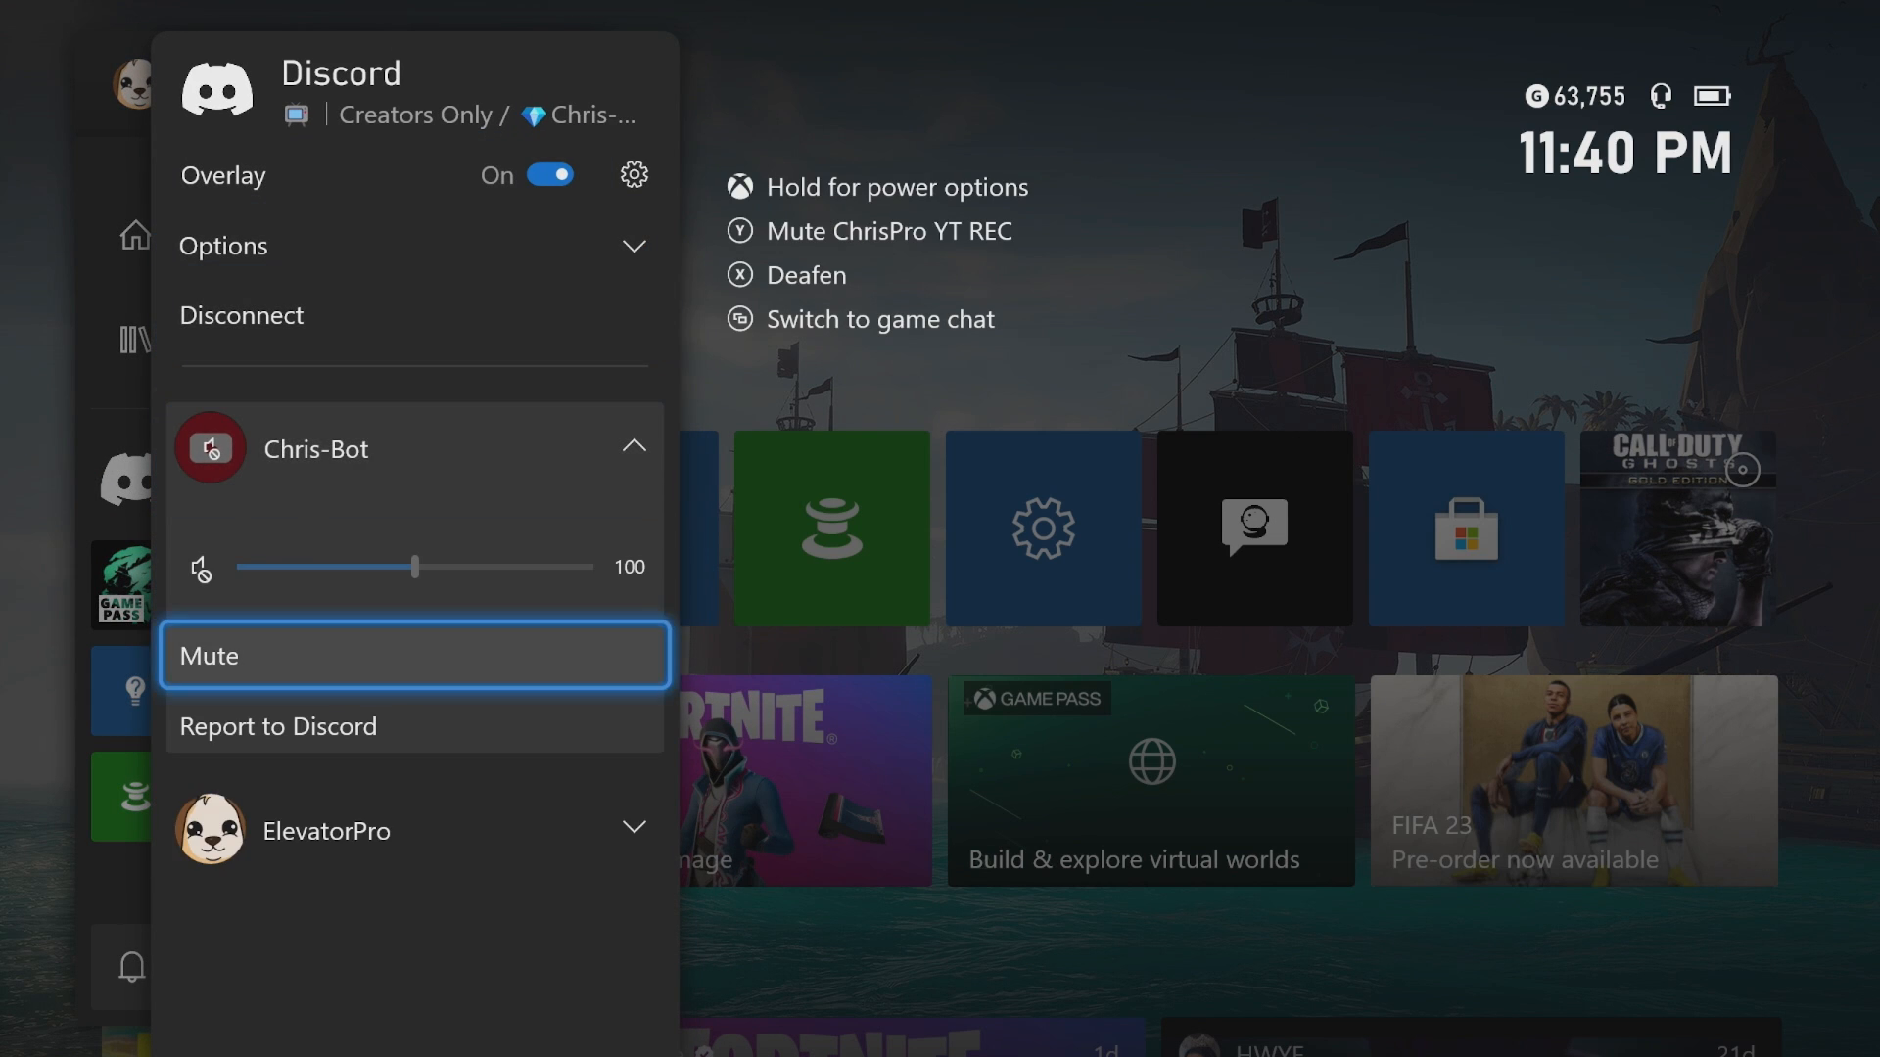
left_click(413, 449)
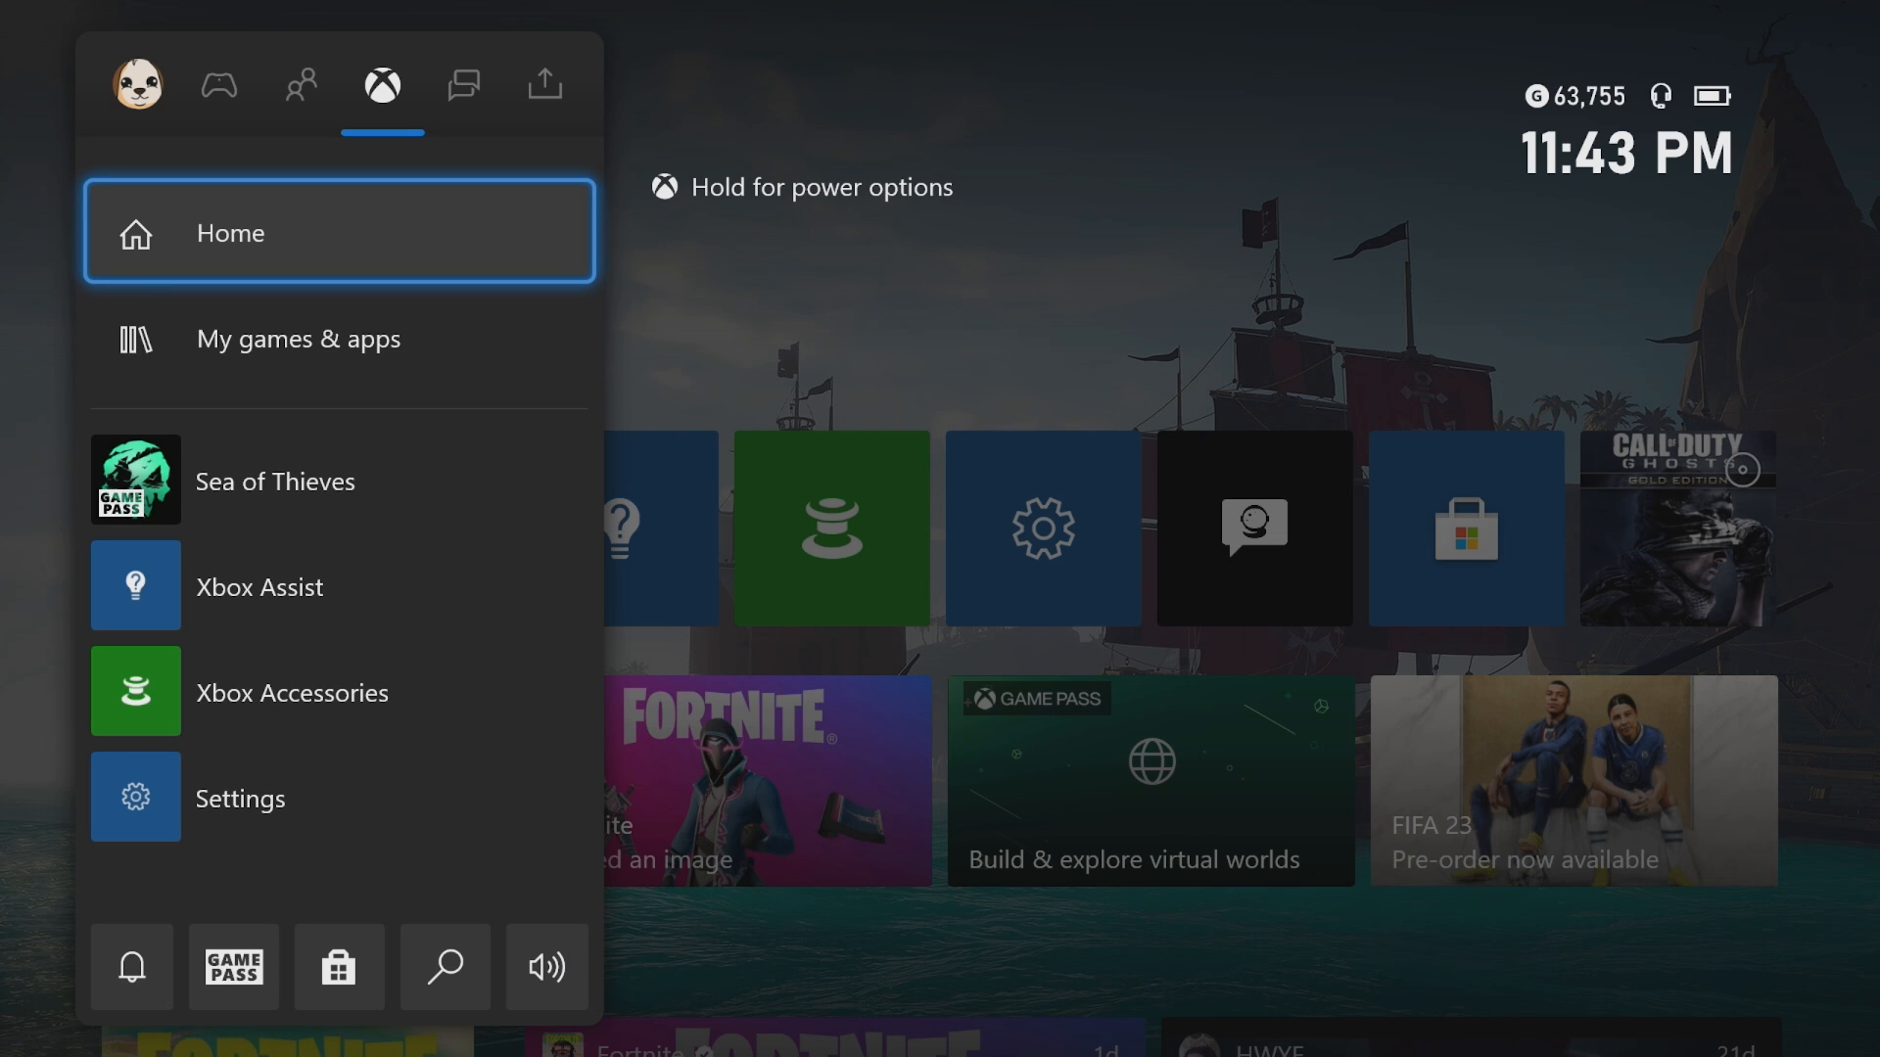
Return home, then use the Xbox button guide to open Settings on Account.
left_click(465, 84)
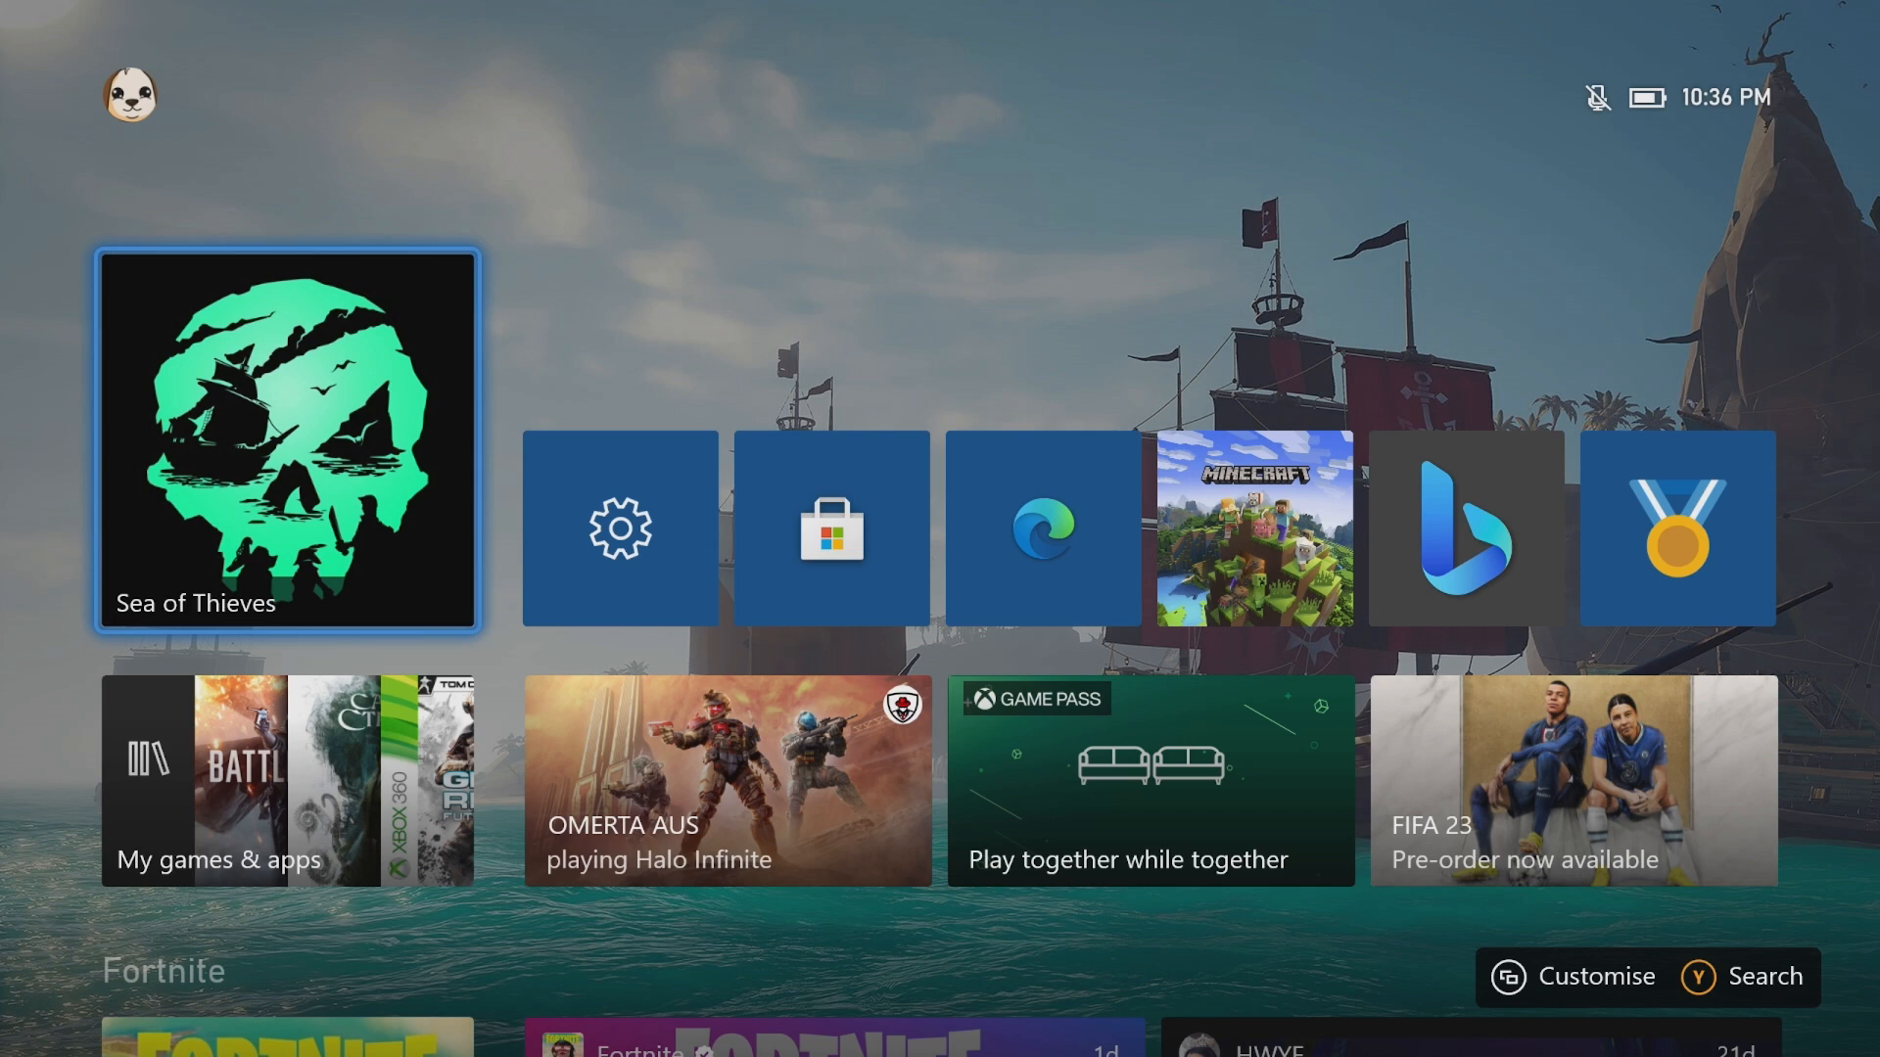
left_click(129, 95)
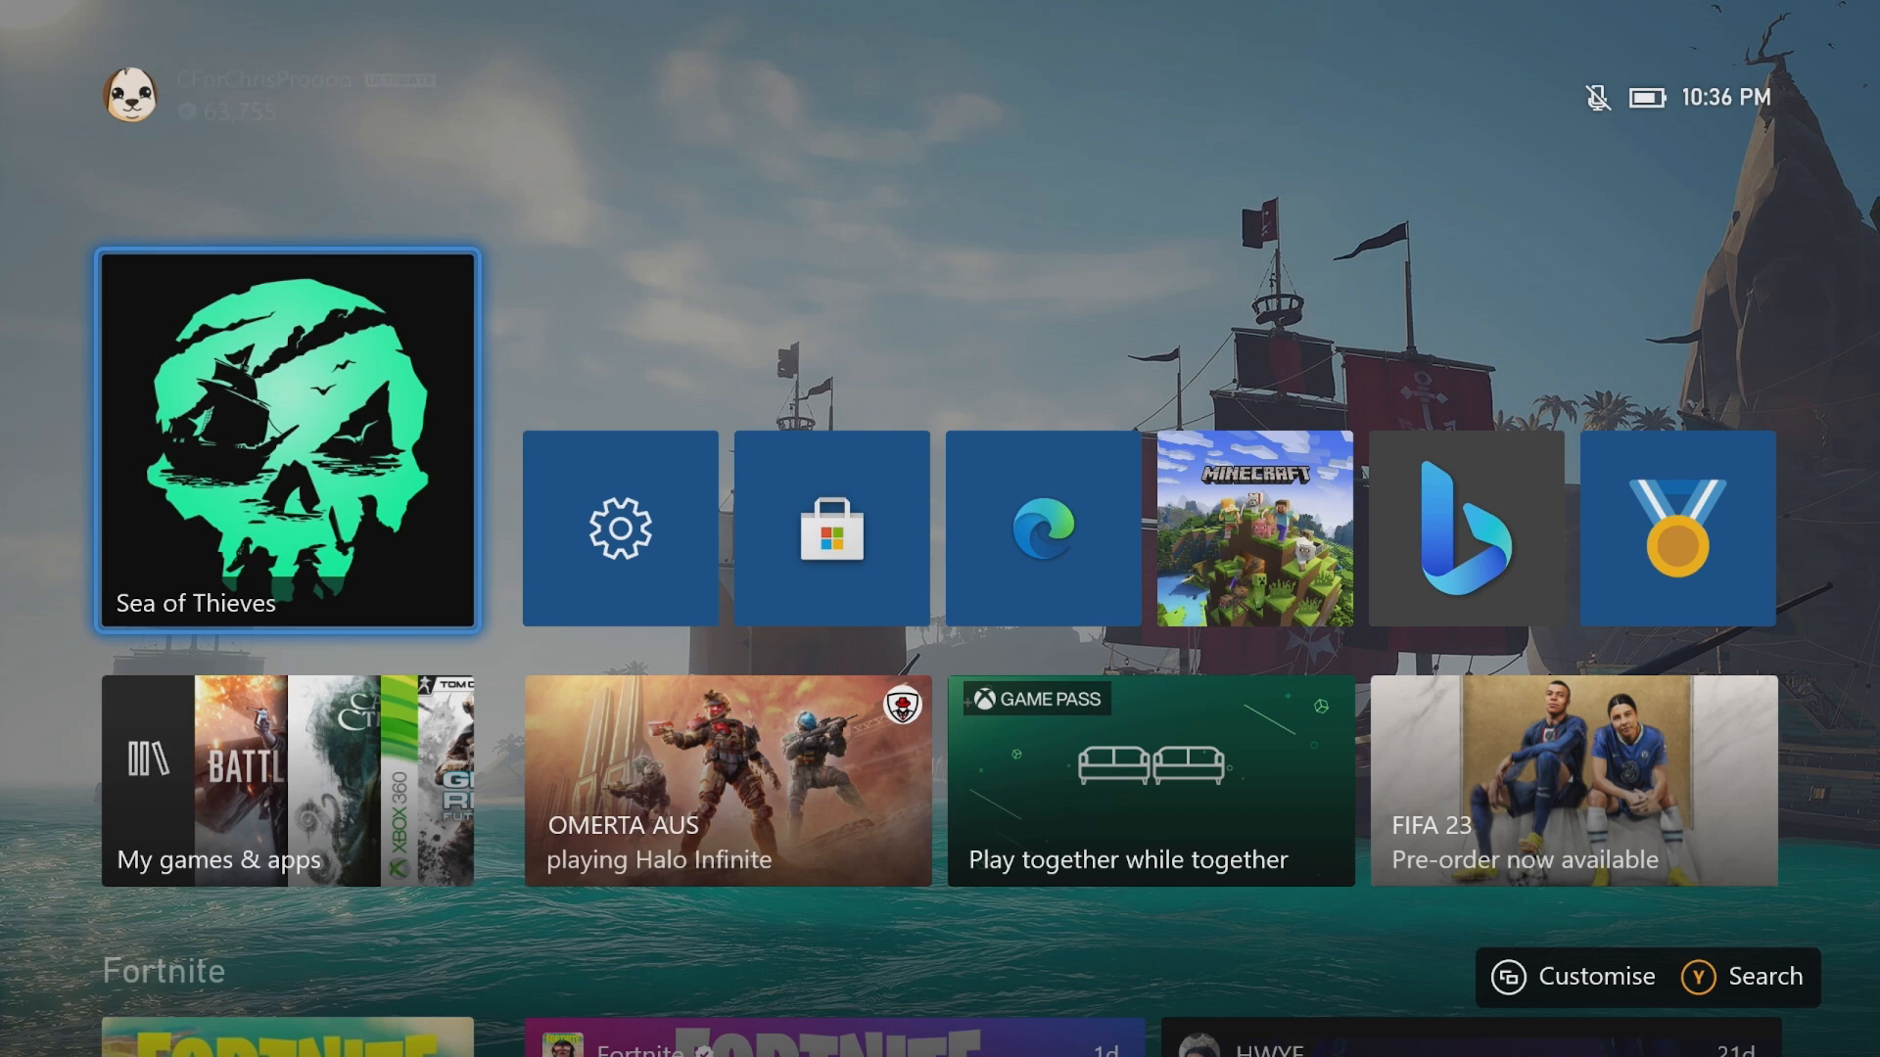
key("Xbox")
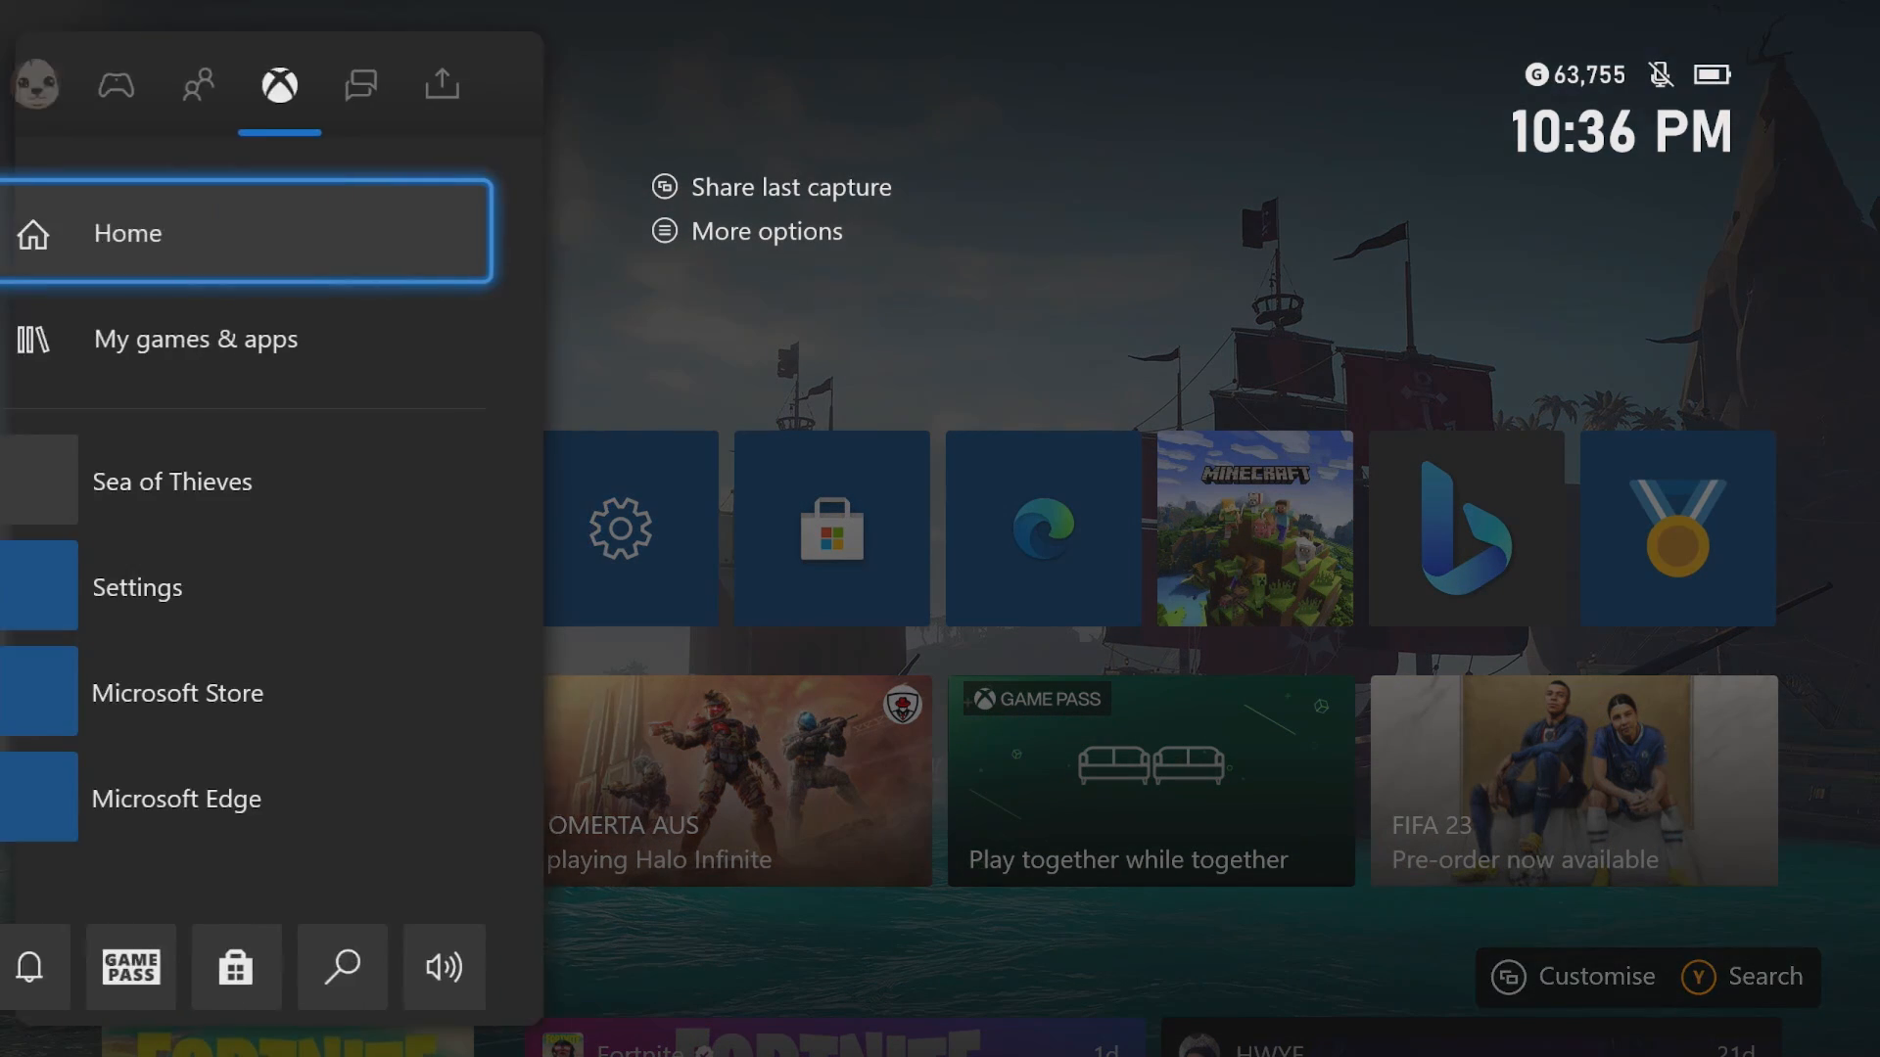
left_click(134, 84)
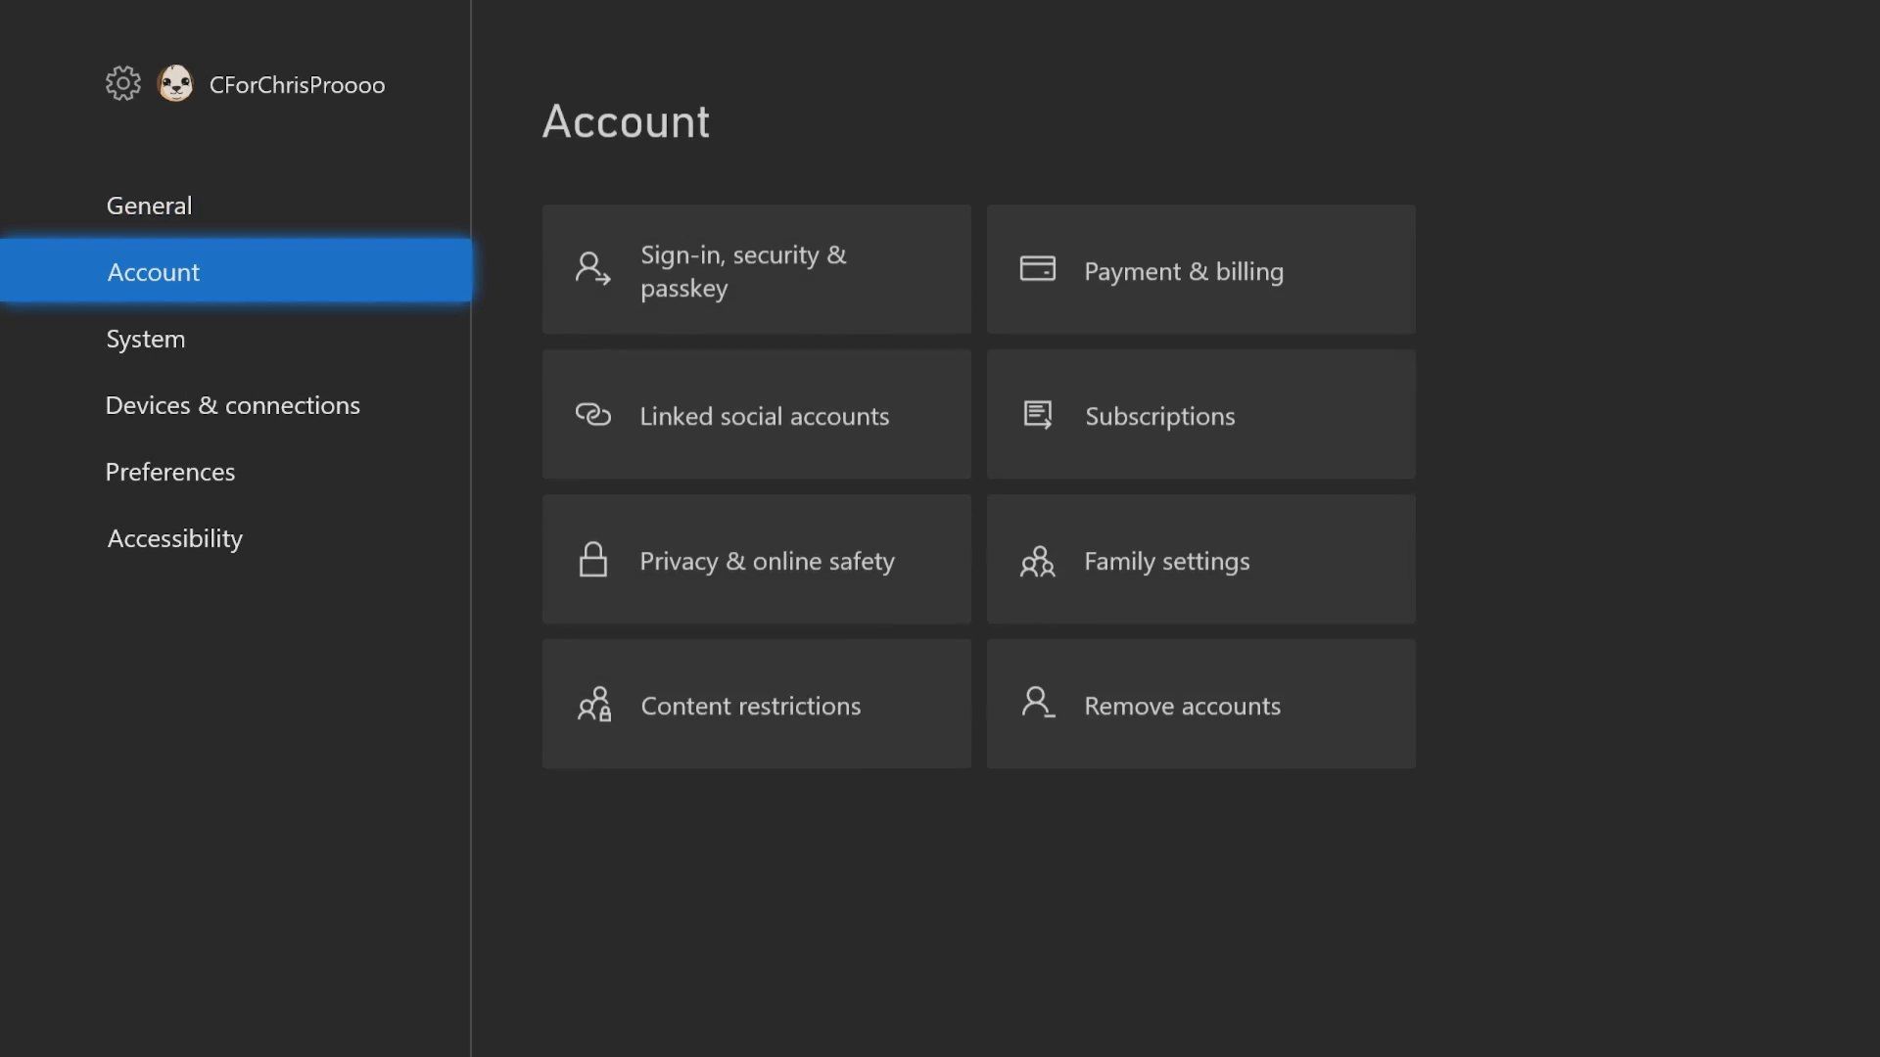
Confirm System > Updates shows no console update available, then leave Settings.
left_click(145, 337)
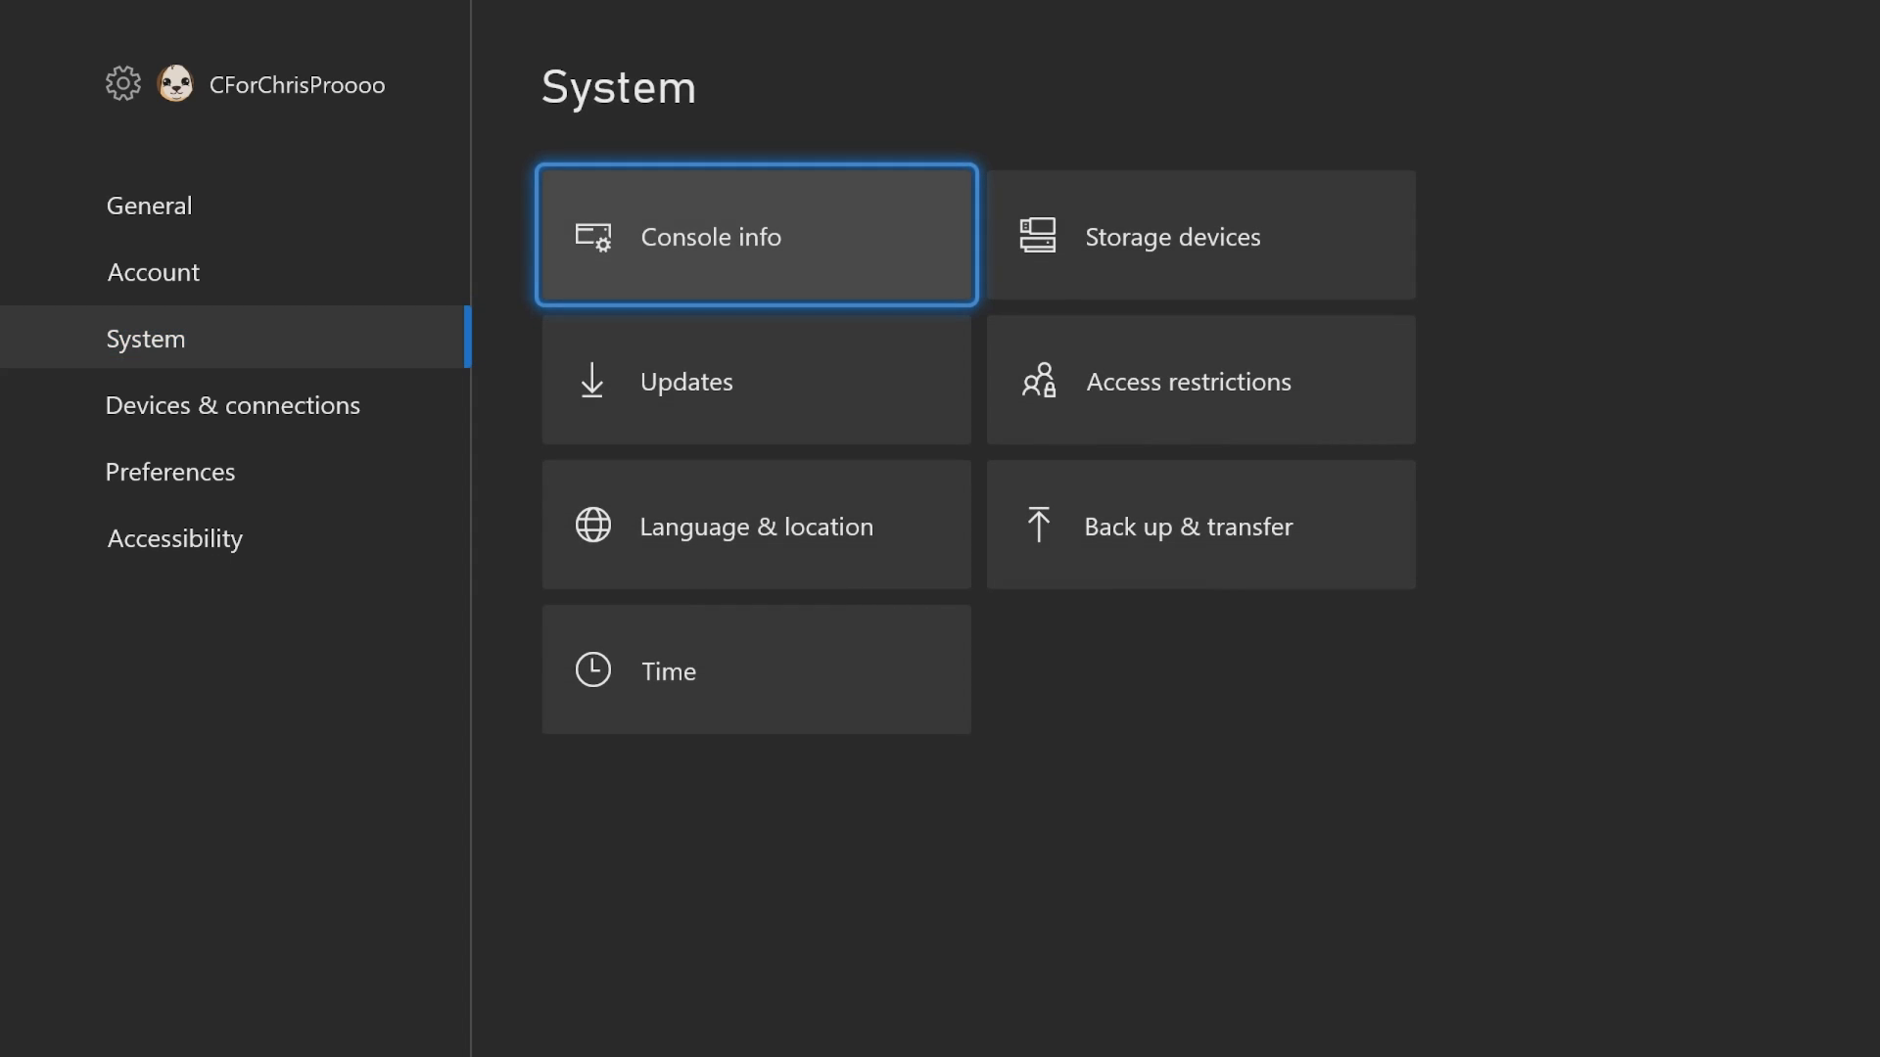
left_click(755, 380)
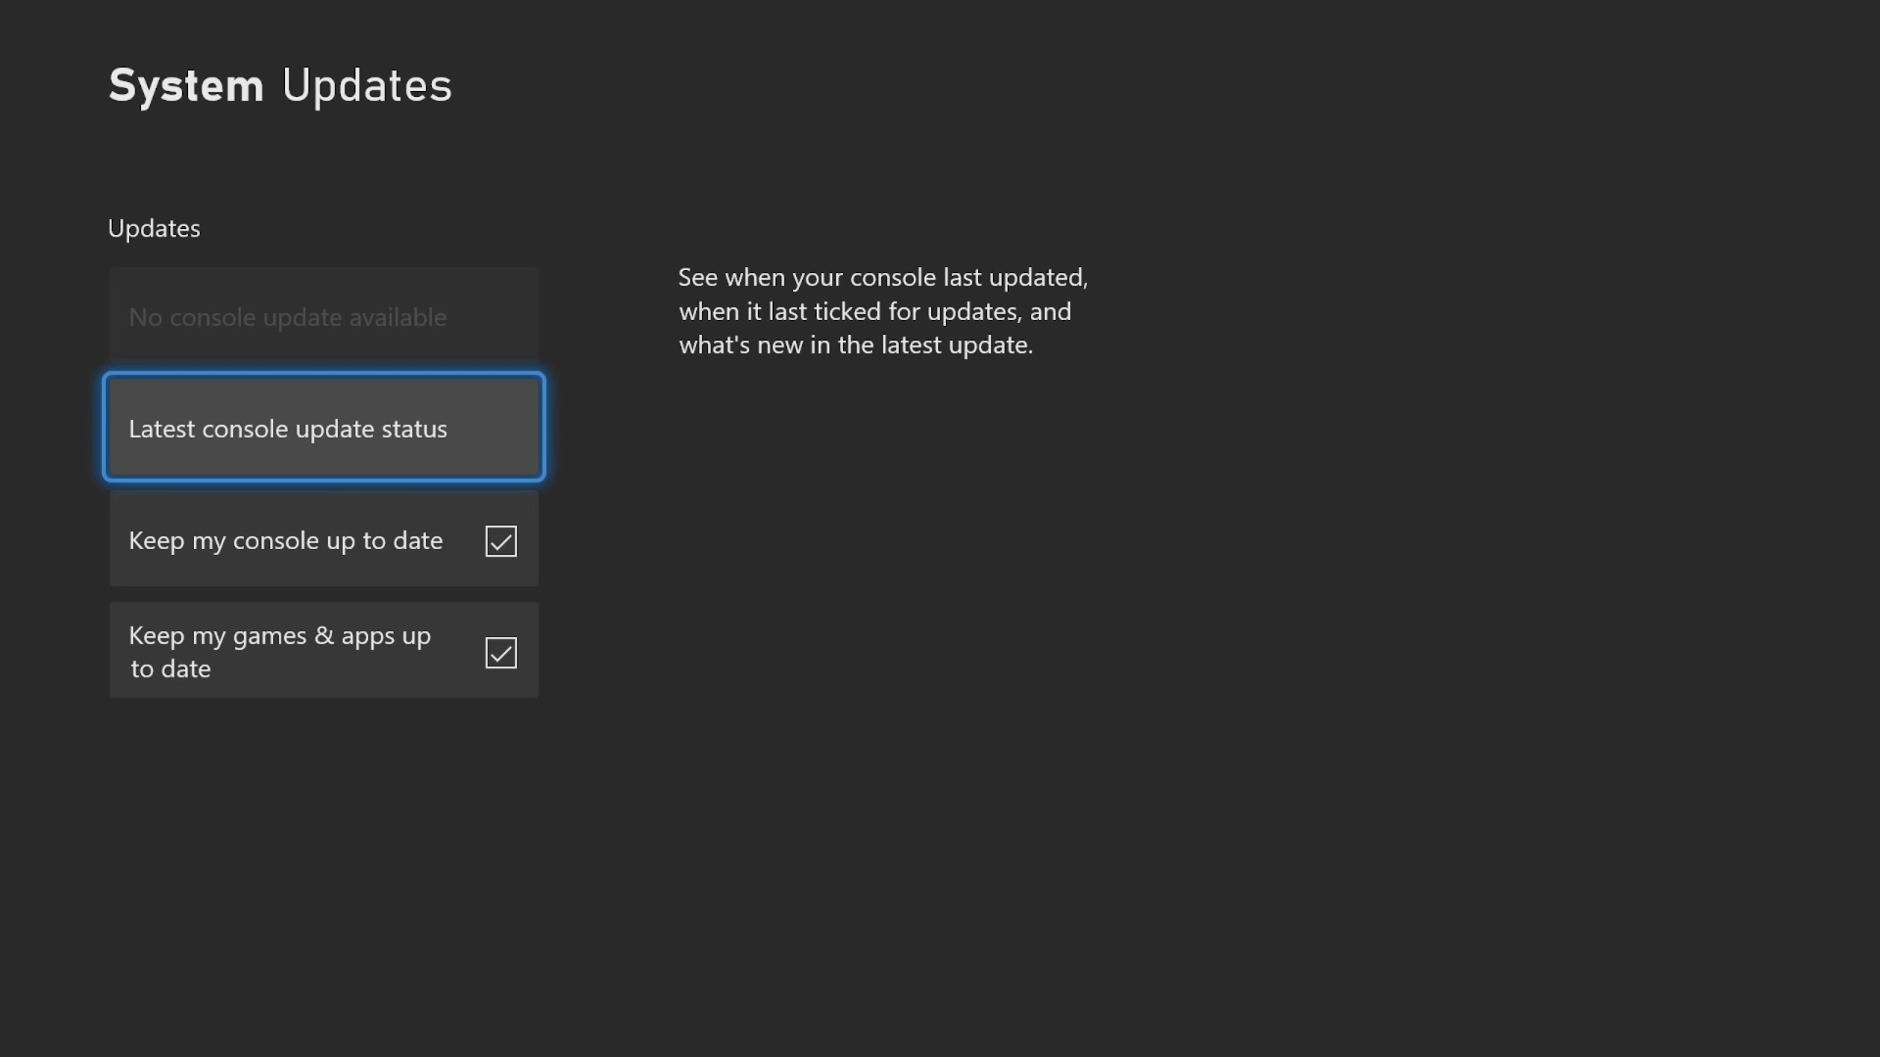
key("Xbox")
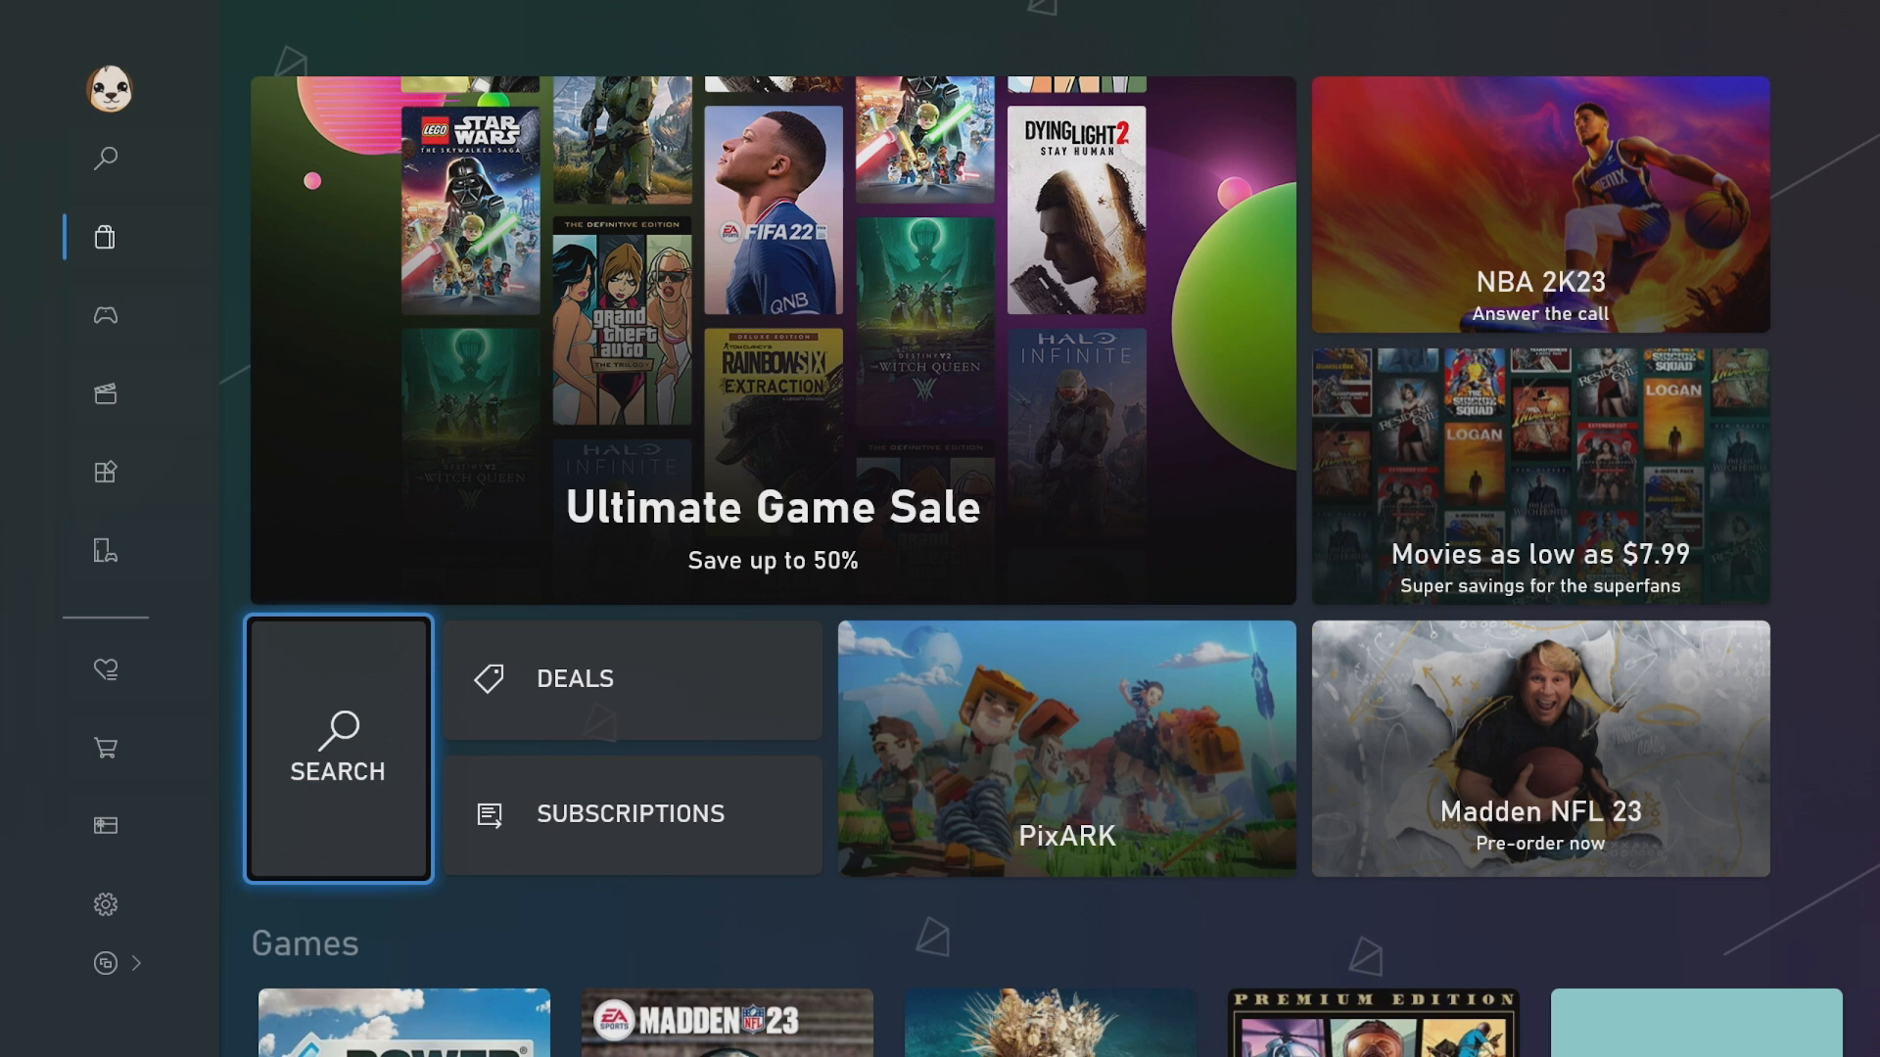
Search the Store for 'Xbox in' and launch the already owned Xbox Insider Hub.
left_click(337, 746)
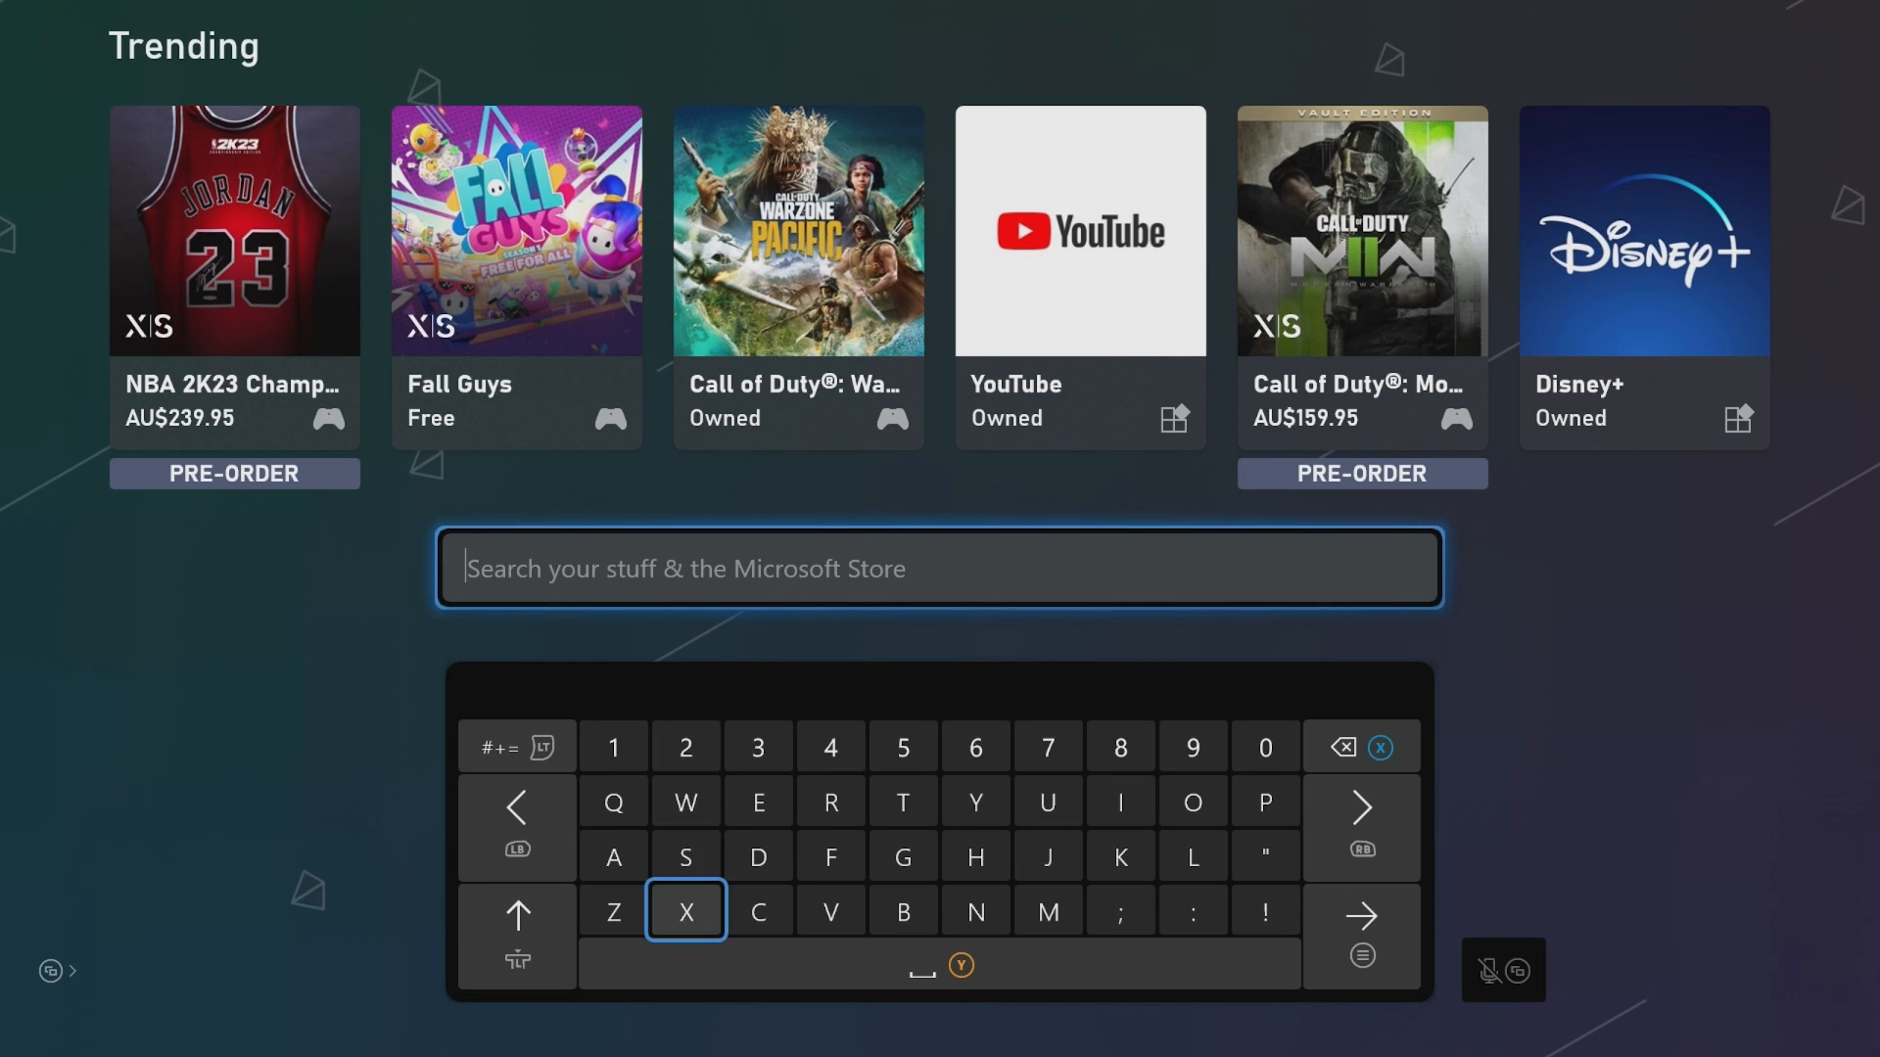
type("Xbox")
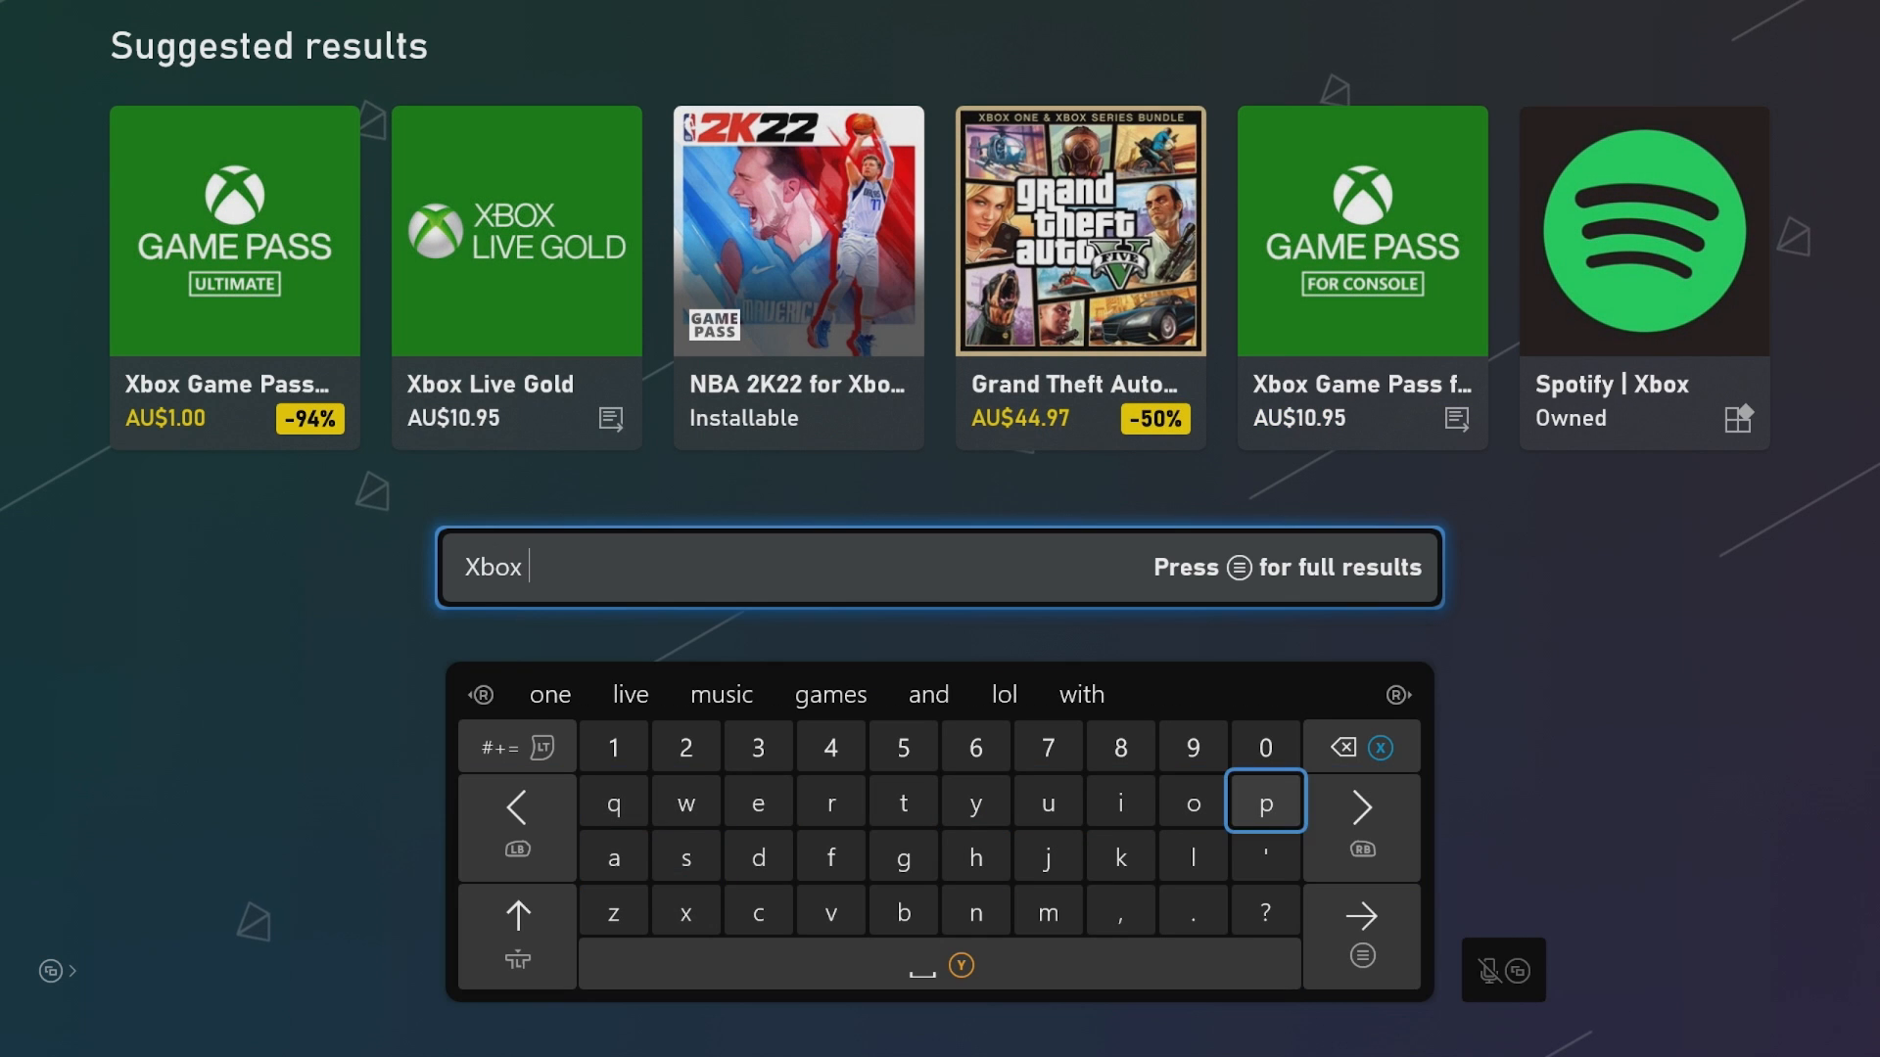
type("in")
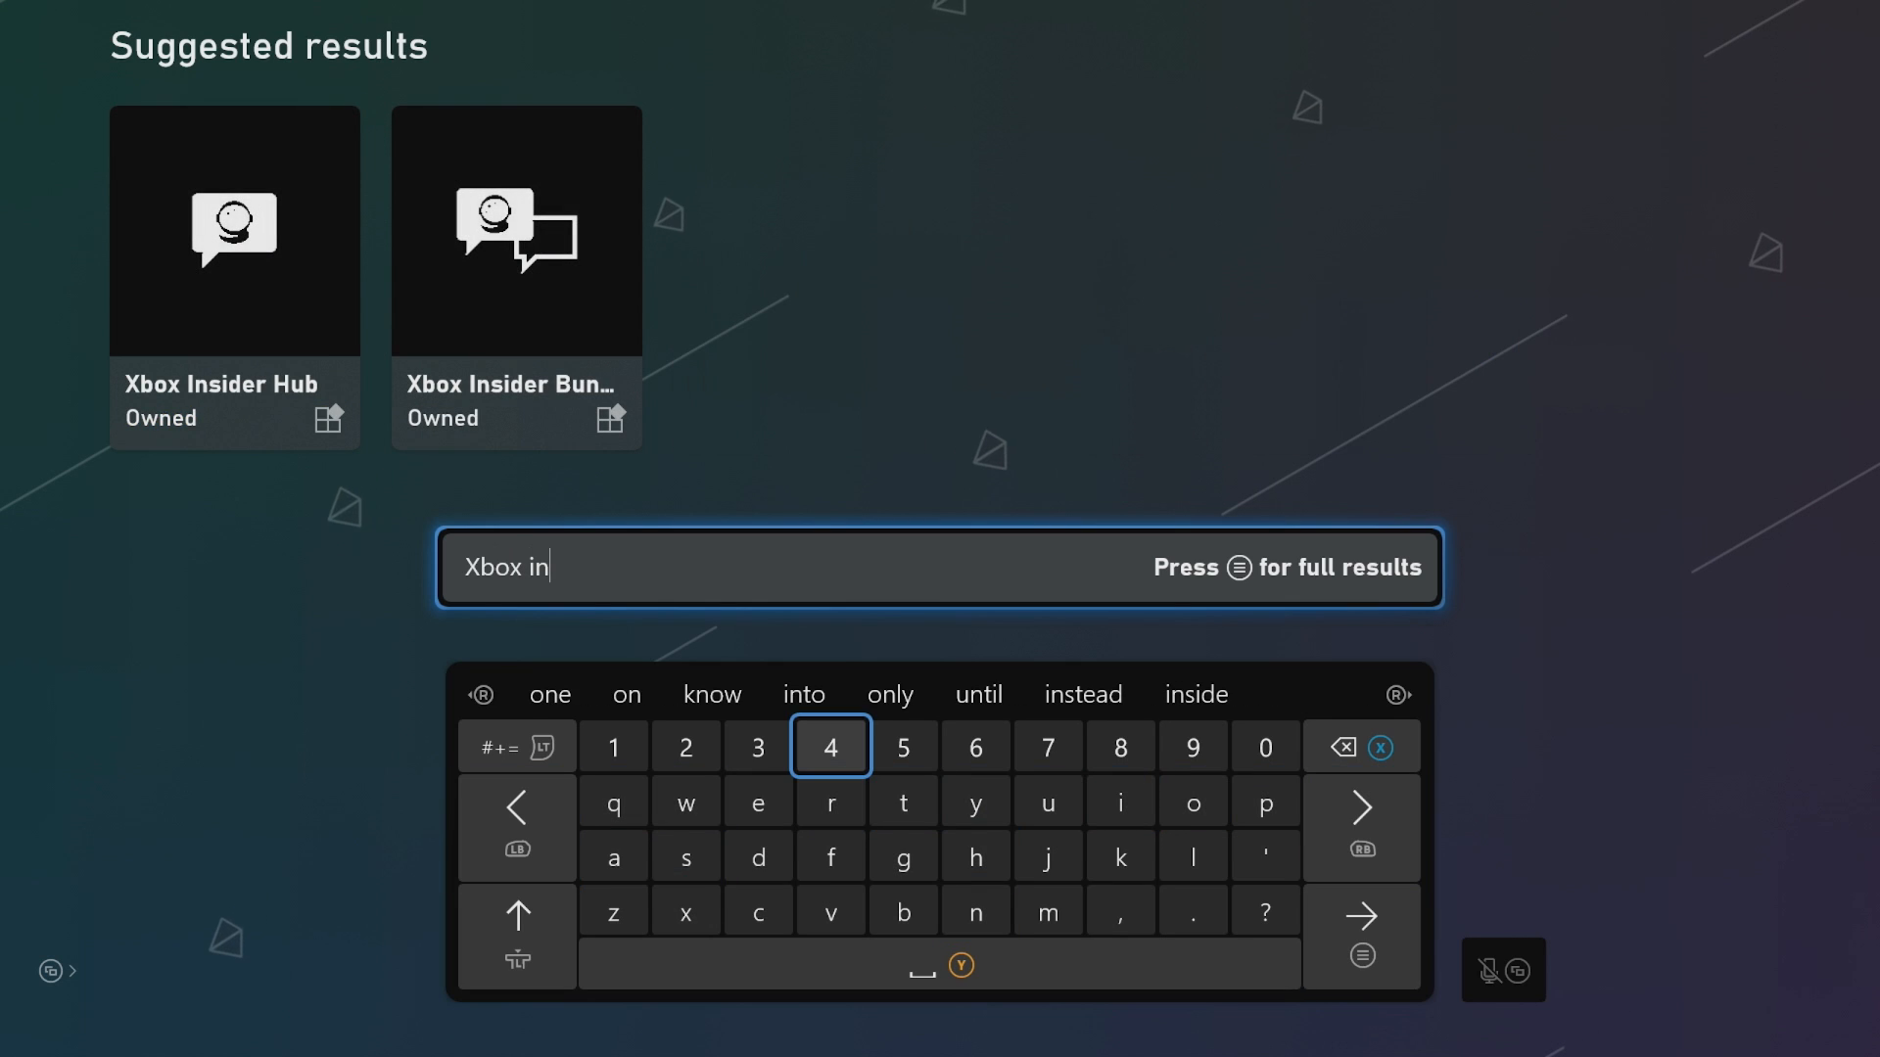
left_click(235, 229)
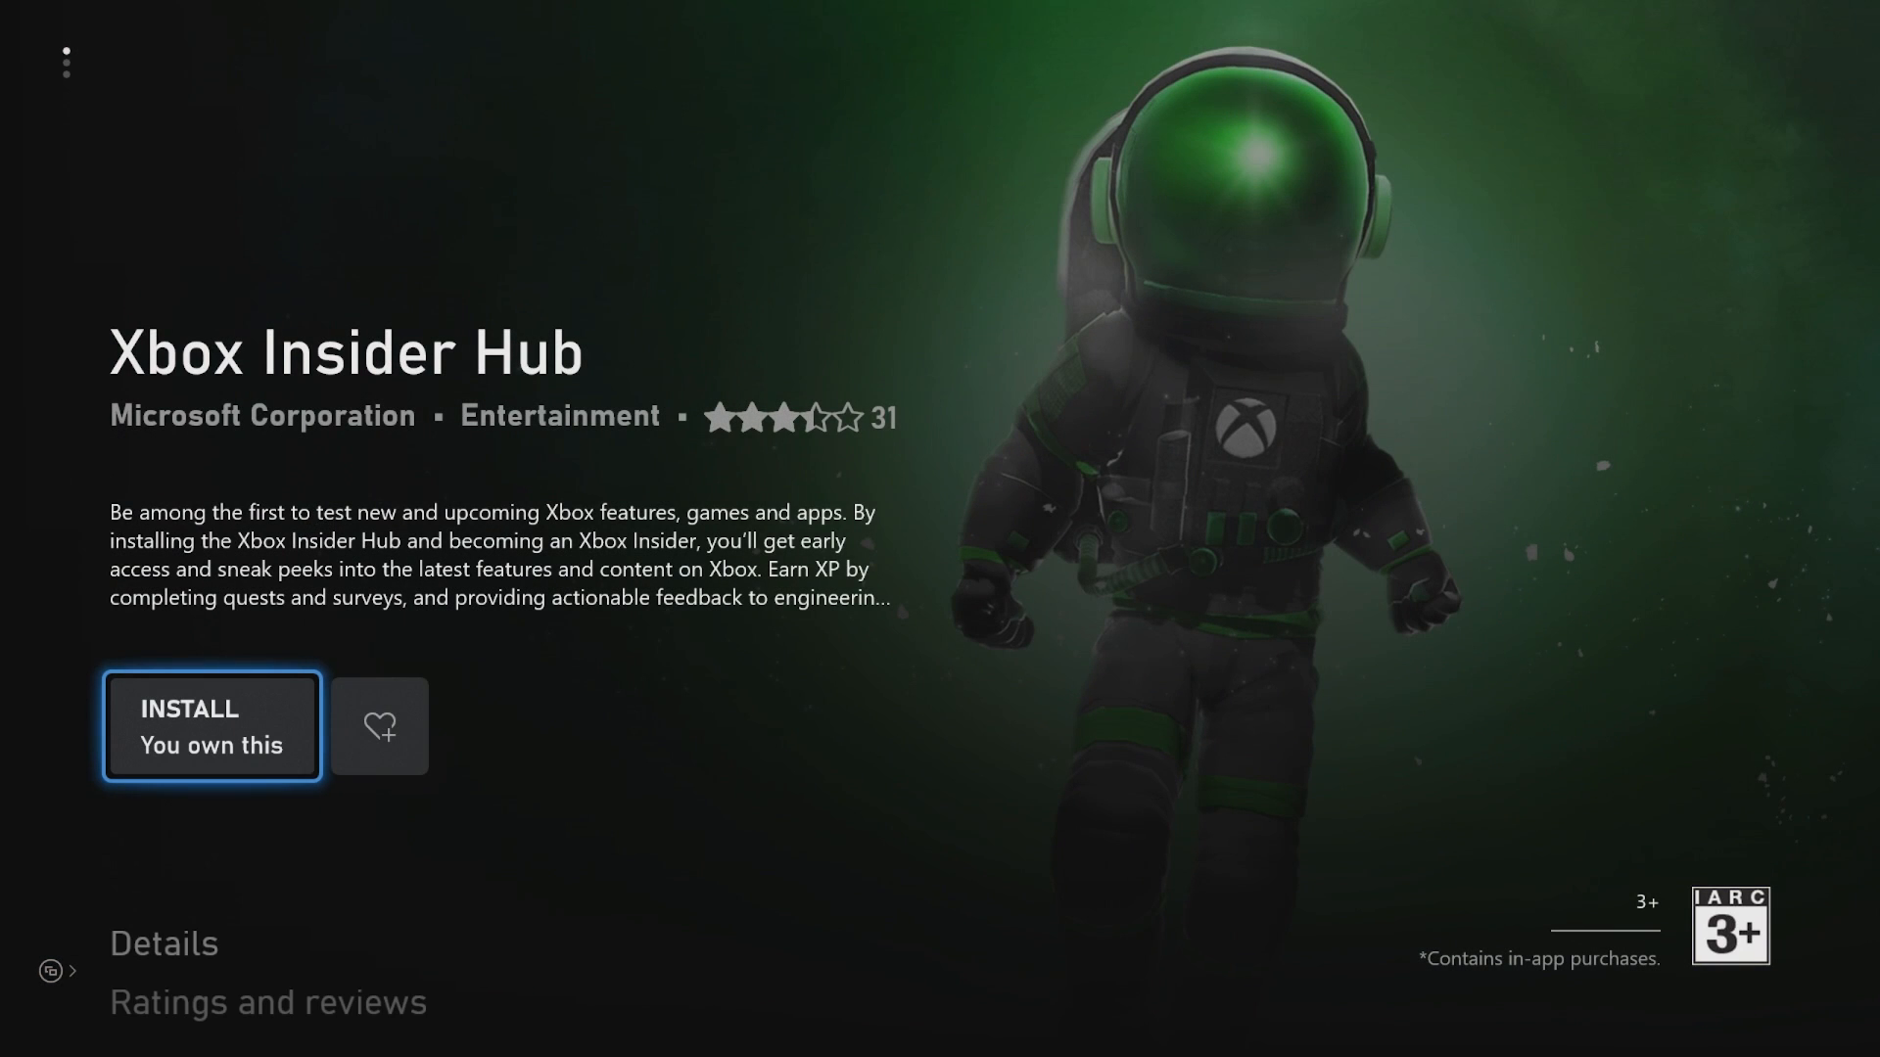
left_click(211, 726)
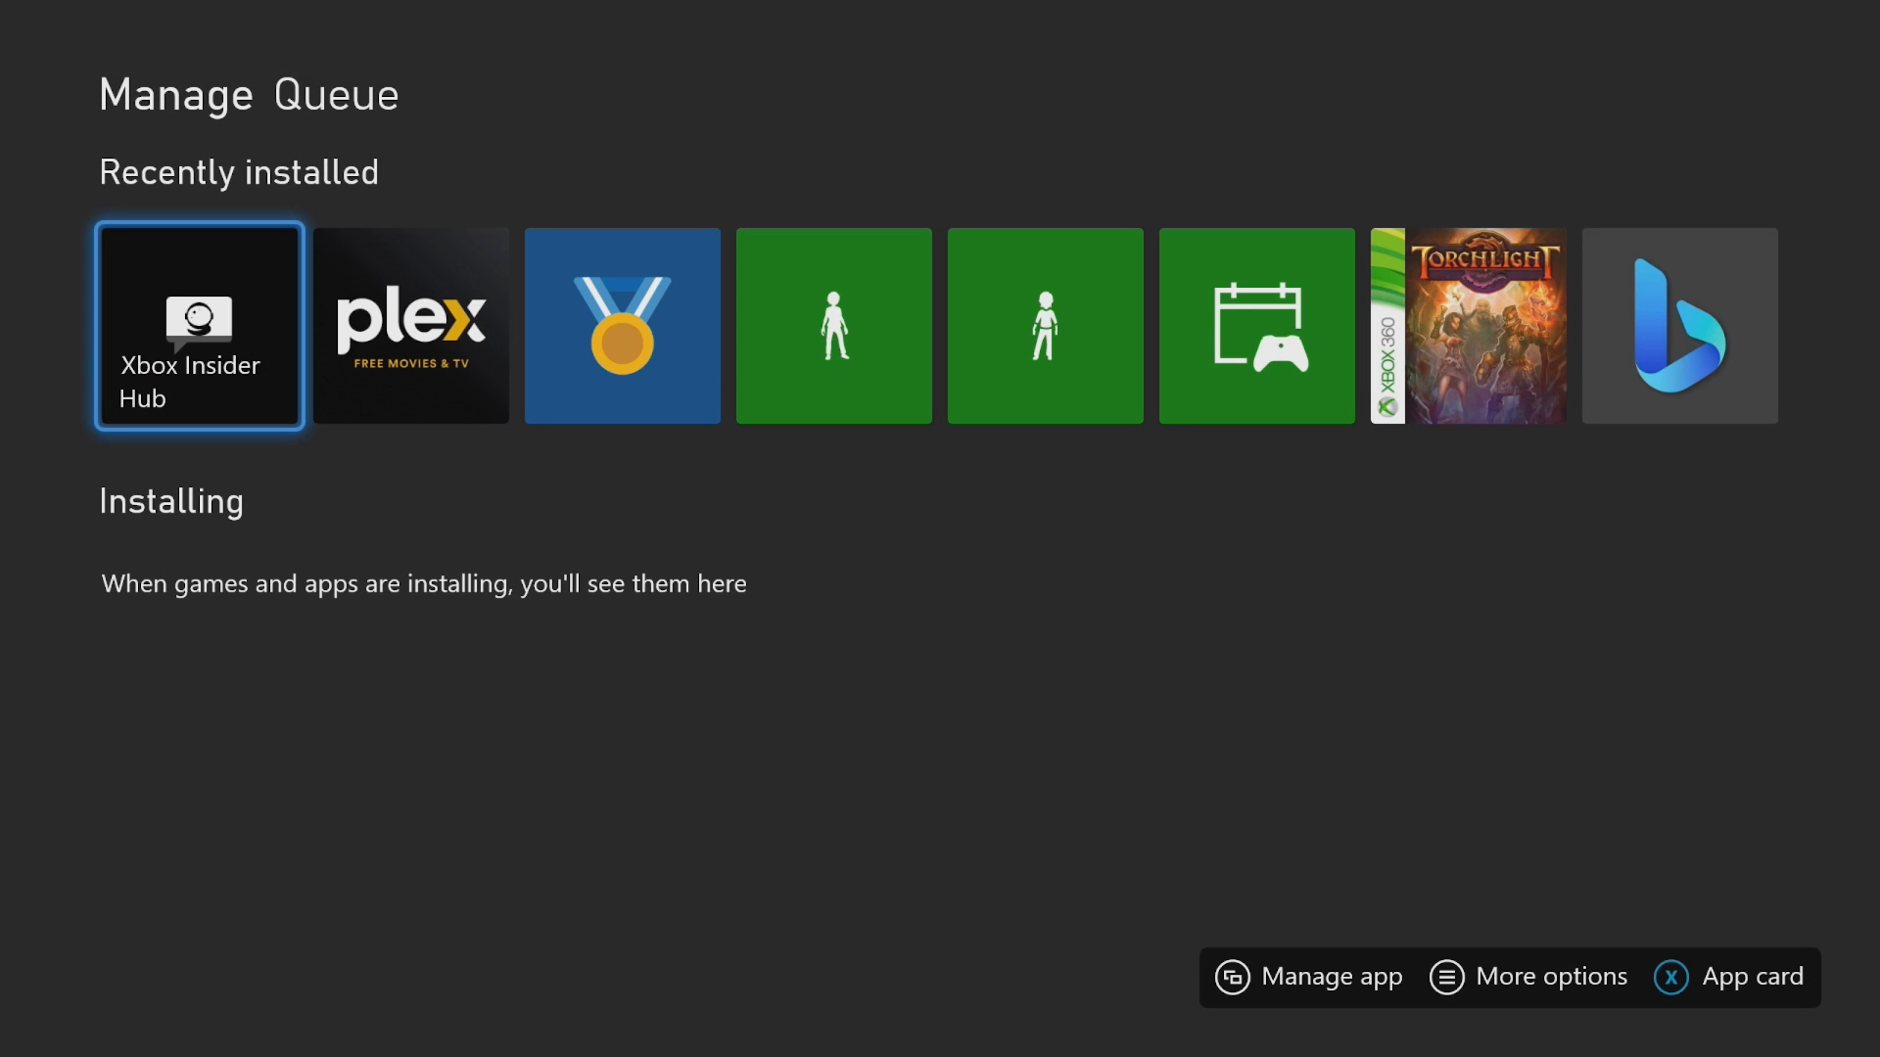
left_click(198, 325)
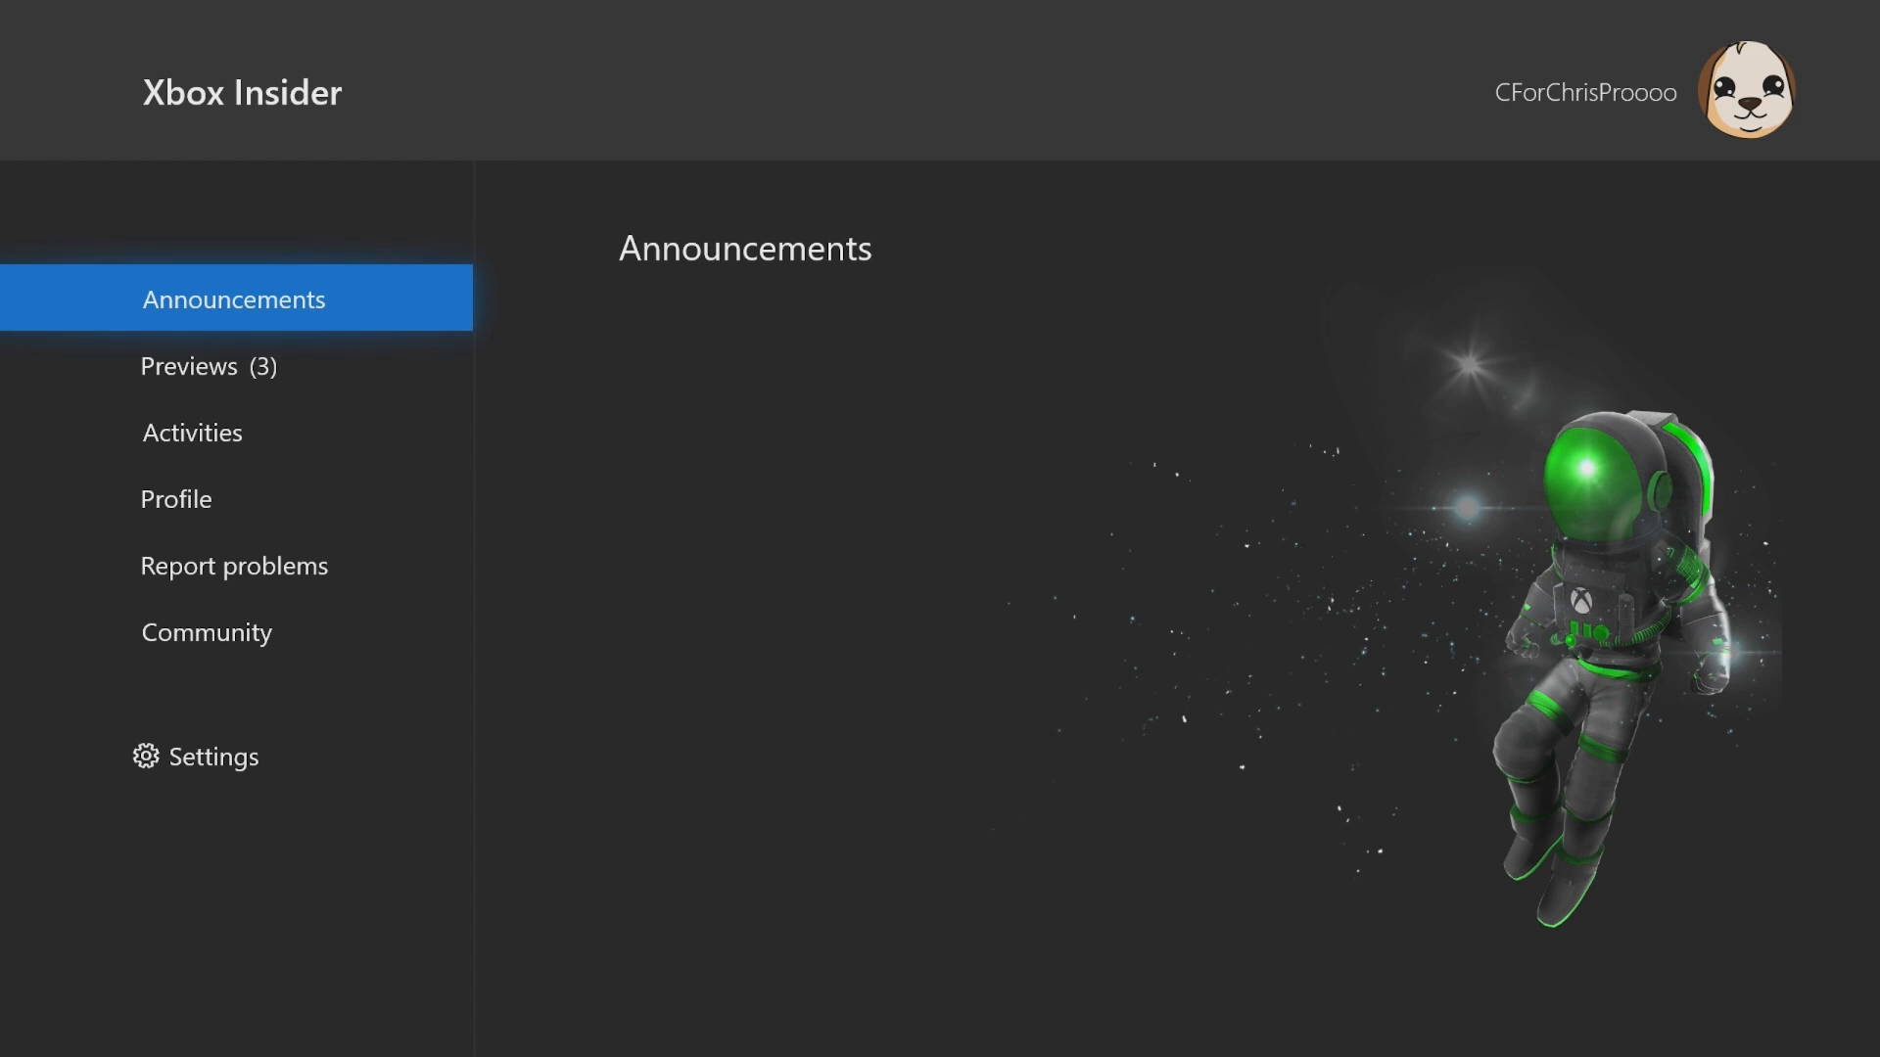
Join Xbox Update Preview from Previews, choosing the Alpha Skip-Ahead group.
left_click(234, 366)
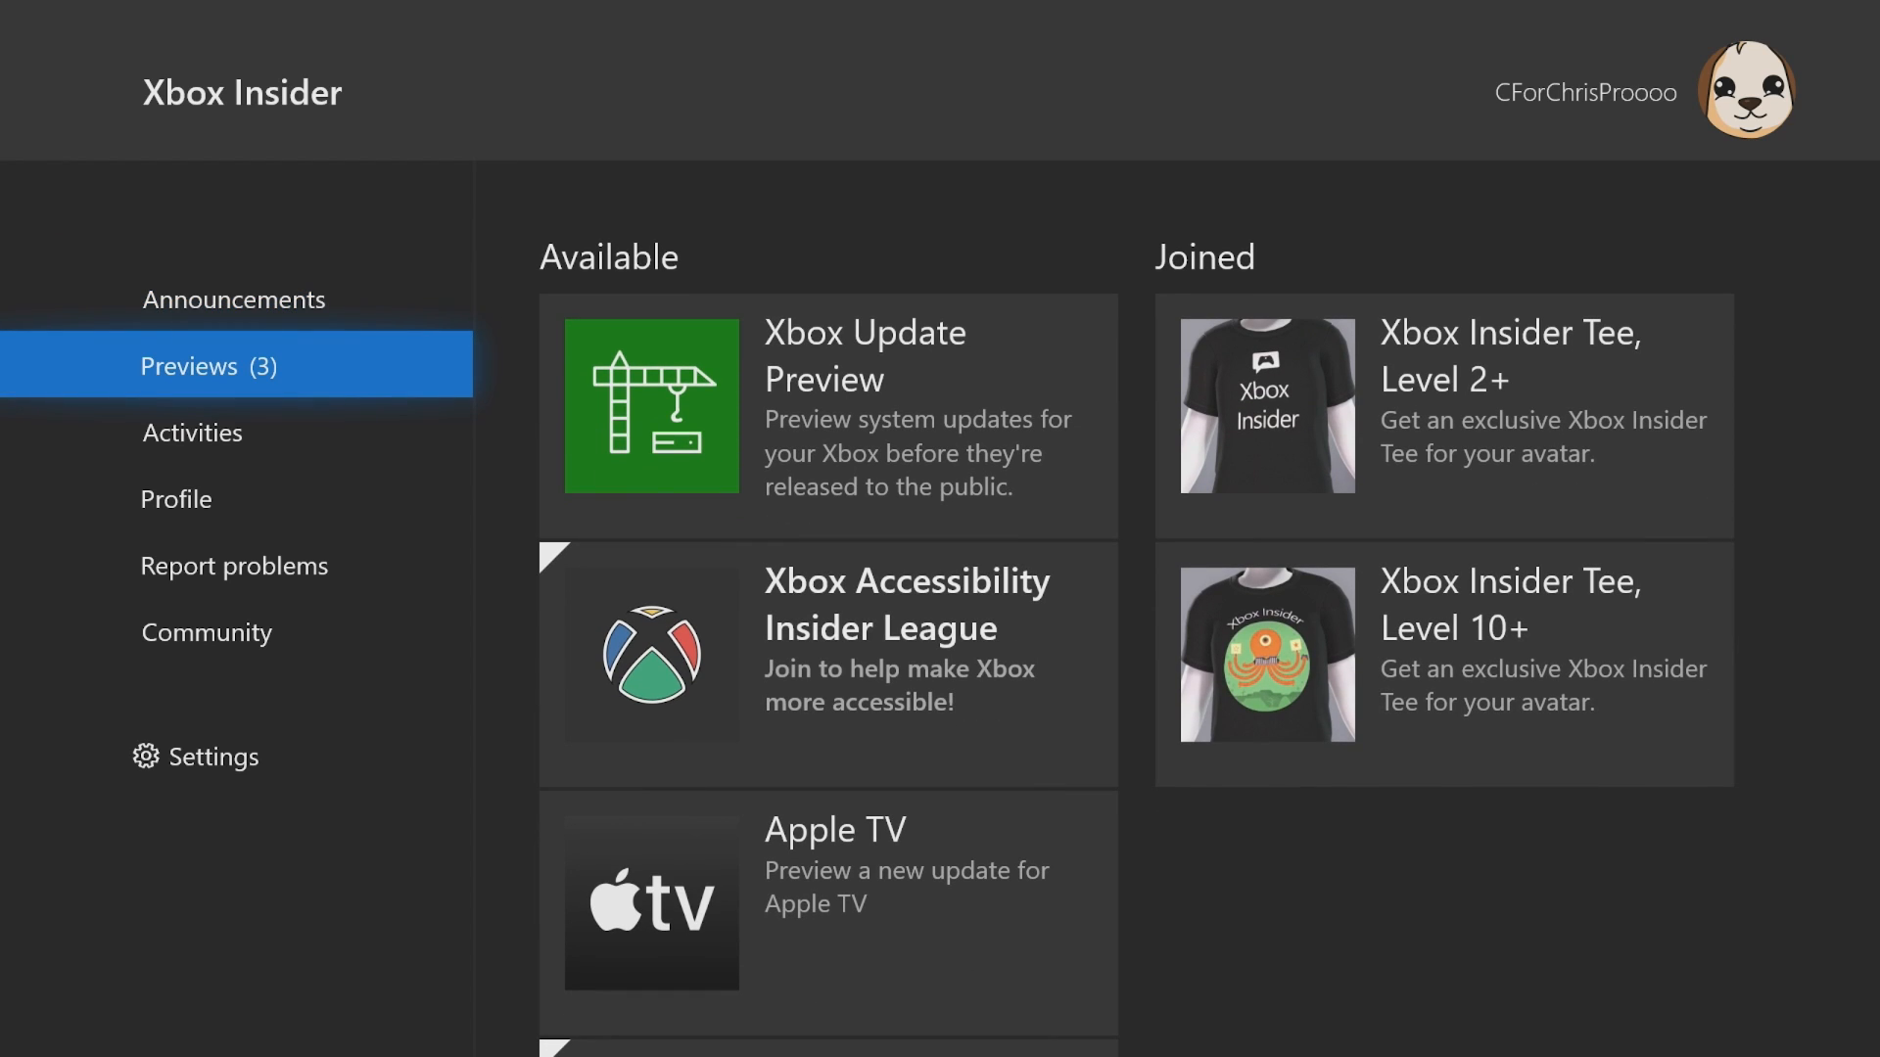
left_click(652, 406)
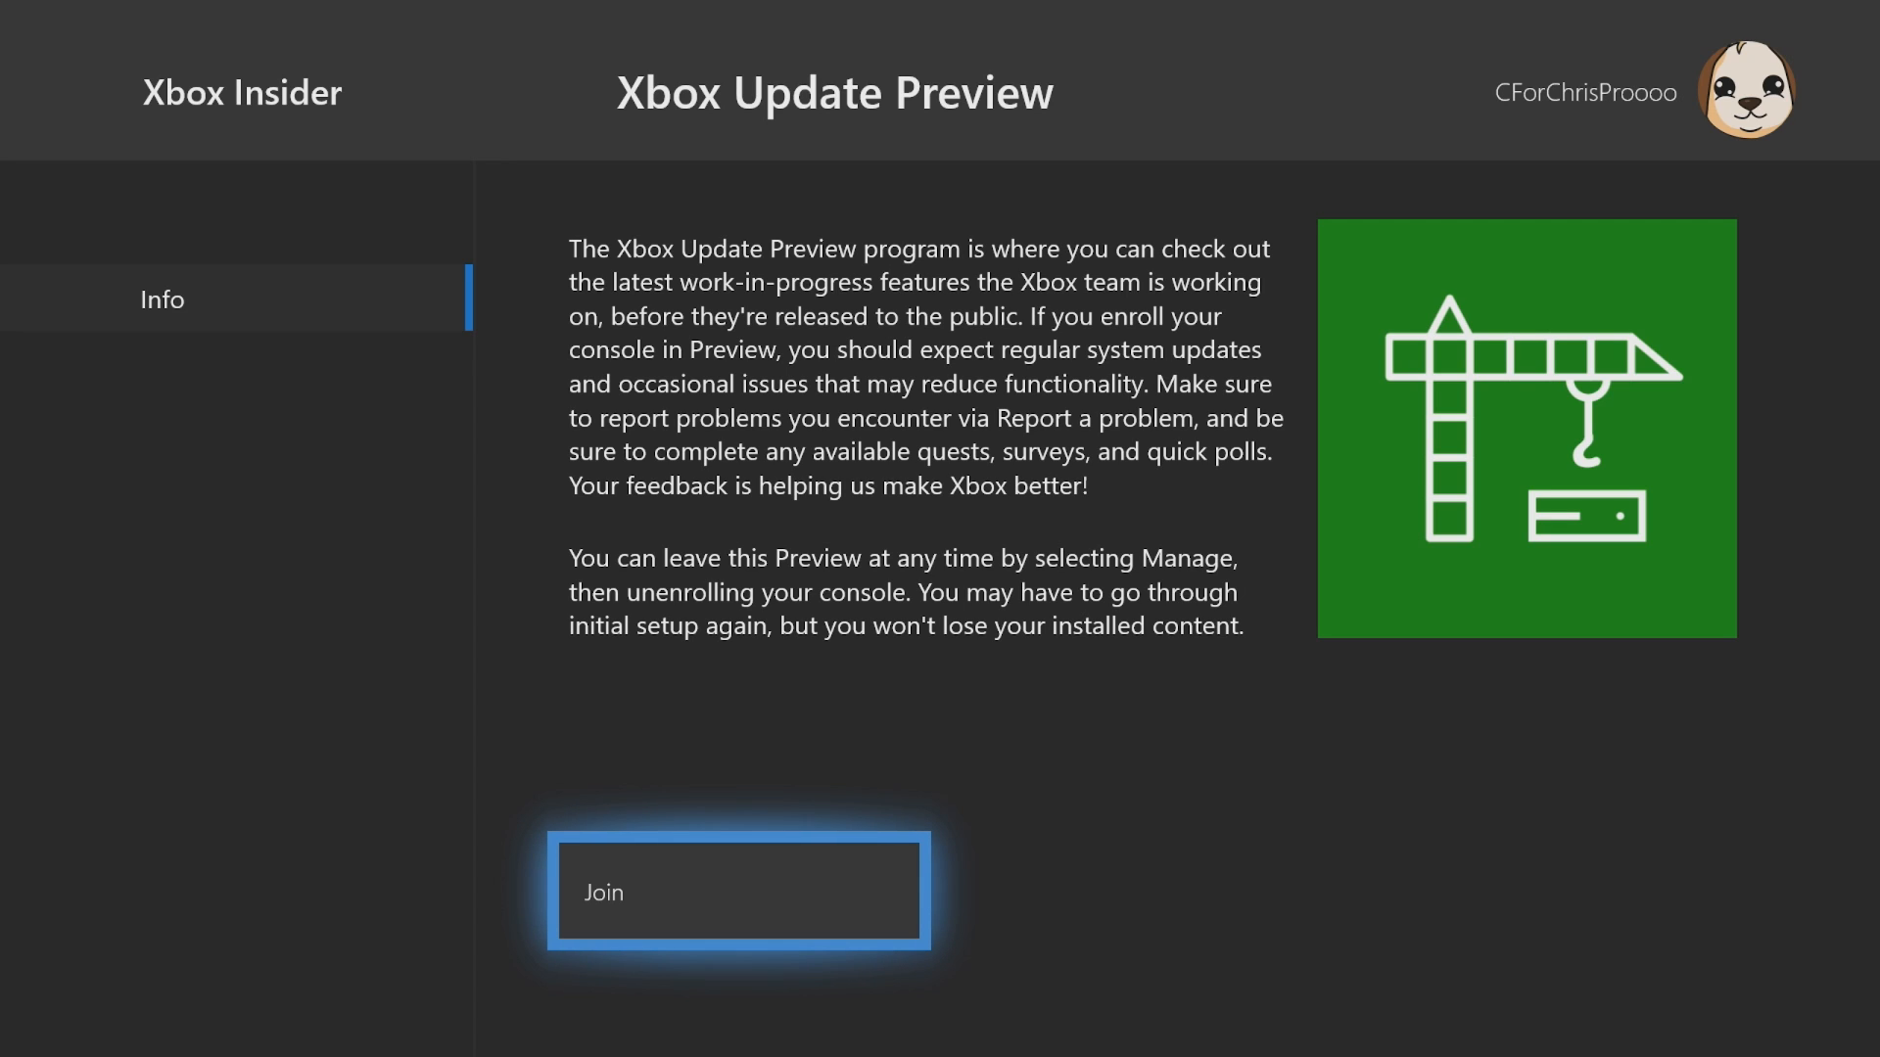
left_click(738, 891)
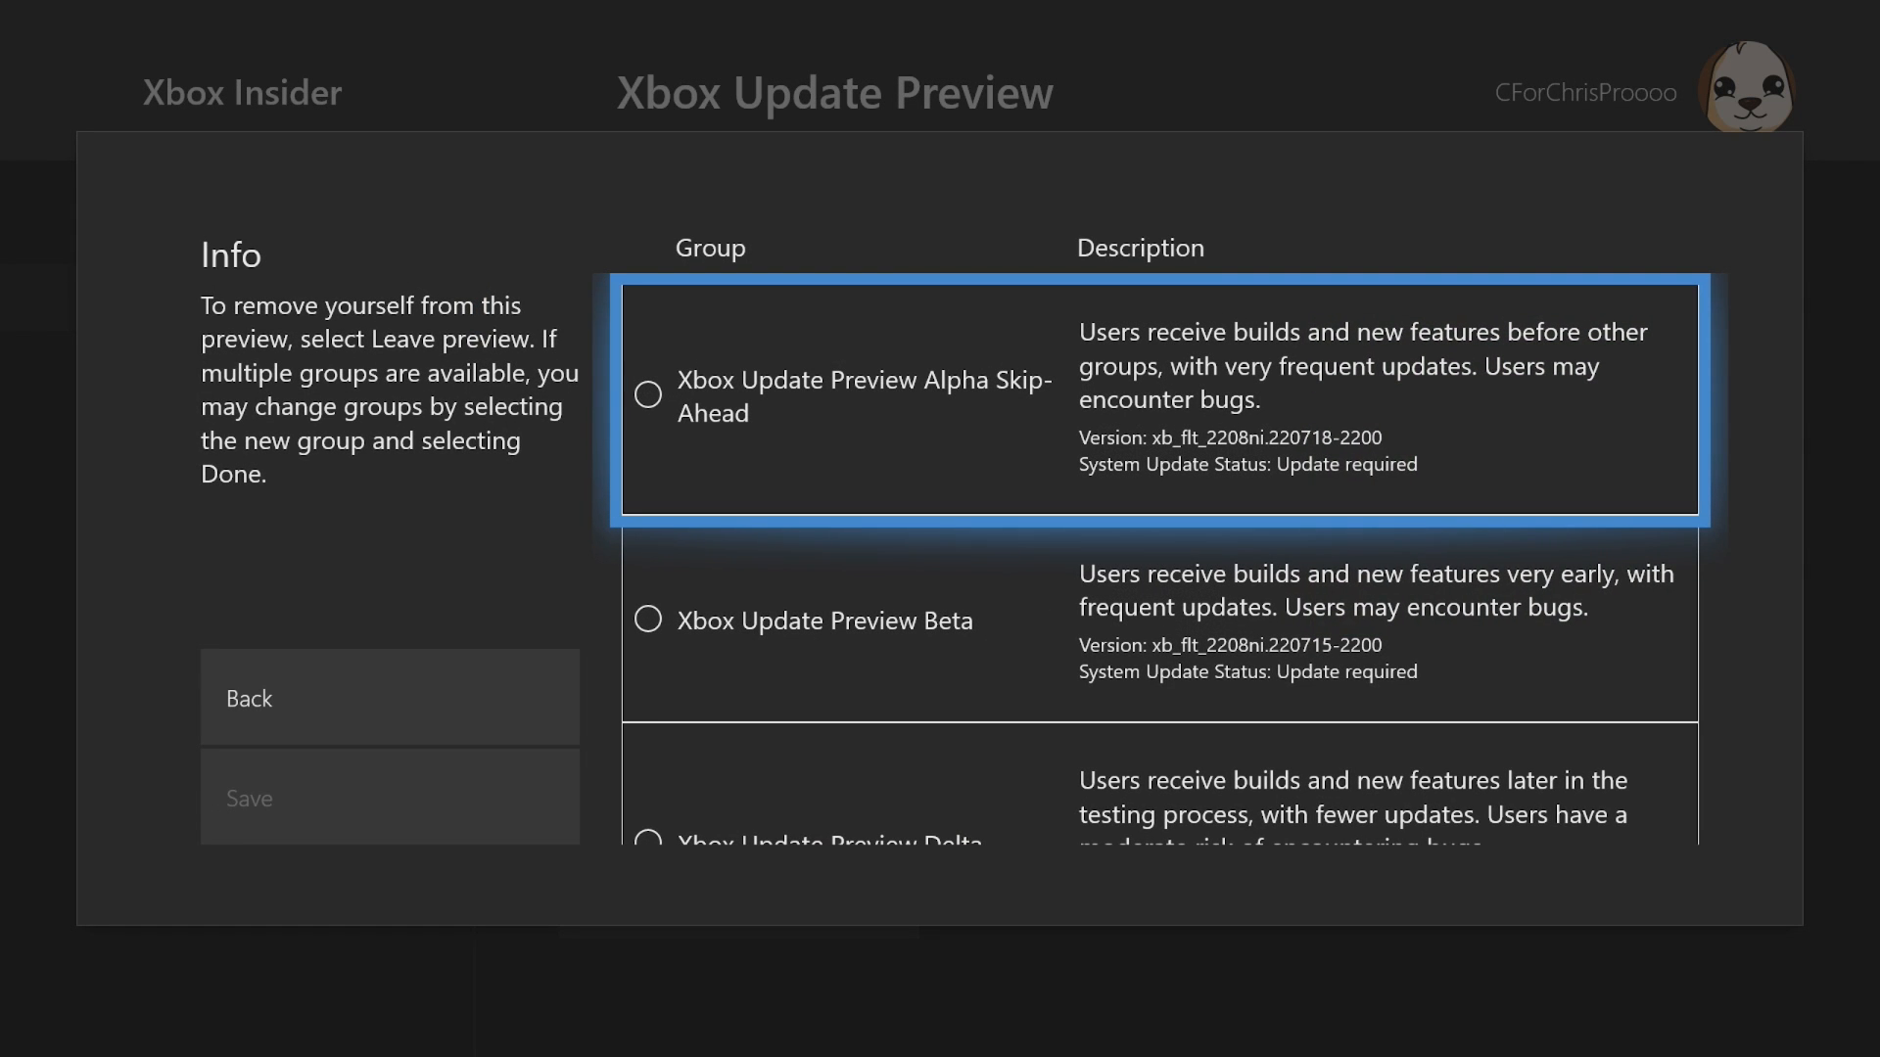
left_click(647, 394)
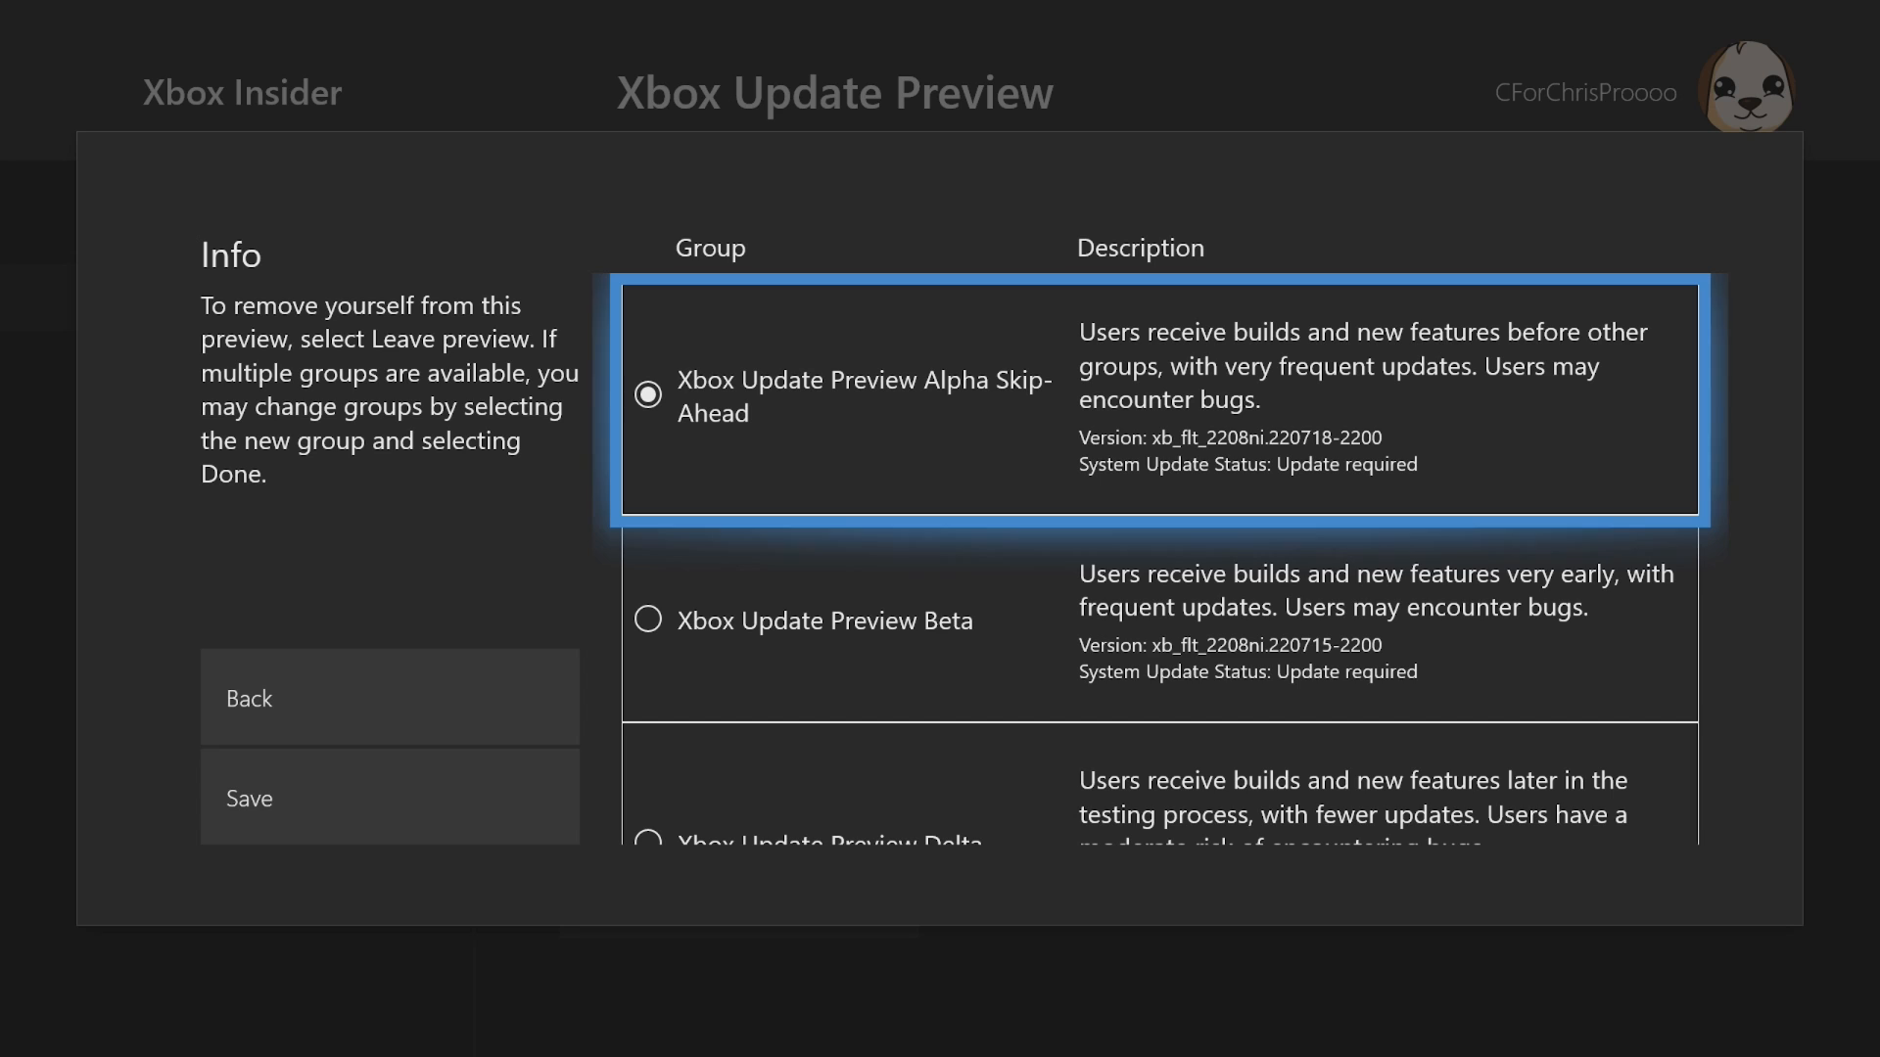
scroll("down", 3)
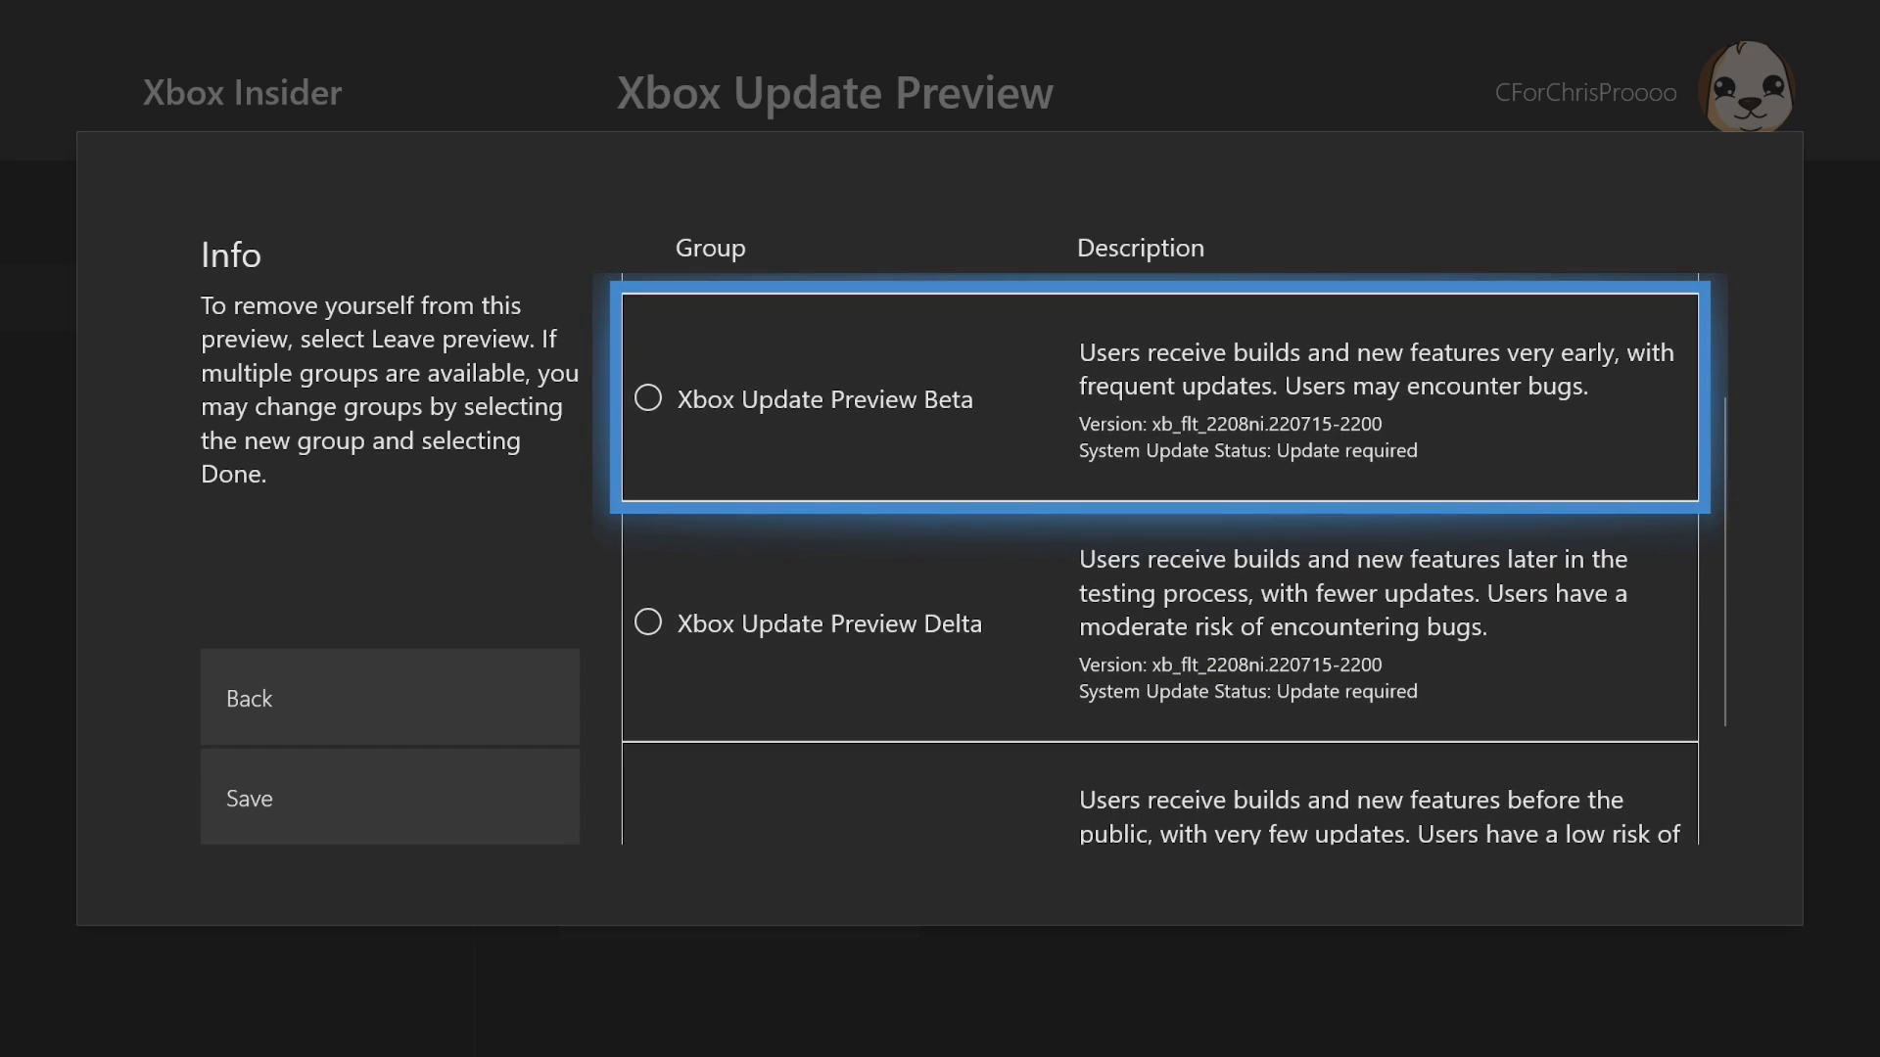
scroll("up", 3)
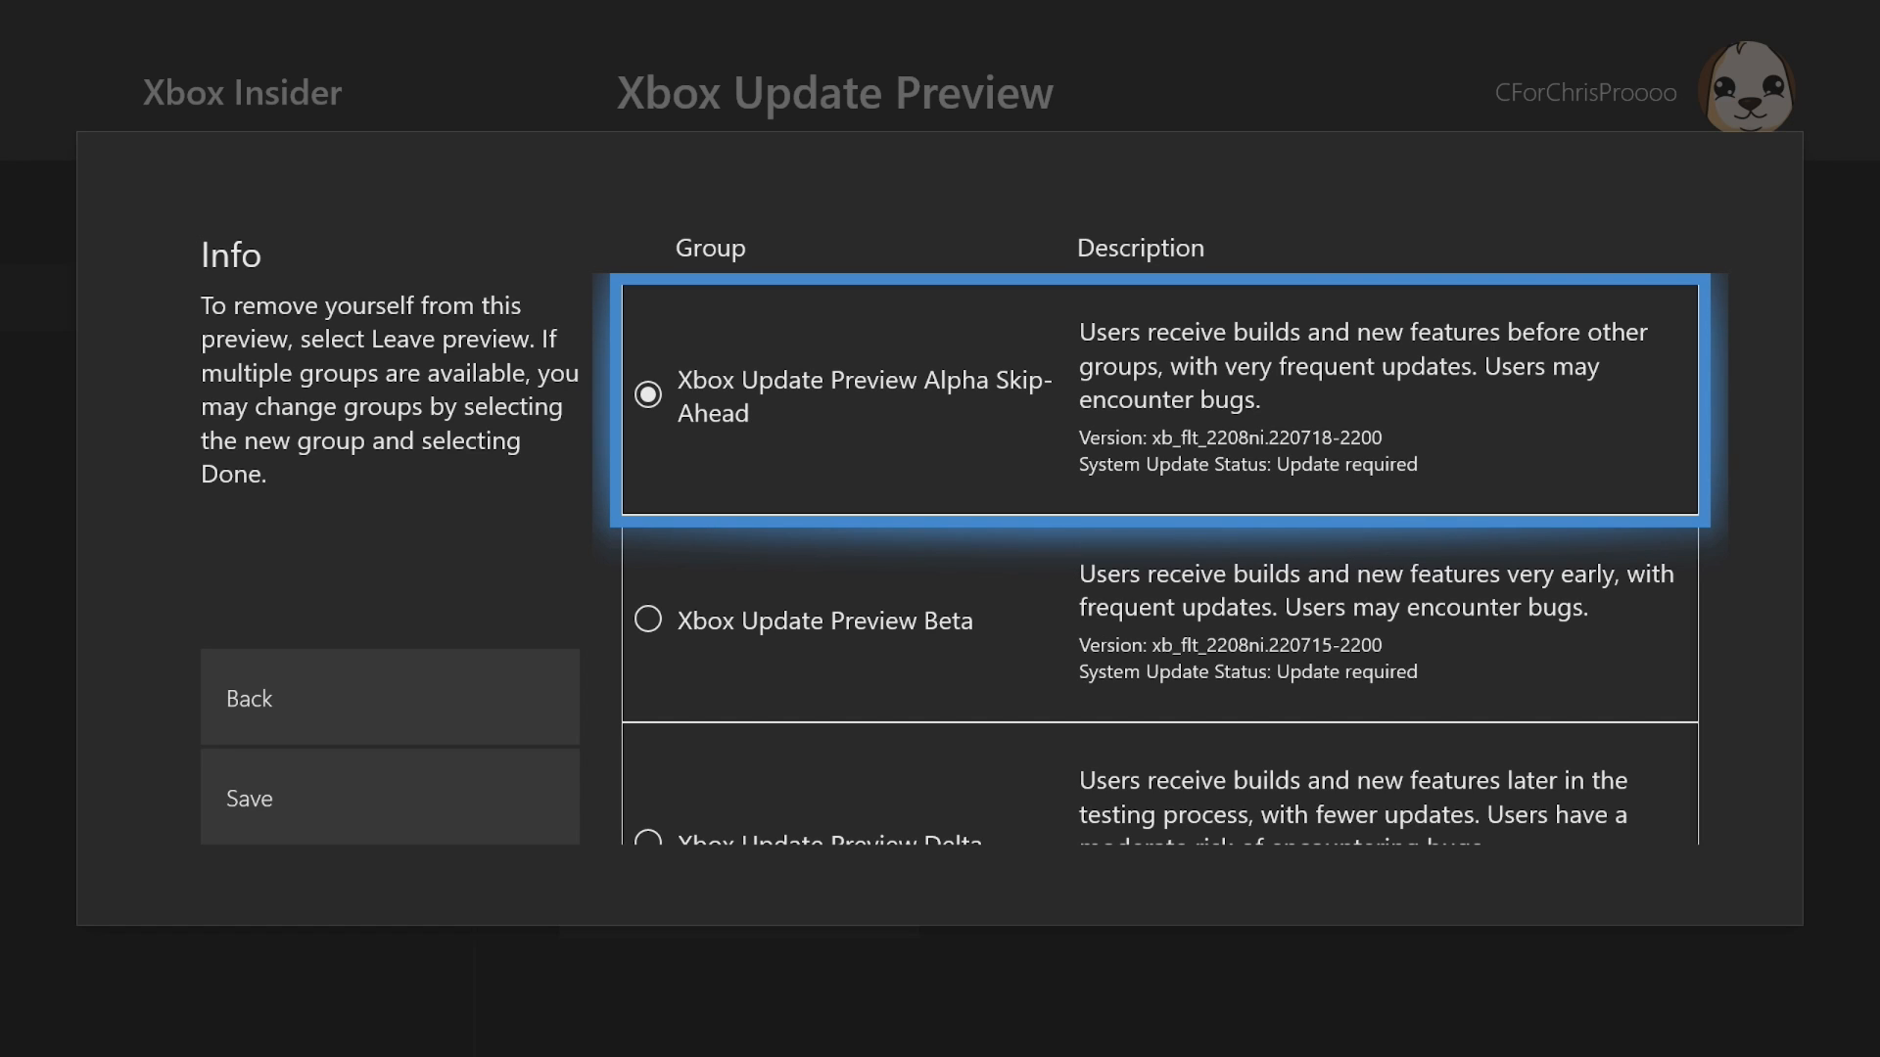
scroll("down", 3)
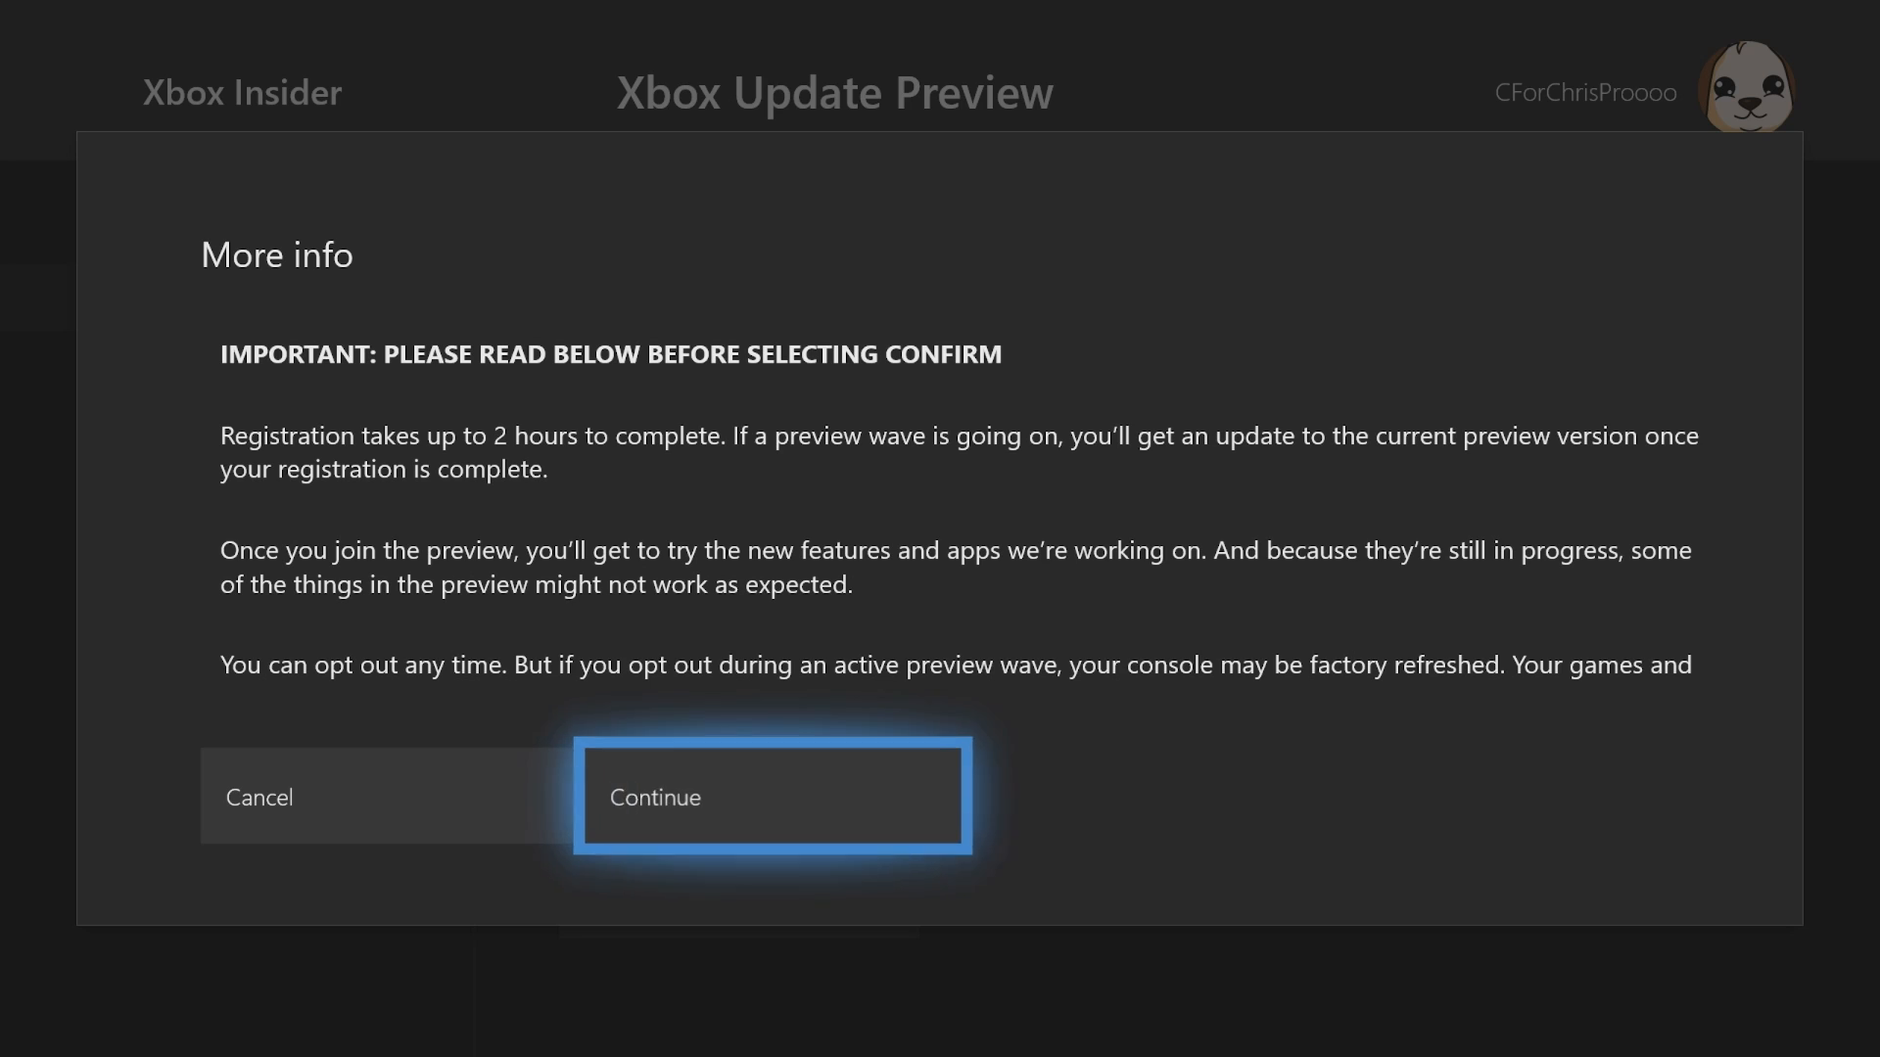
Confirm the Xbox Update Preview registration and return to the console's update settings.
left_click(772, 797)
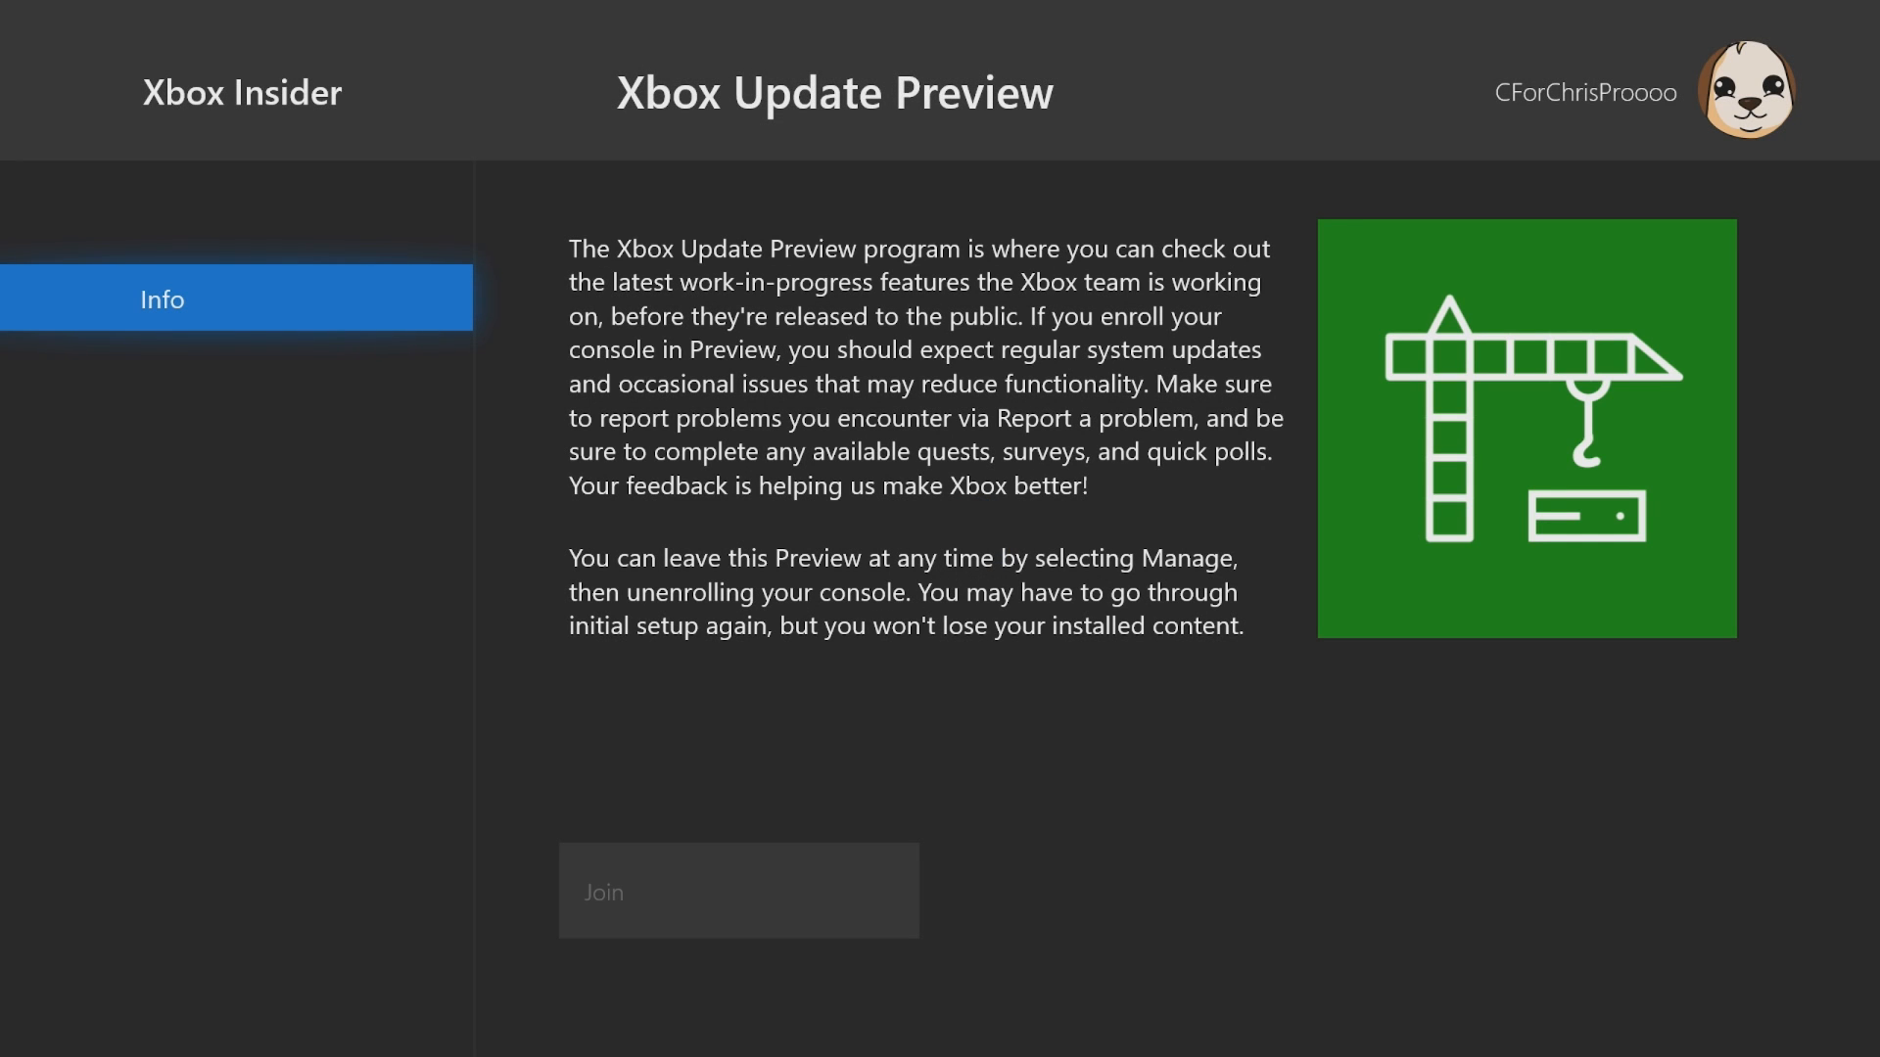
left_click(739, 890)
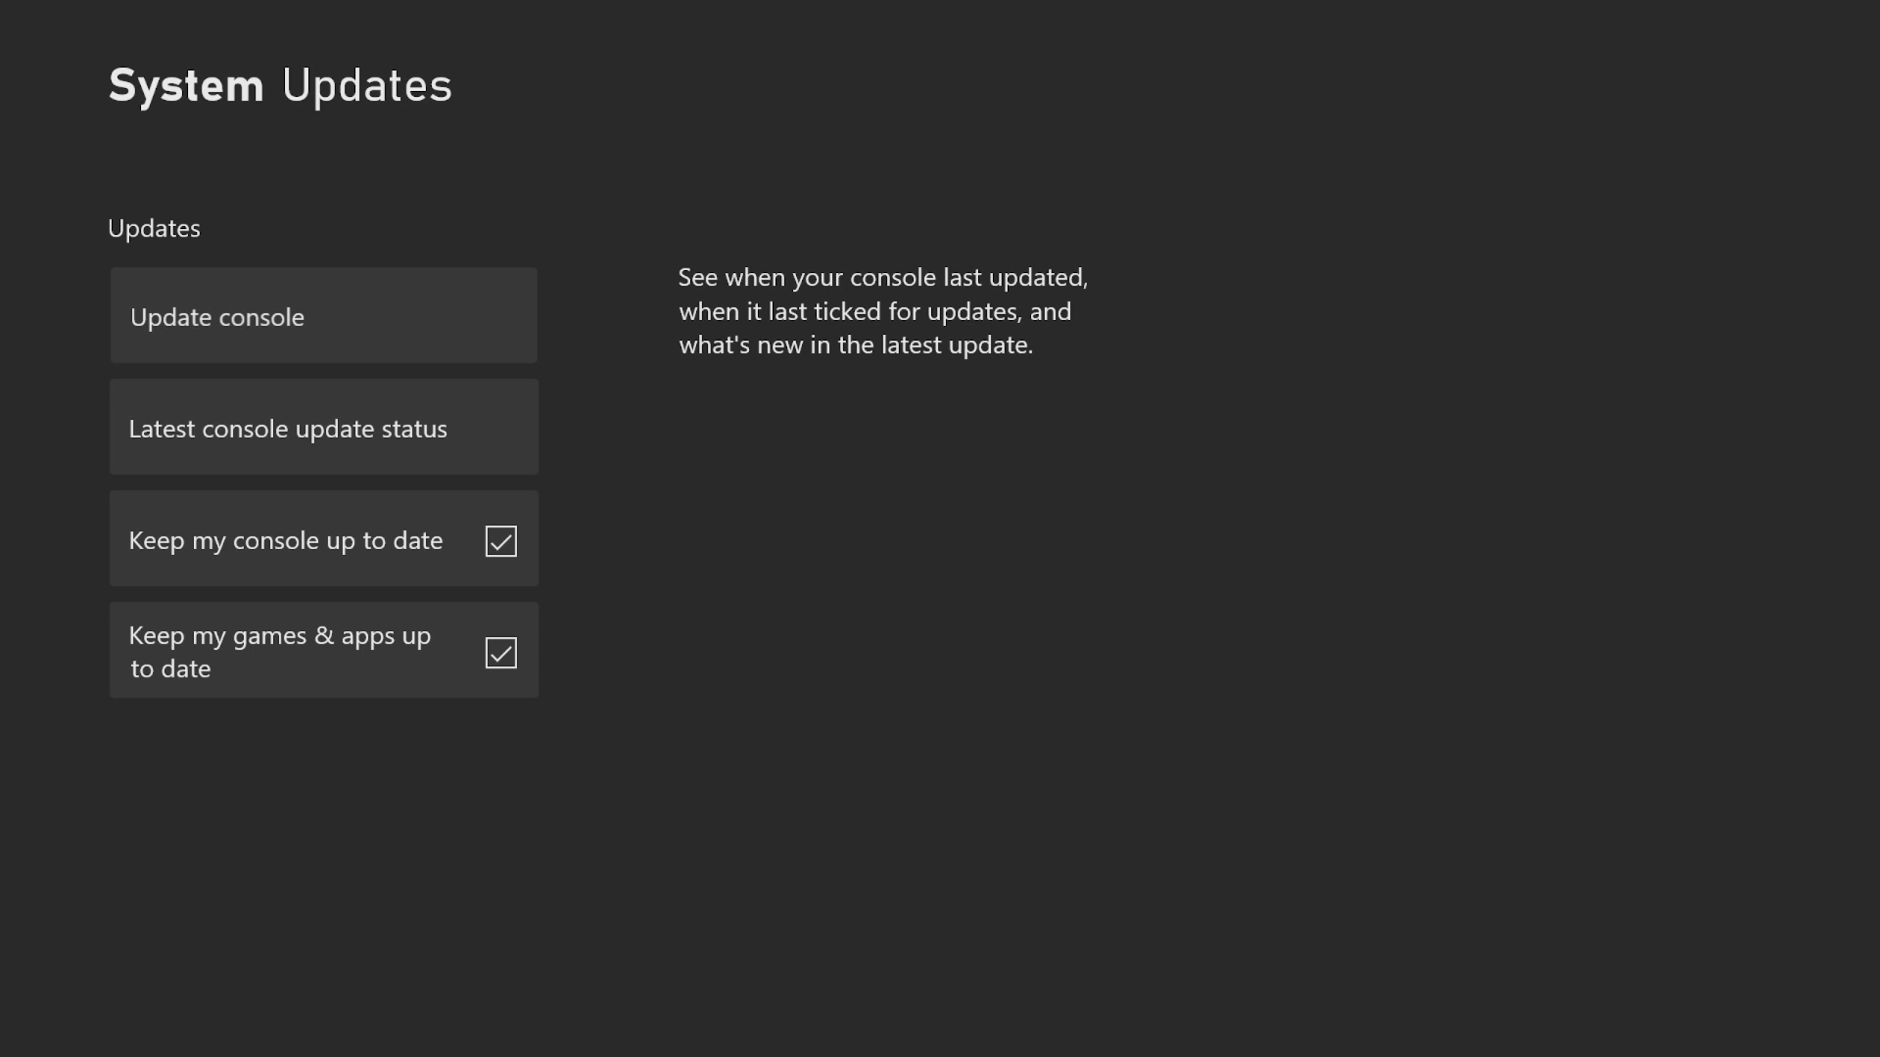
Start the roughly 1.0 GB console update from Update console in Settings.
left_click(322, 315)
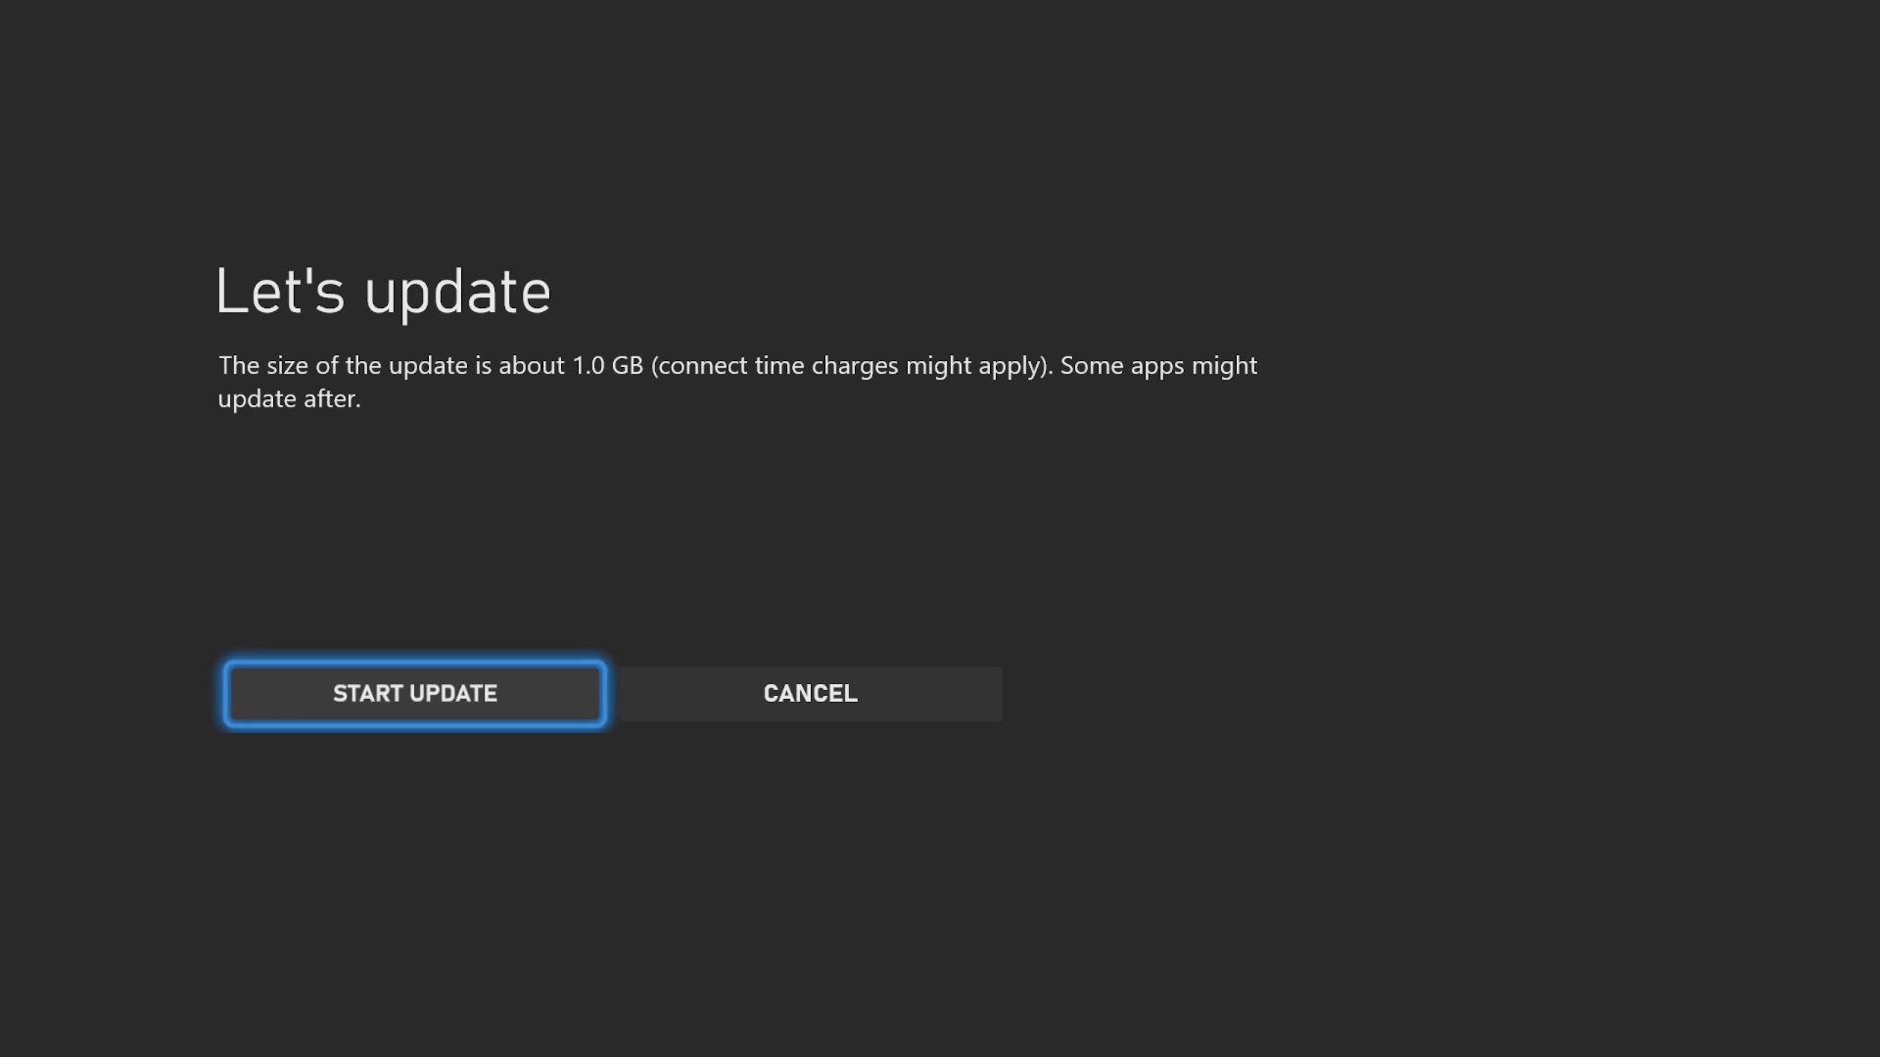
left_click(413, 693)
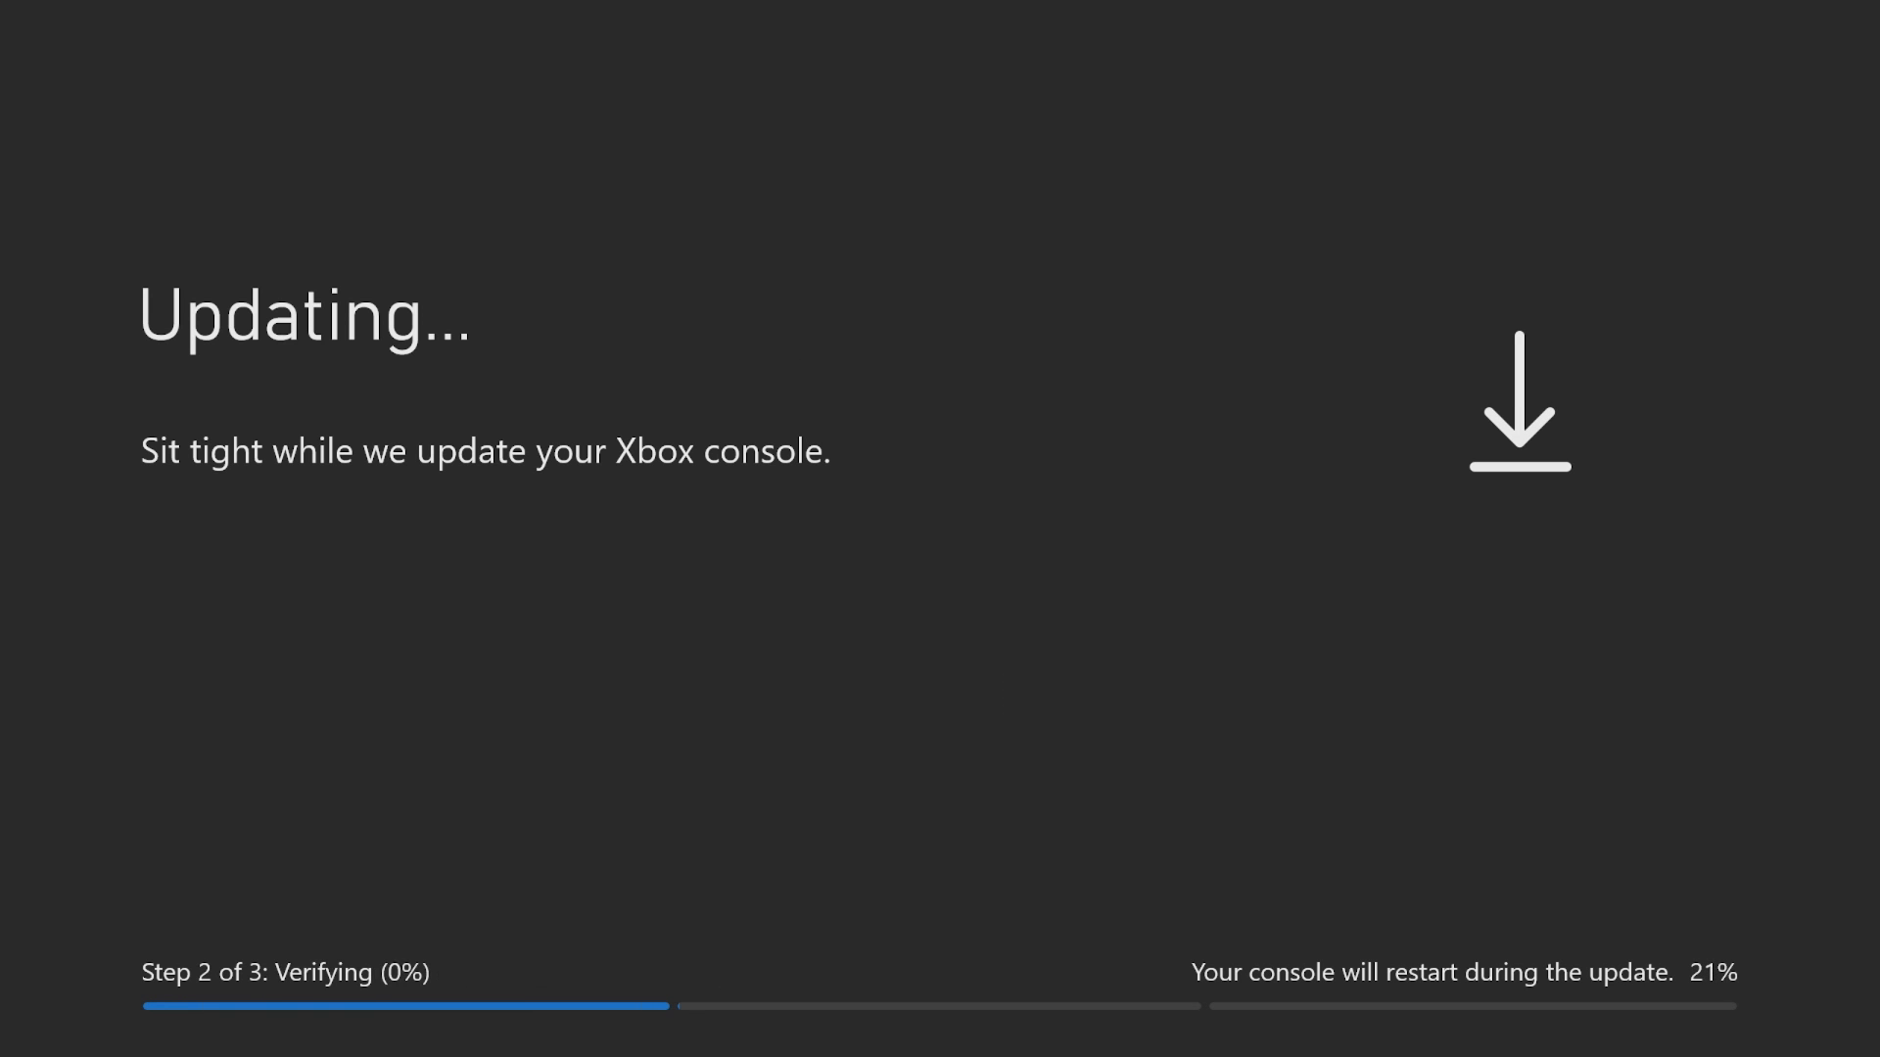